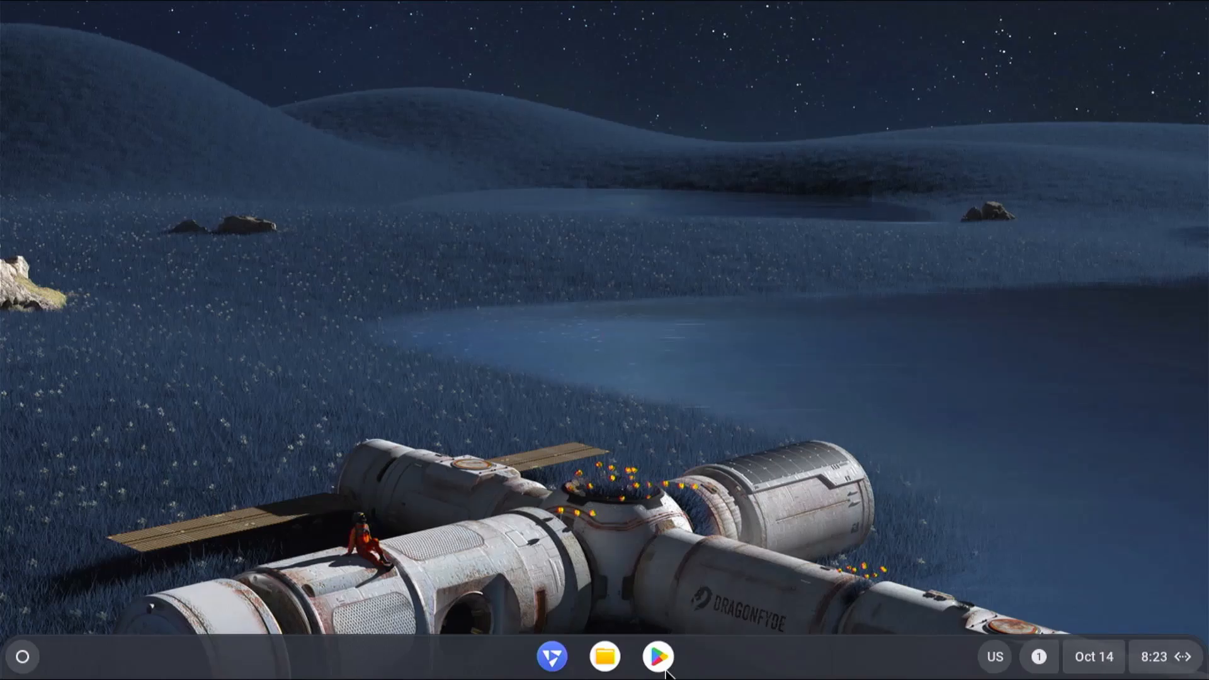
Browse the Play Store's recommended apps and pick the Firefox Focus listing.
click(656, 656)
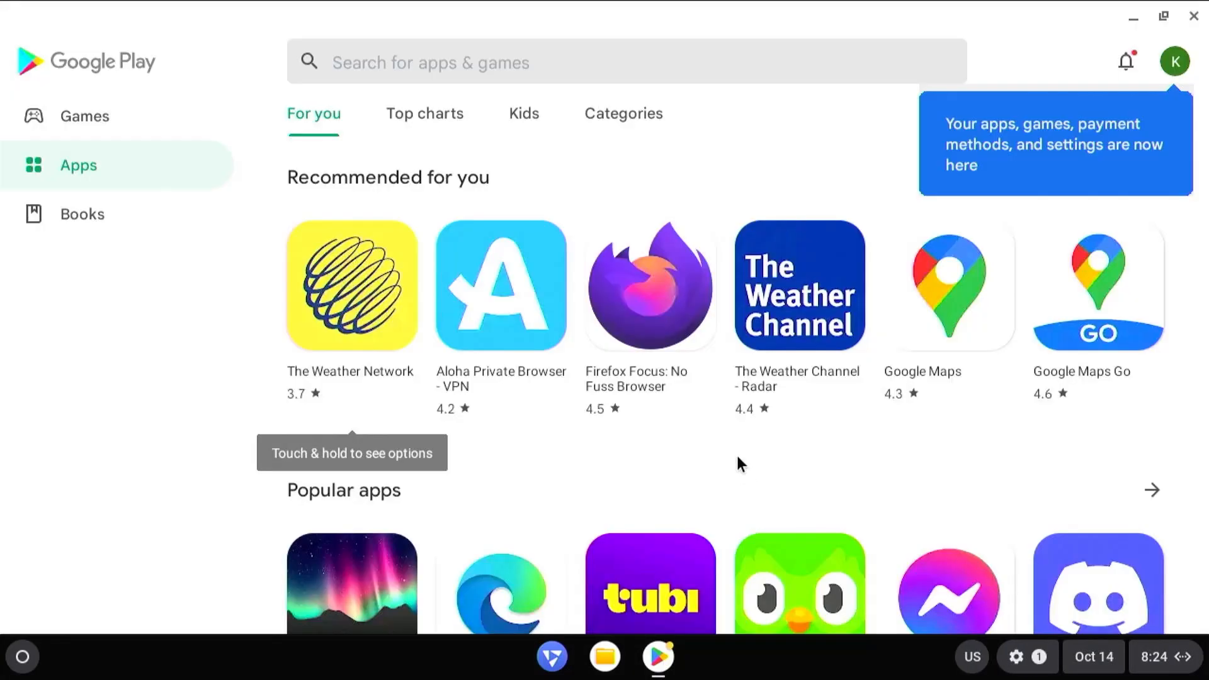
mouse_move(653, 335)
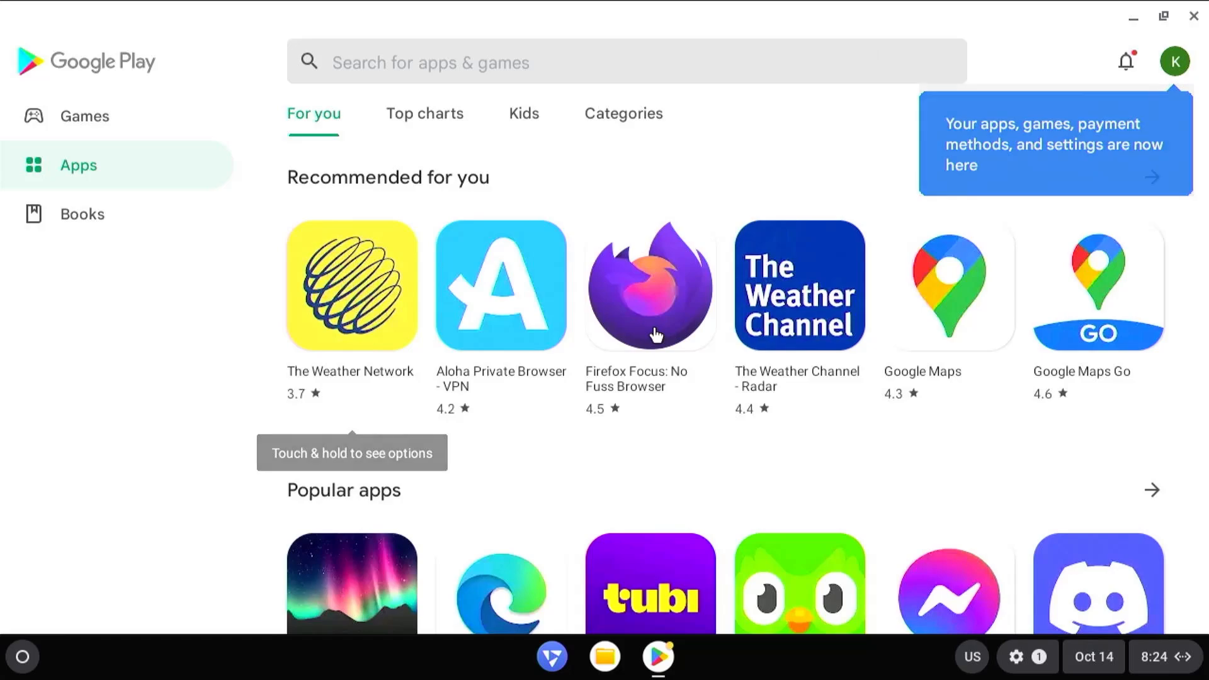
click(650, 286)
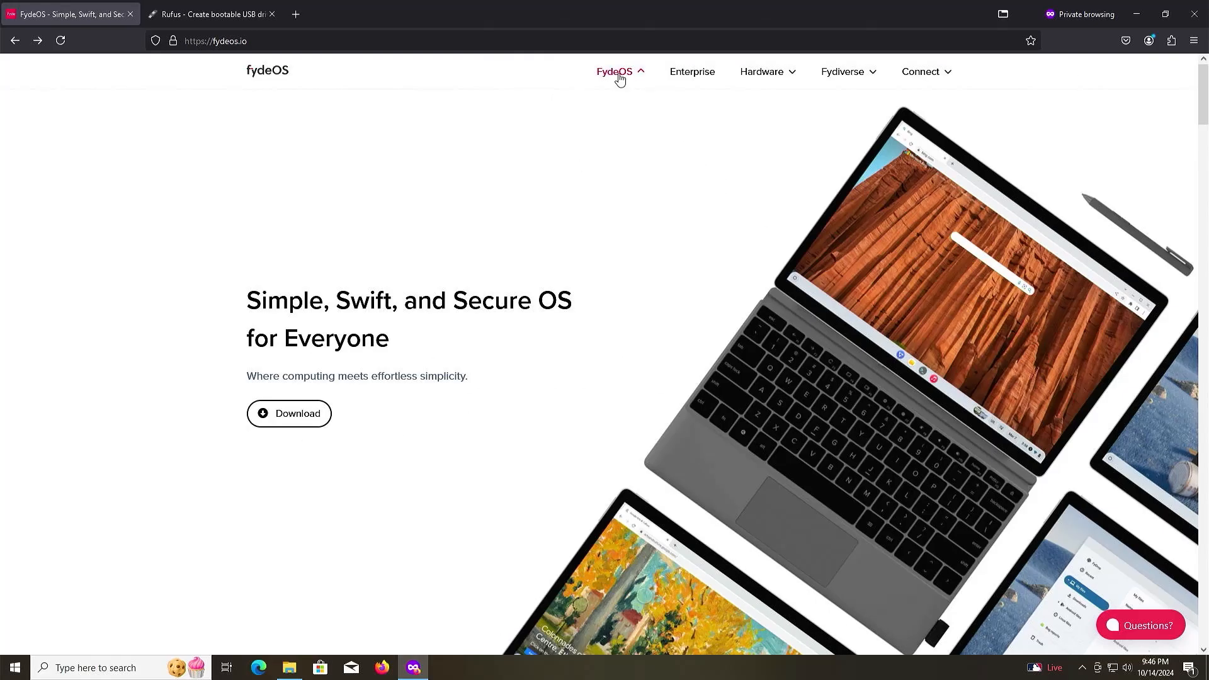
From fydeos.io downloads, choose the PC with AMD Radeon build and start the official download.
click(288, 413)
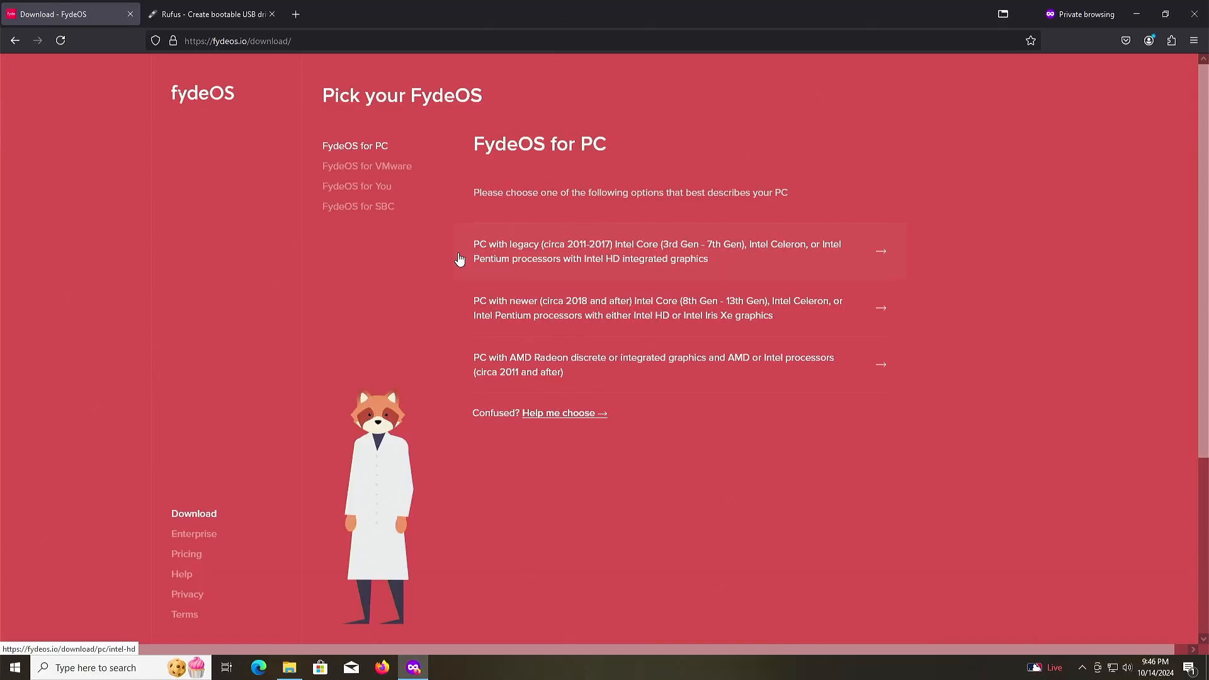
mouse_move(457, 312)
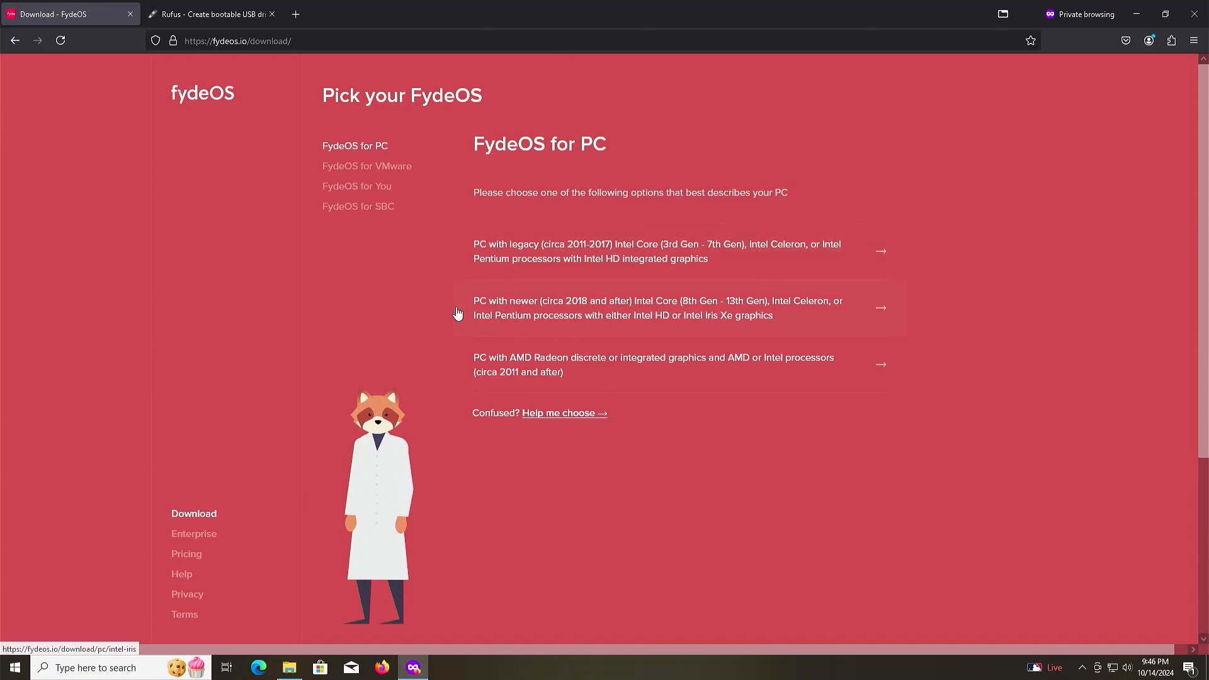
mouse_move(456, 368)
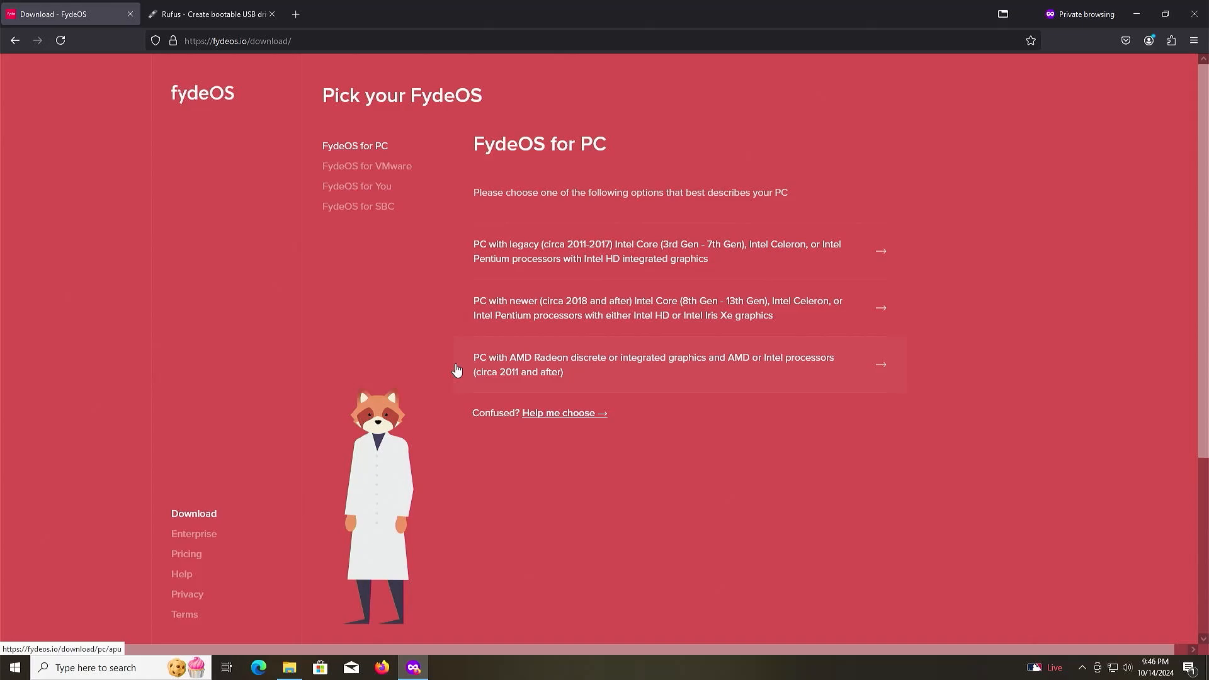
mouse_move(433, 361)
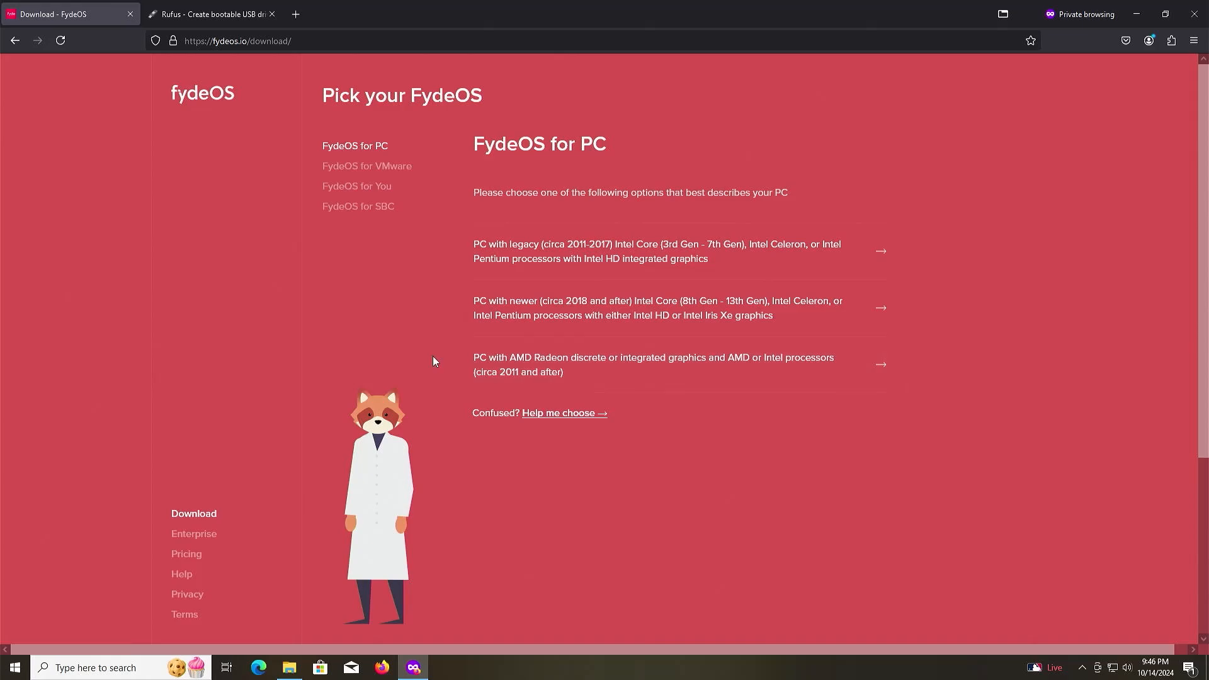
click(653, 364)
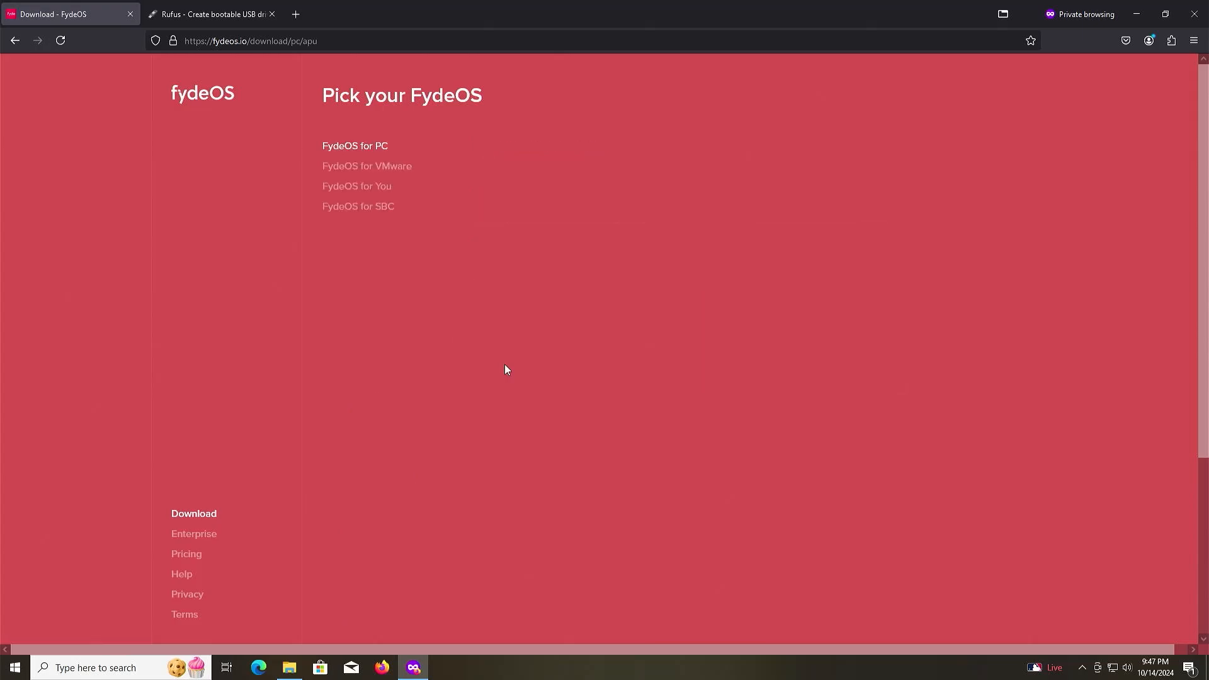
click(355, 146)
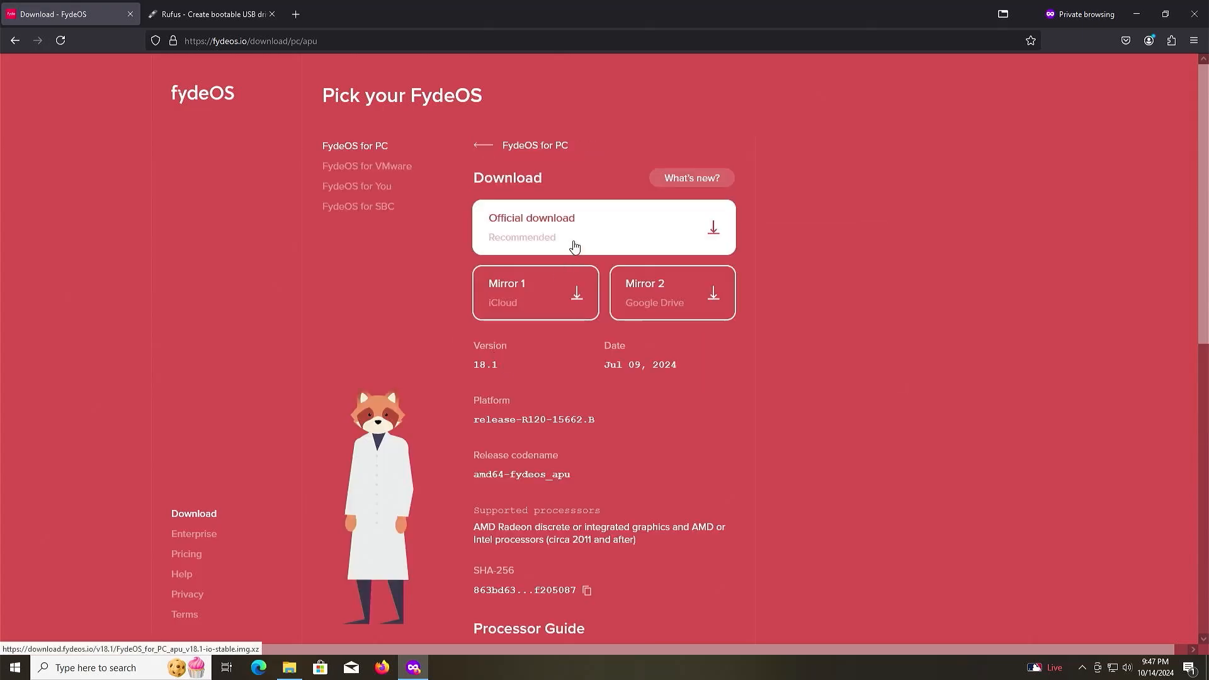
mouse_move(546, 243)
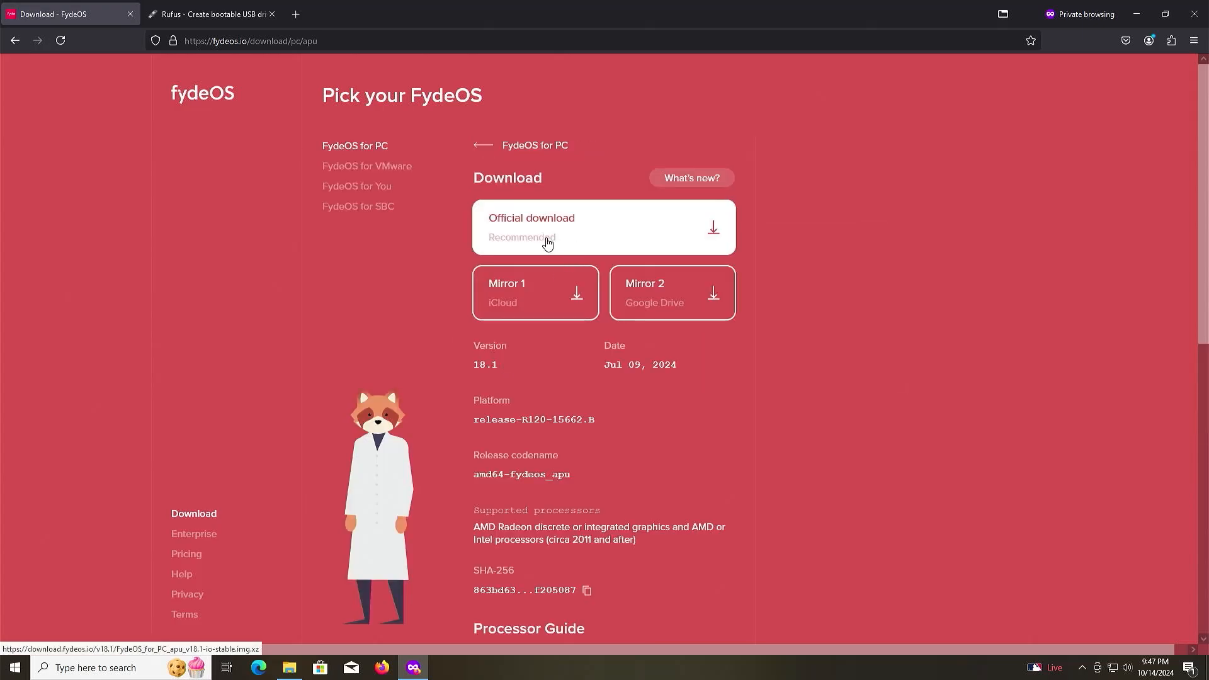
Bring up the Rufus website's Latest releases table listing rufus-4.5 downloads.
click(208, 14)
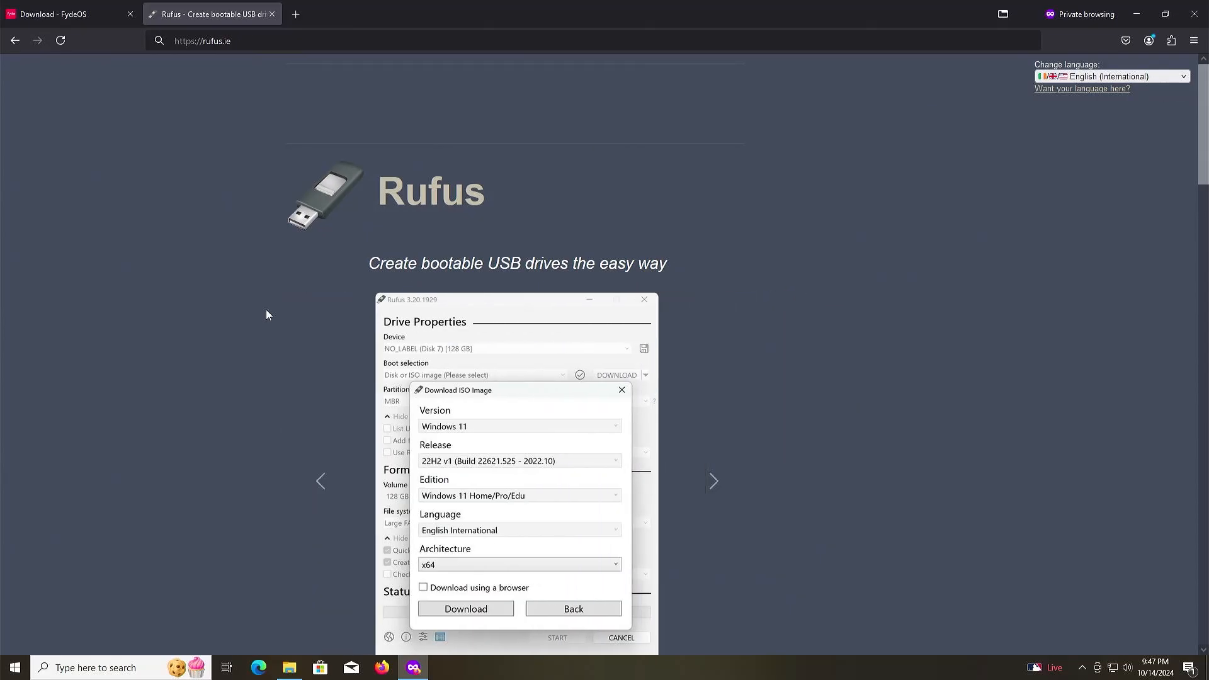
scroll(down, 3)
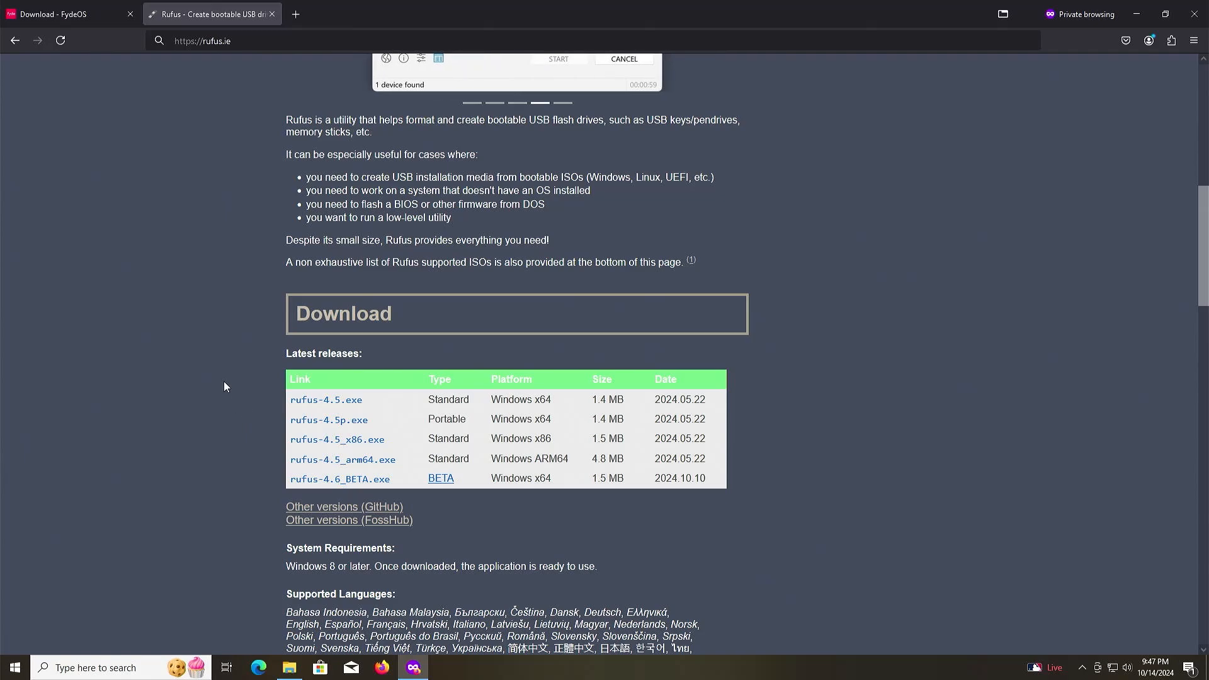
Extract the FydeOS .img.xz archive in Downloads with 7-Zip Extract Here.
click(288, 667)
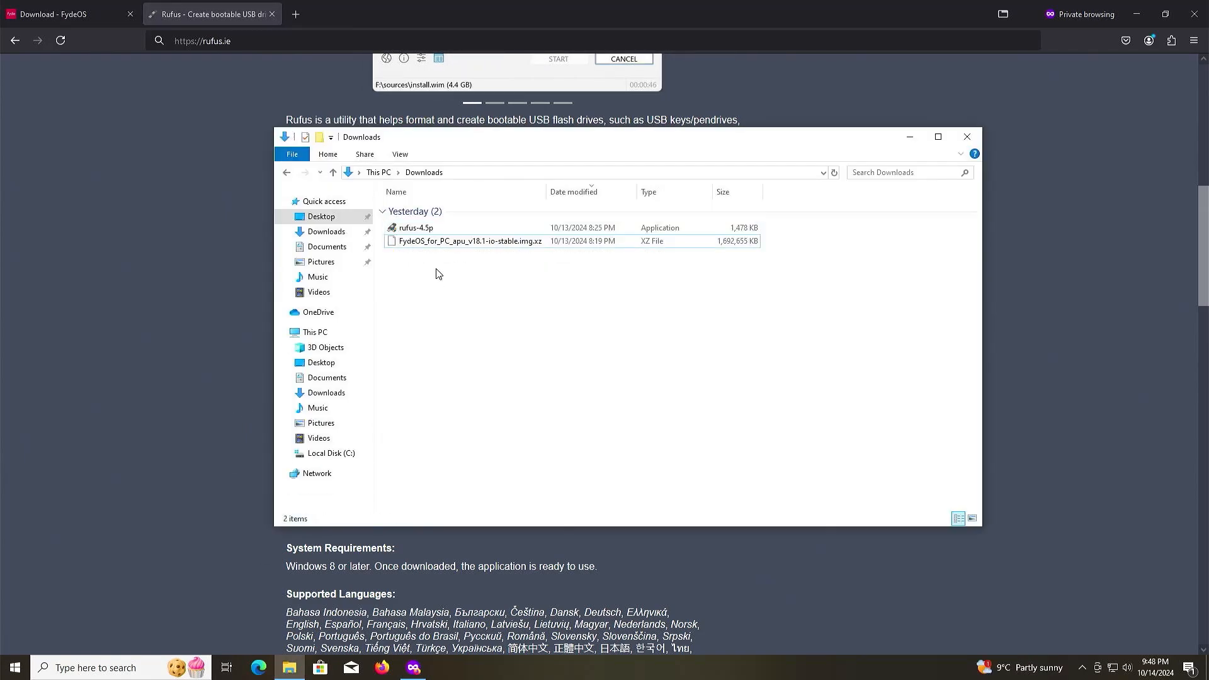
right_click(468, 241)
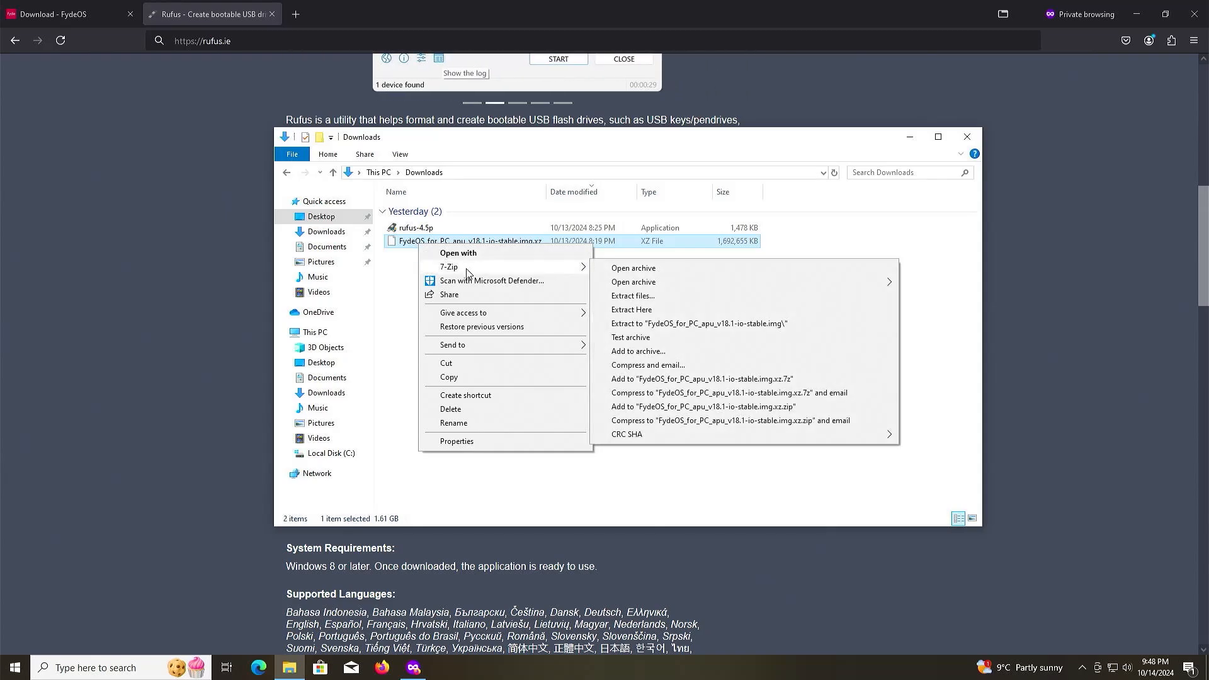
mouse_move(640, 310)
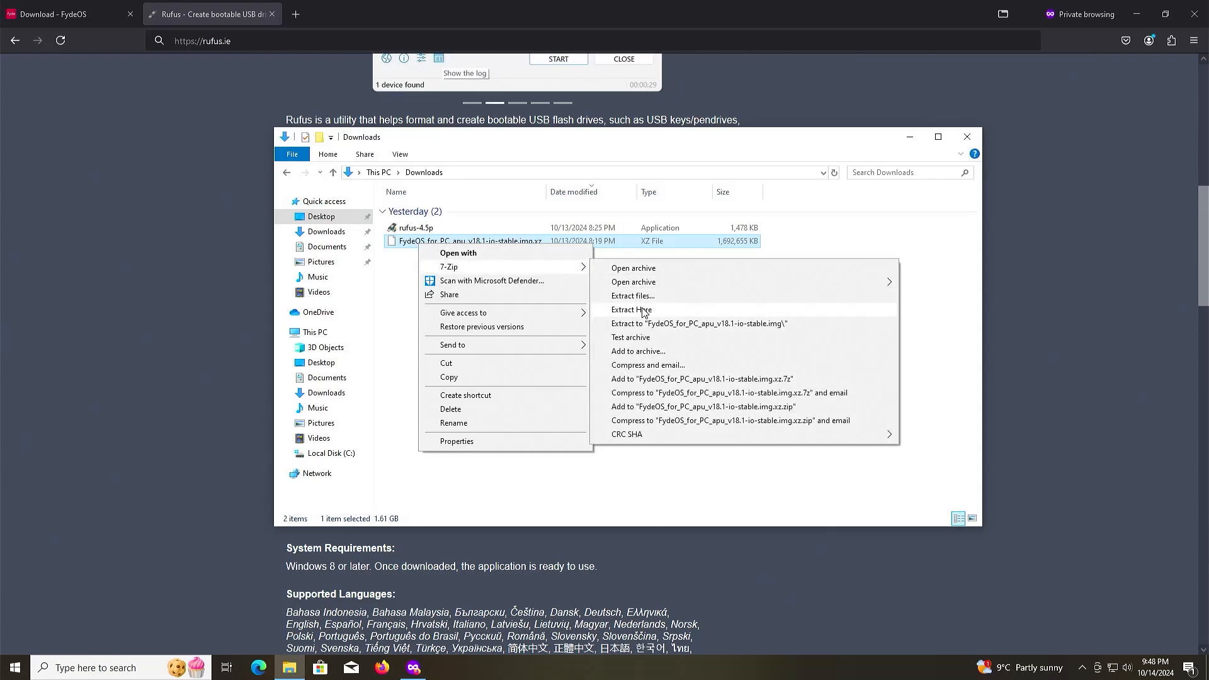
click(631, 309)
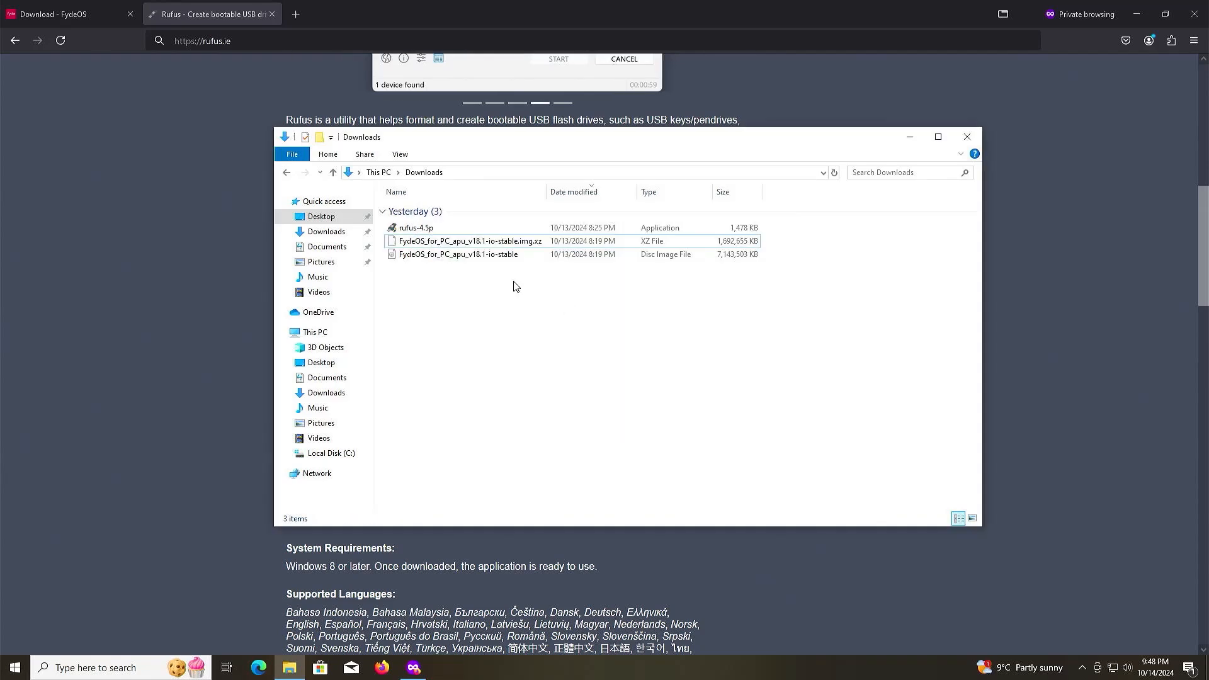
Launch rufus-4.5p, list USB hard drives, select the FydeOS .img as boot image, then close Rufus.
double_click(414, 226)
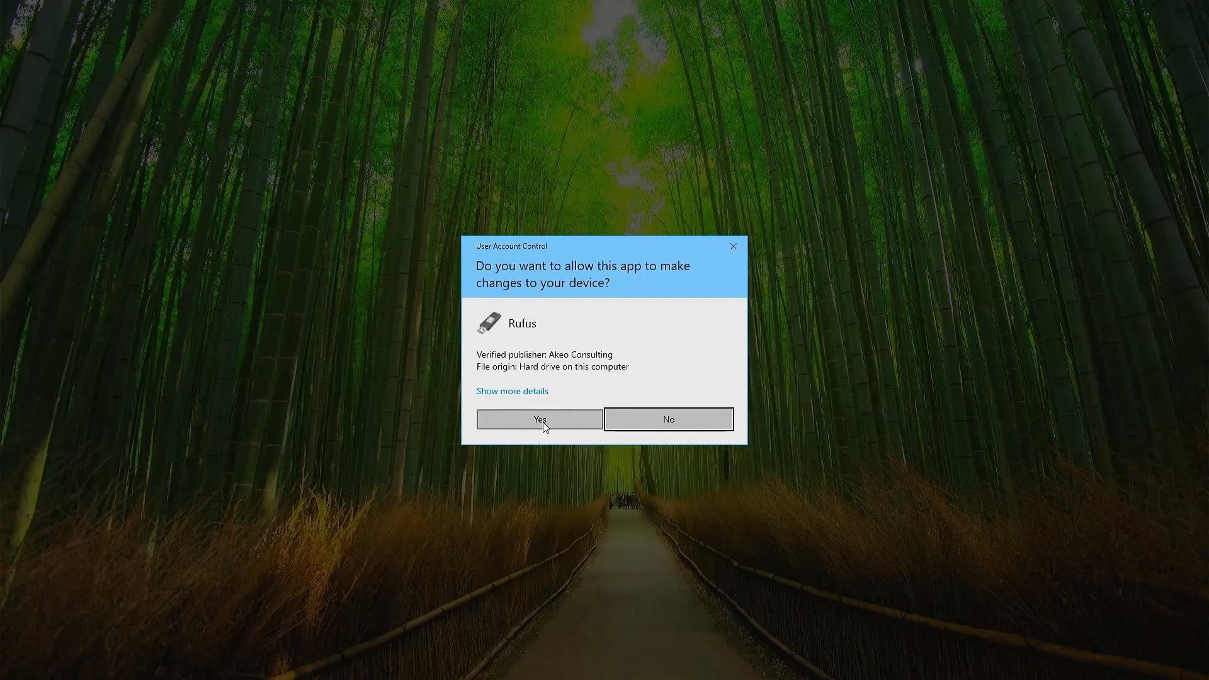
click(539, 420)
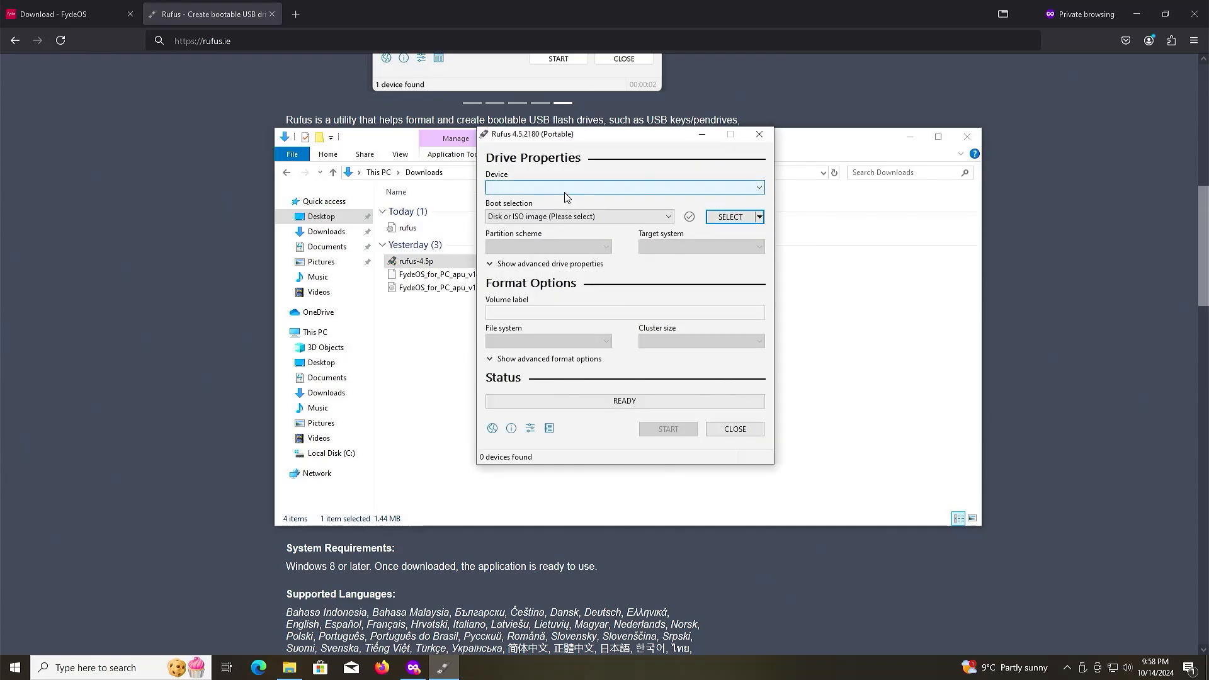
click(548, 263)
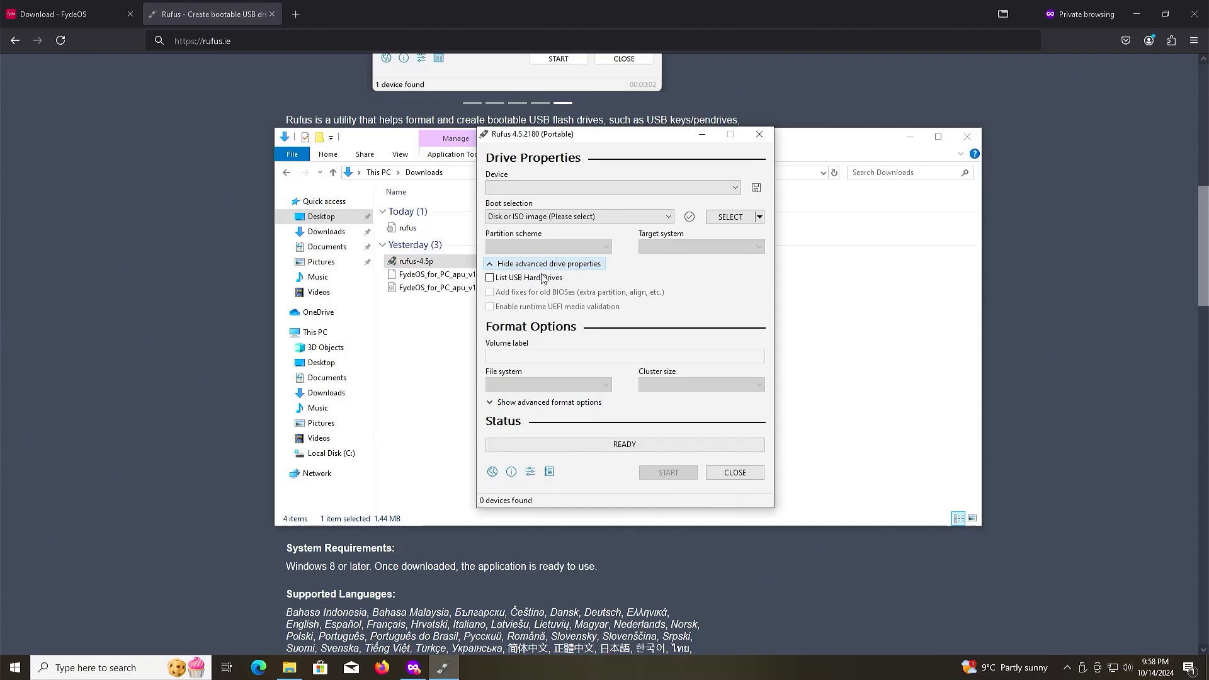
click(490, 277)
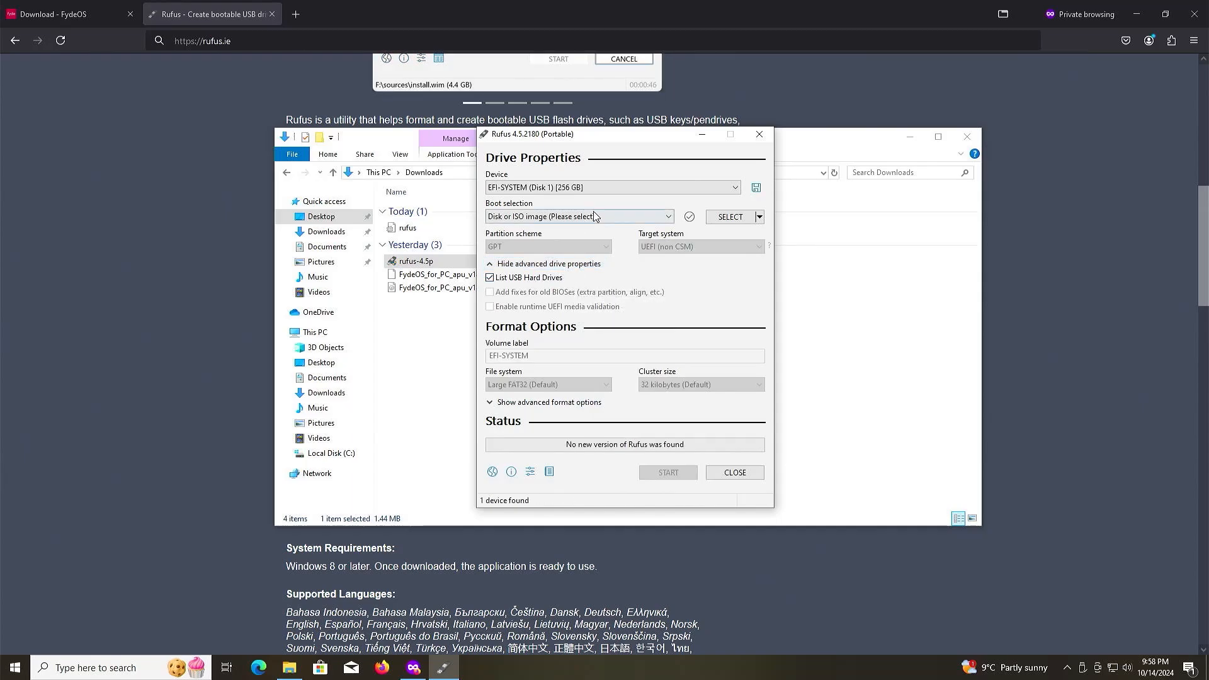
click(729, 216)
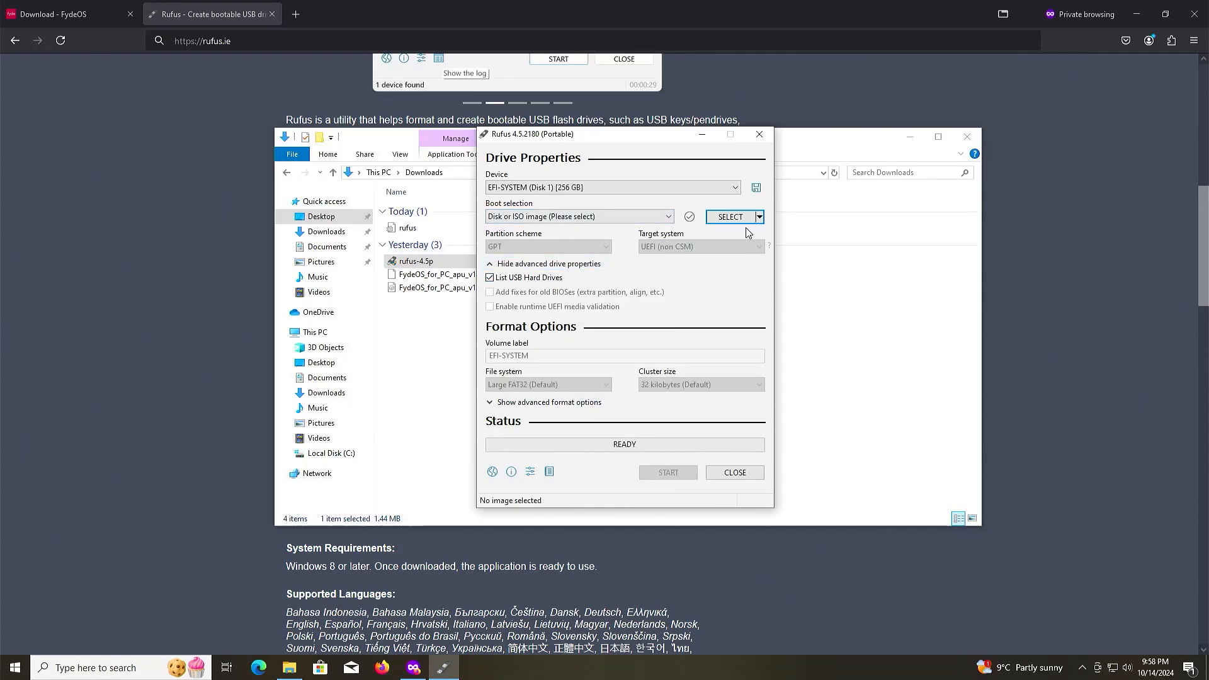
click(729, 216)
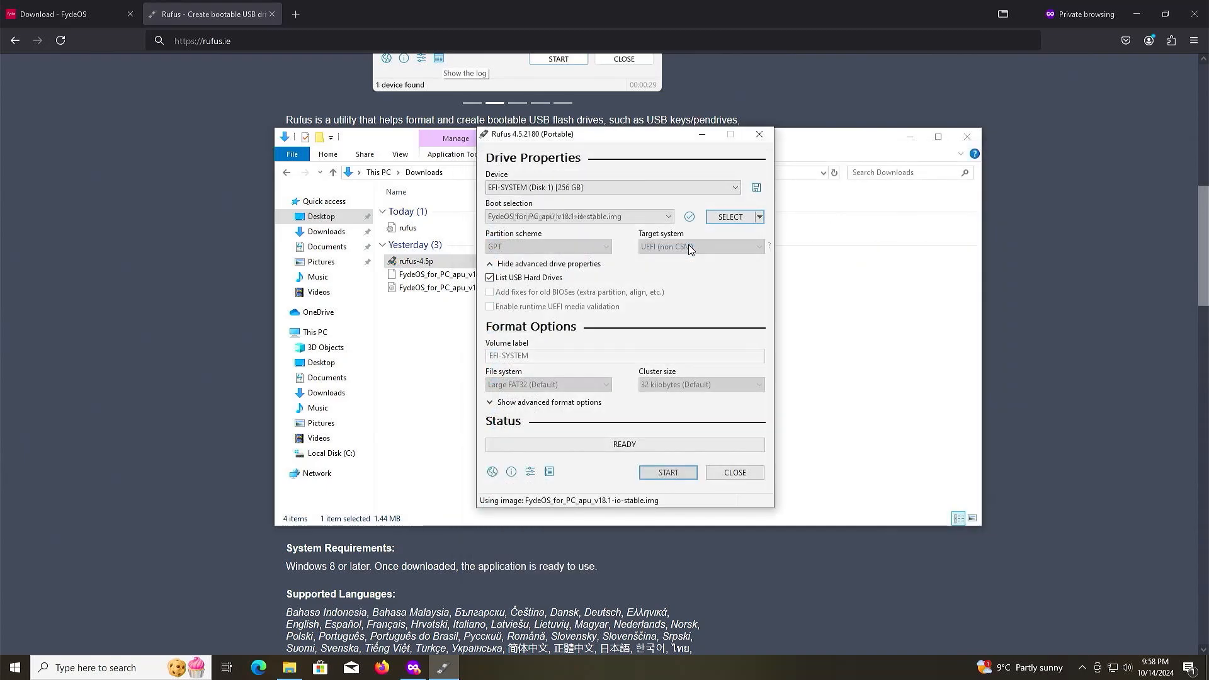
mouse_move(668, 472)
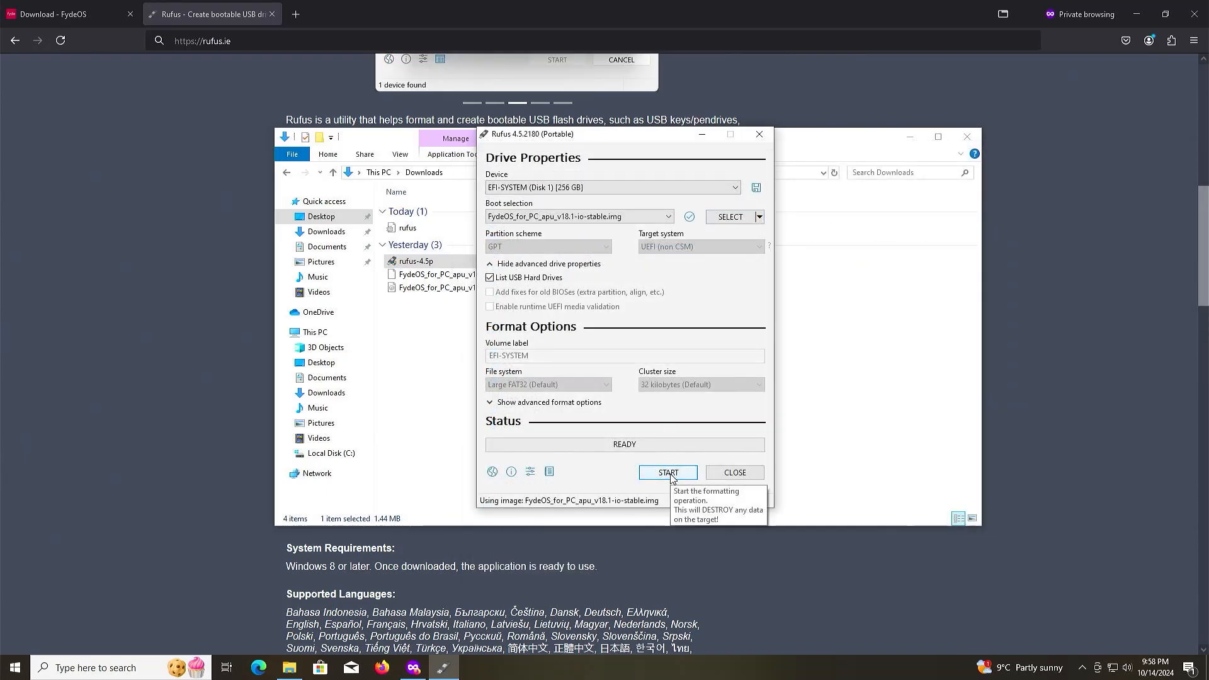
mouse_move(732, 472)
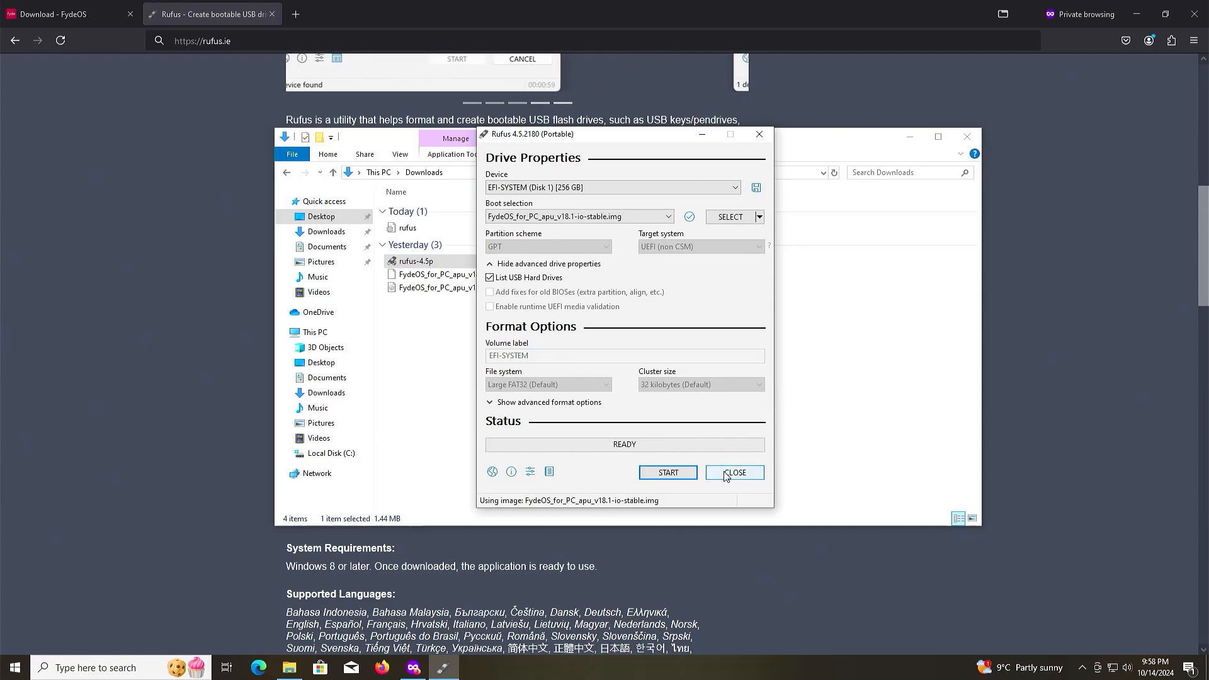
click(732, 472)
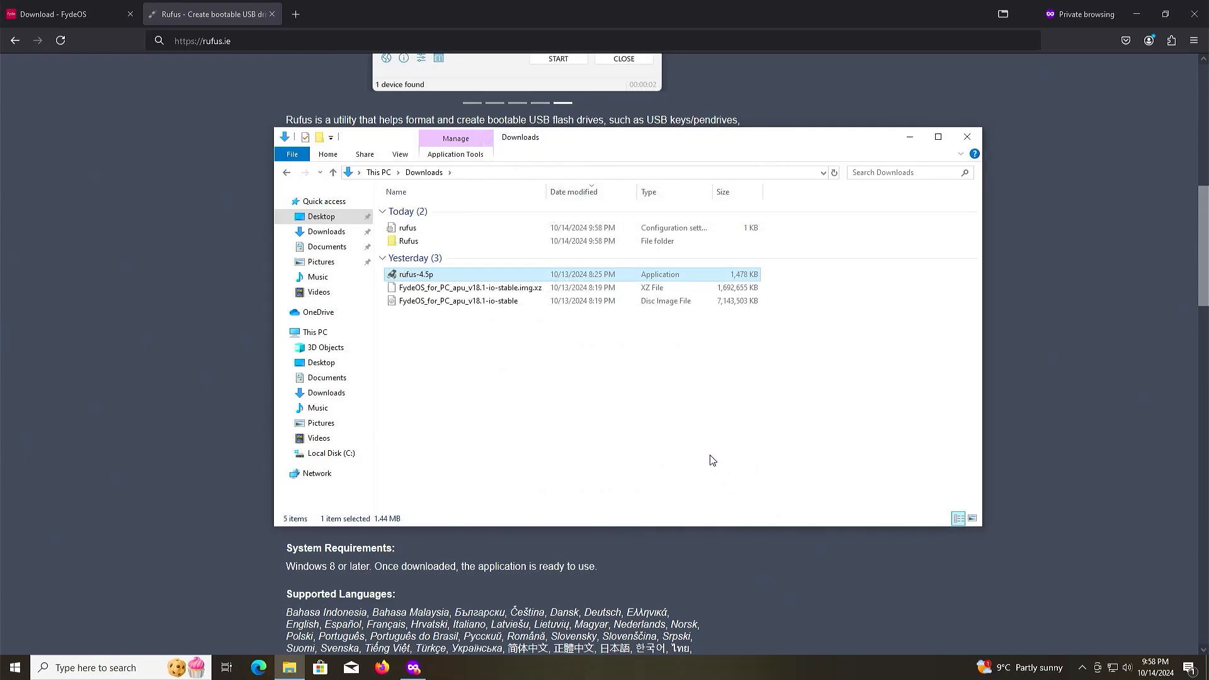
Shrink the C: volume on Disk 0 by 40000 MB, leaving about 39 GB unallocated.
text(disk)
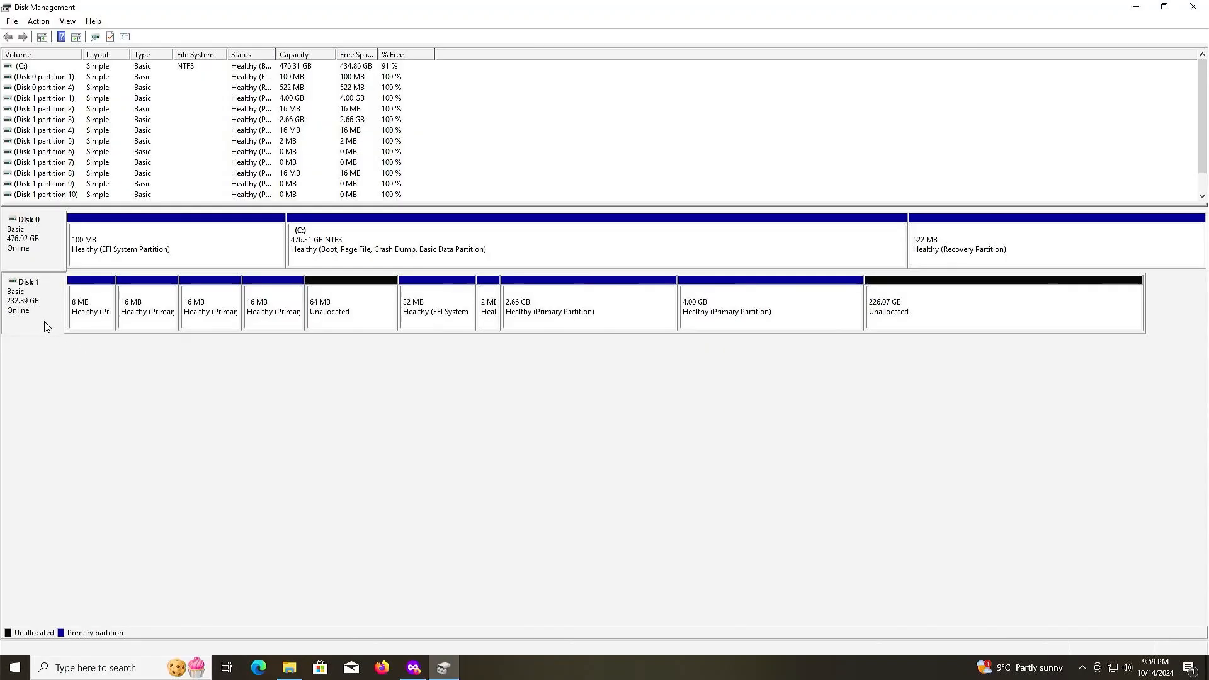
mouse_move(506, 250)
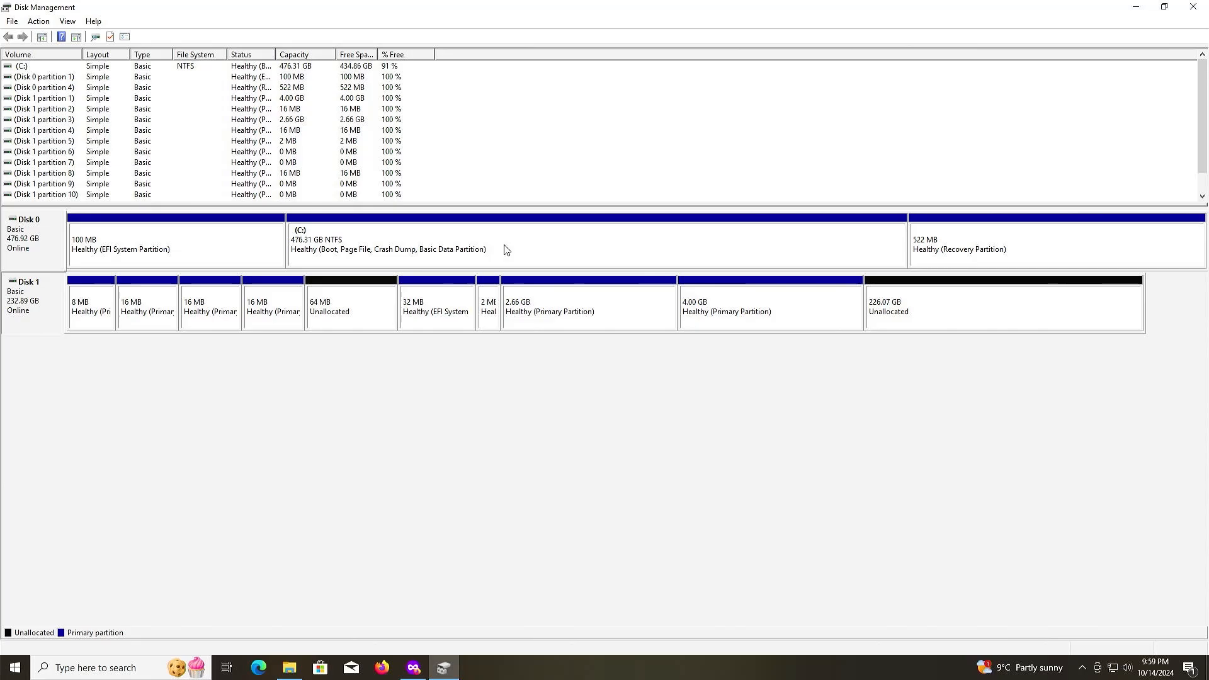
click(501, 243)
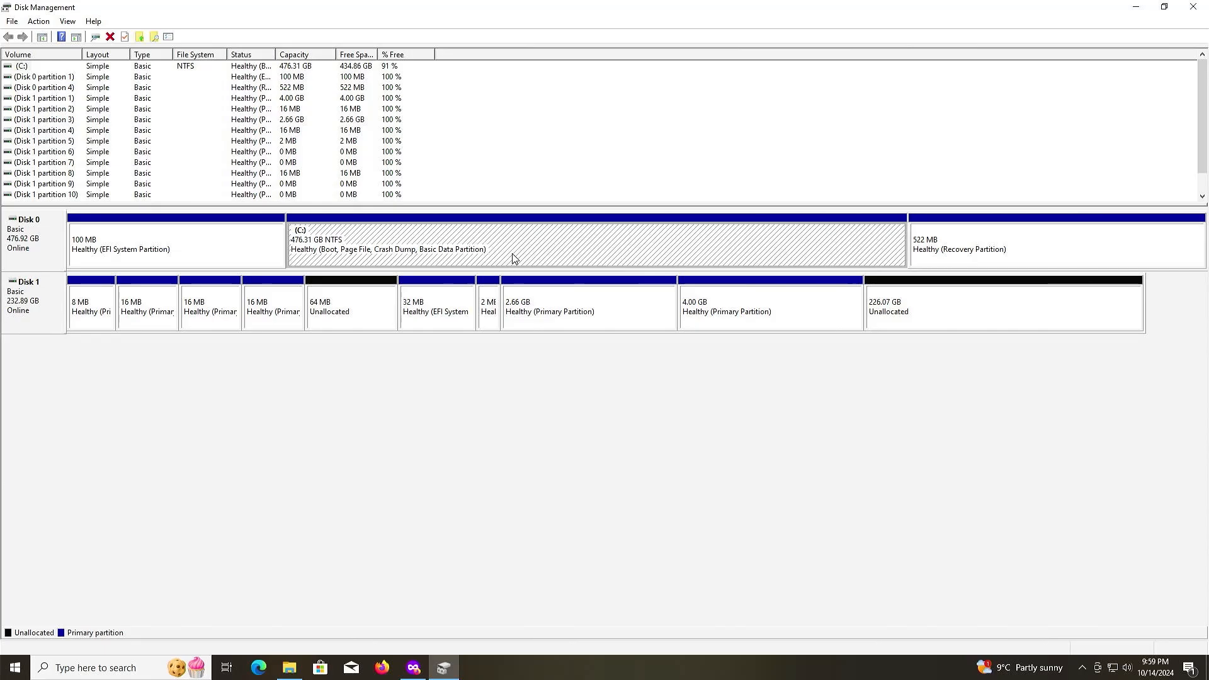
mouse_move(519, 252)
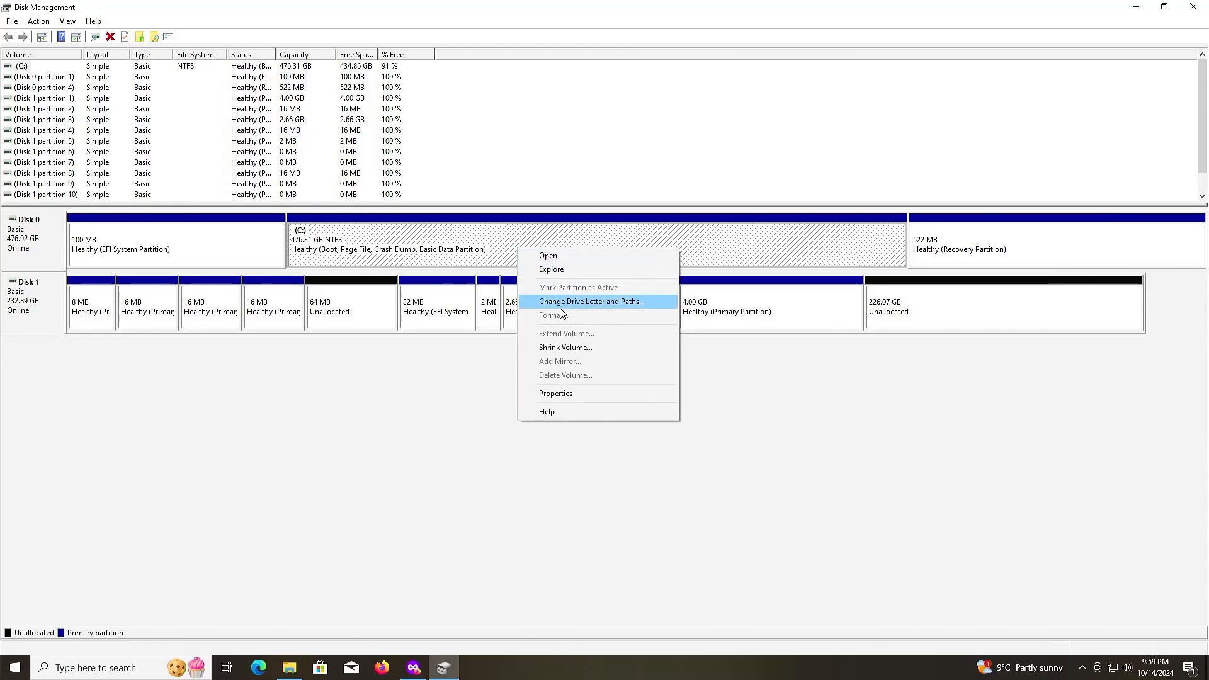
click(565, 348)
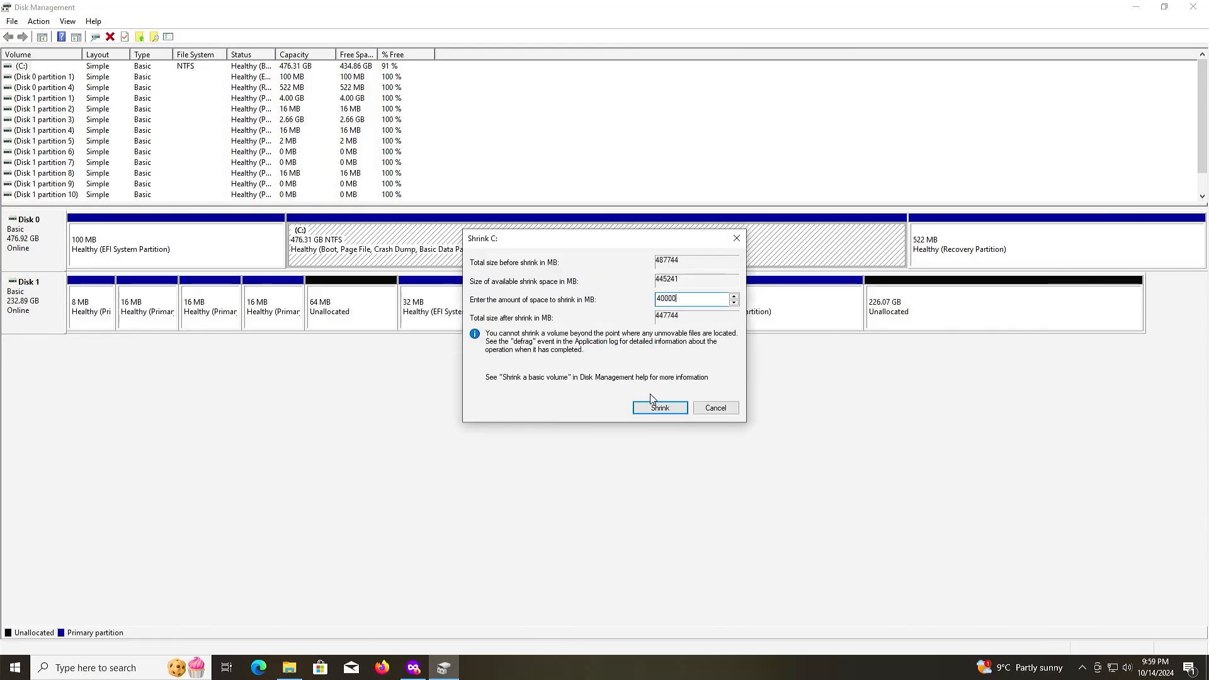
click(659, 407)
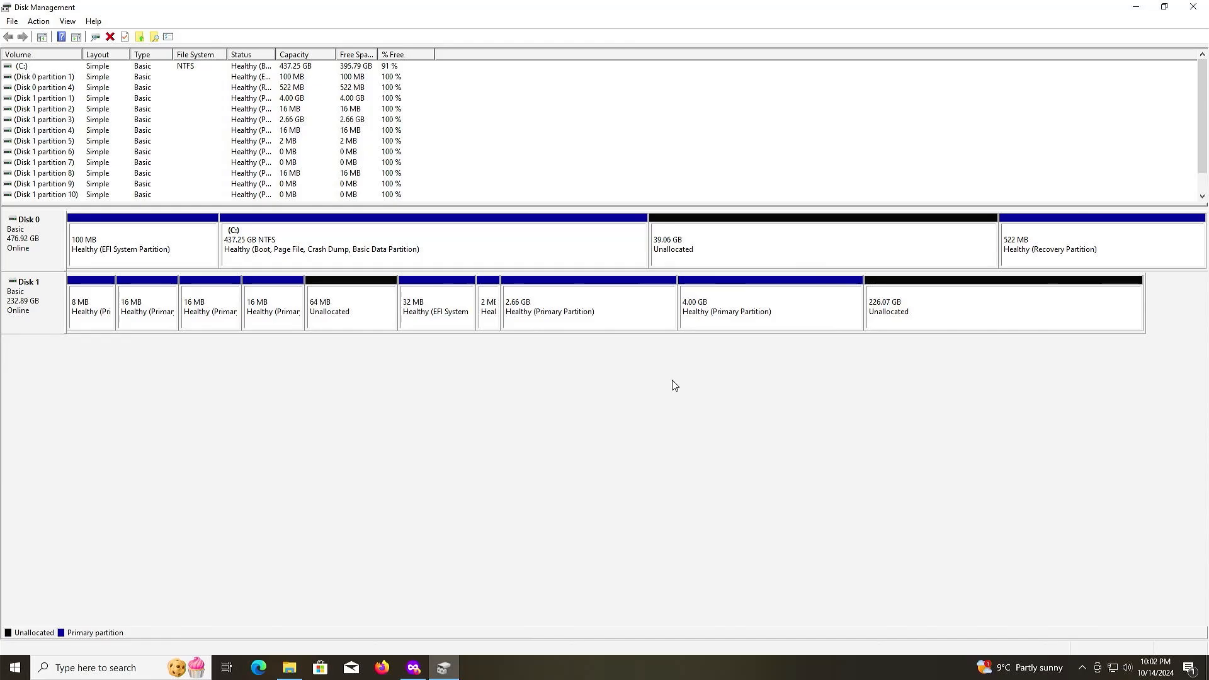
mouse_move(536, 386)
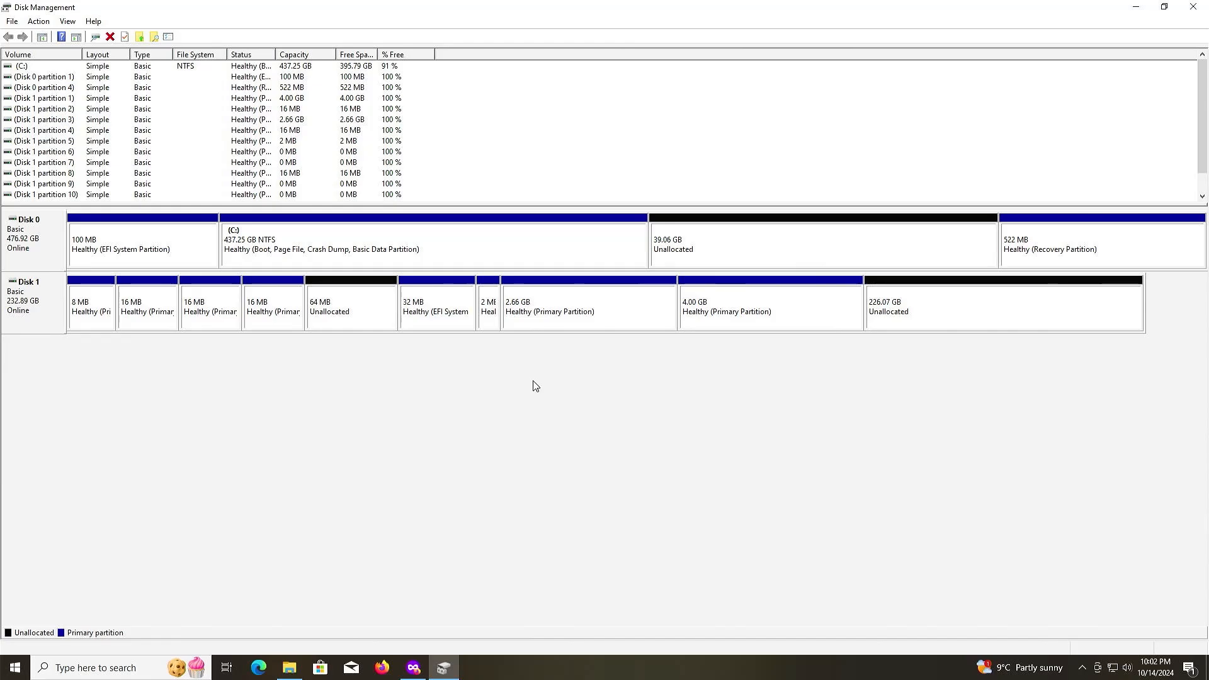
mouse_move(238, 276)
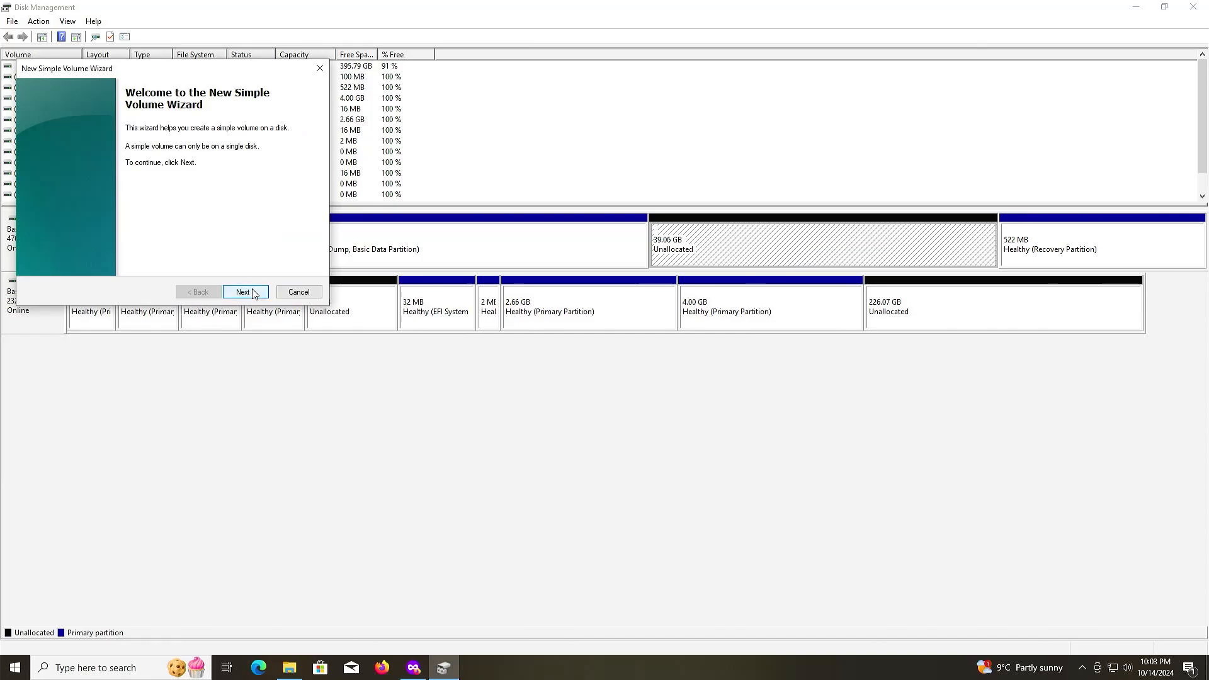
Create a 1024 MB FAT32 simple volume labelled FYDEOS_EFI via the New Simple Volume wizard.
click(242, 290)
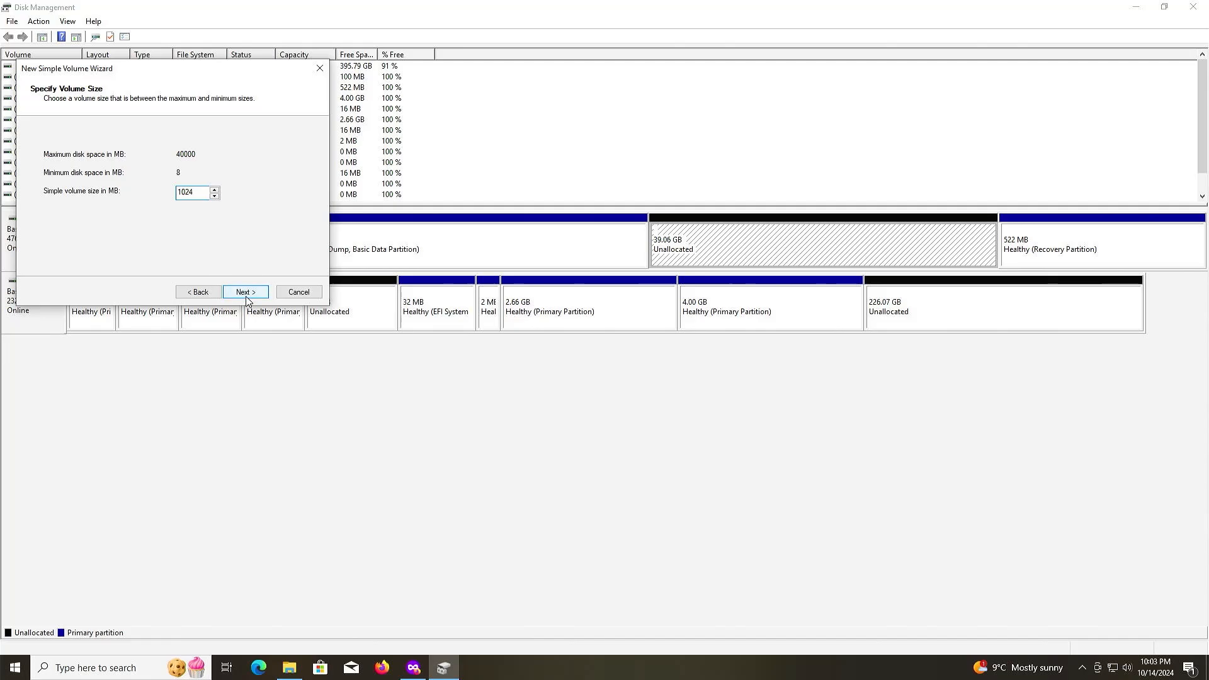
click(244, 291)
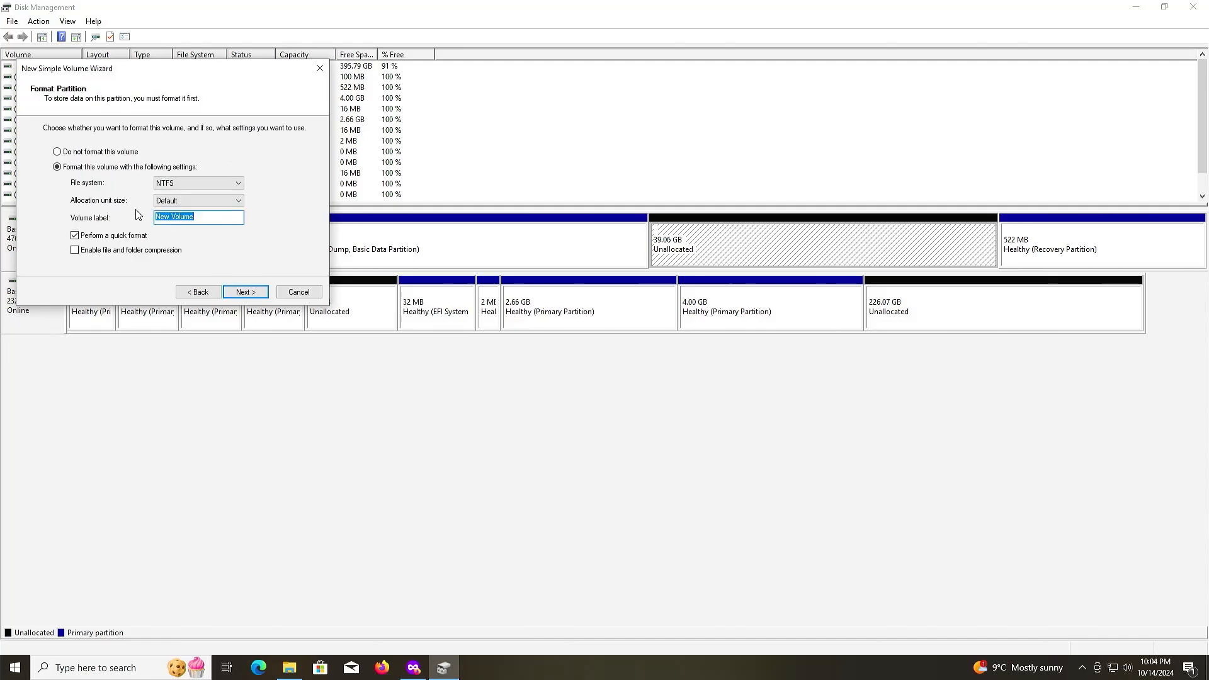
text(FYD)
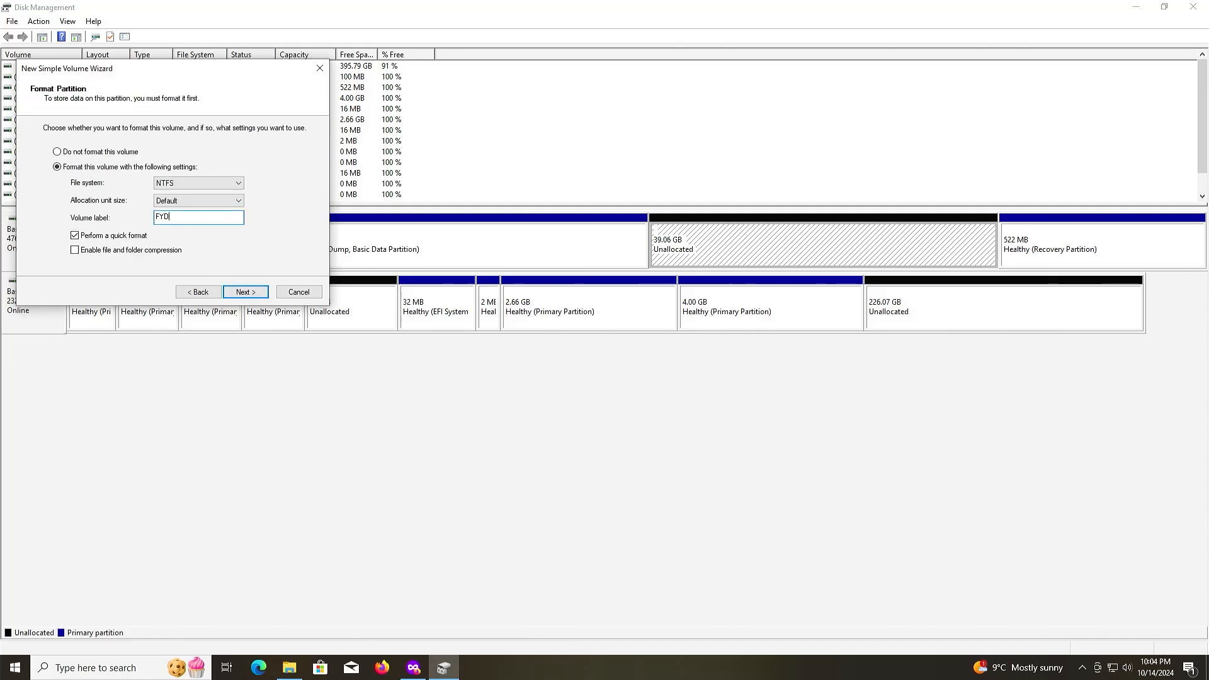
text(EOS_EFI)
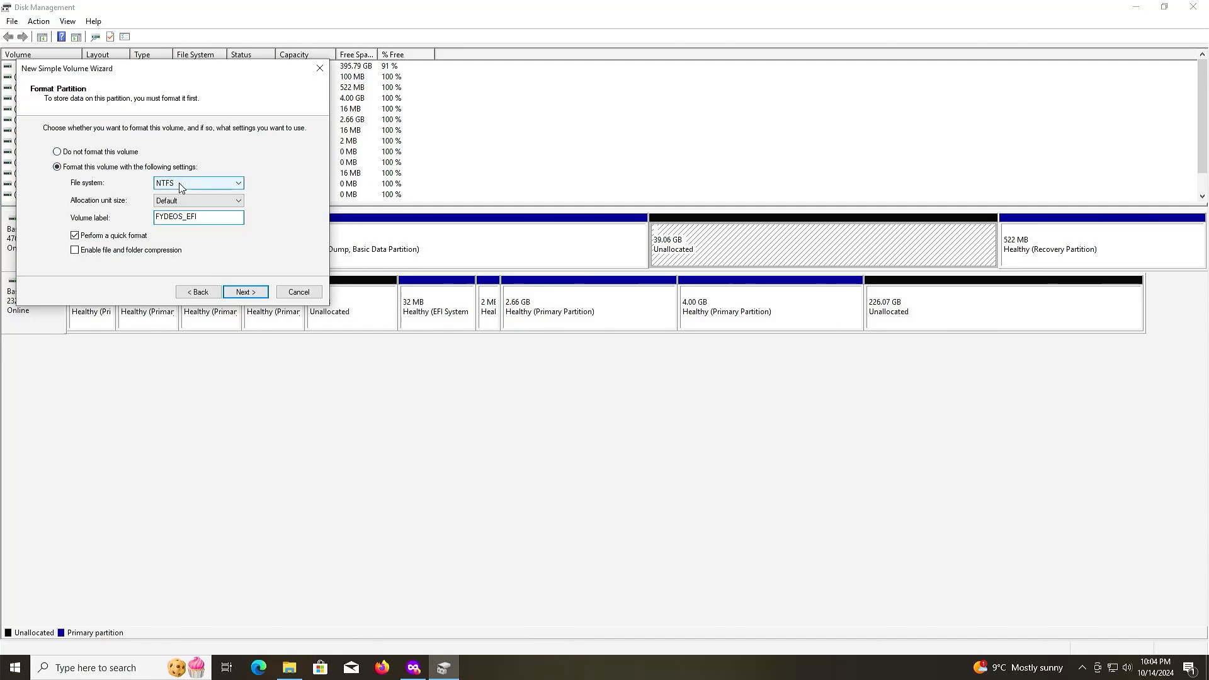
click(197, 182)
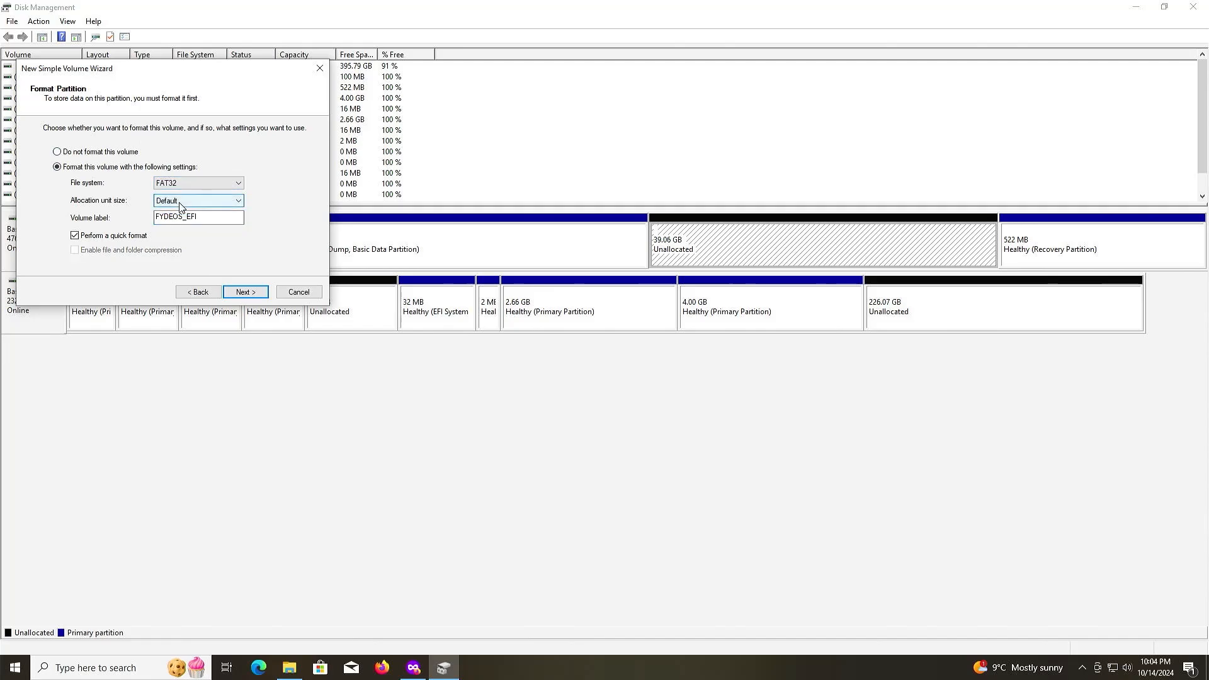
click(244, 291)
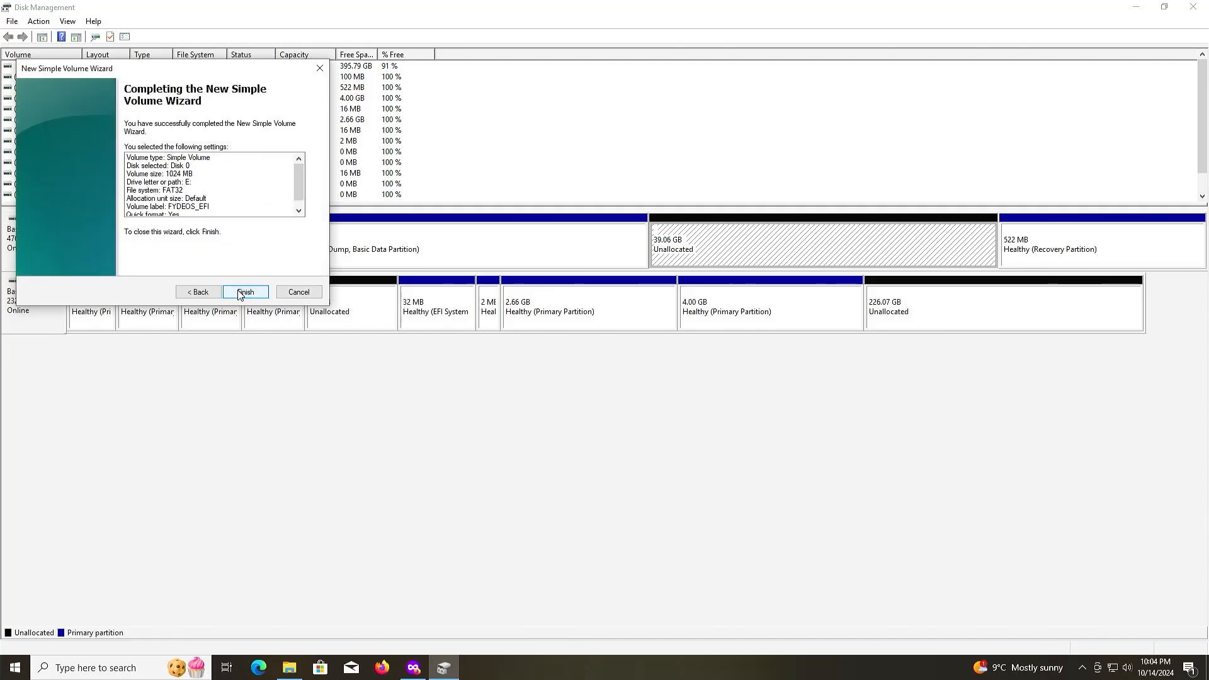
click(245, 291)
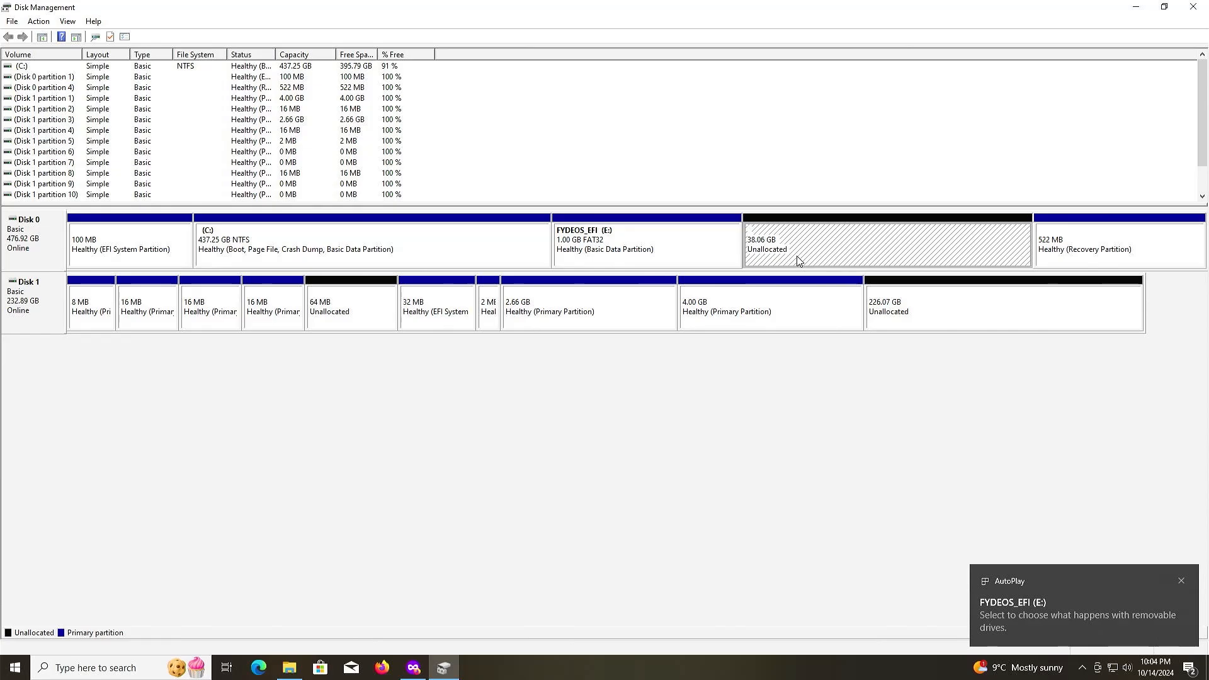
Start a new simple volume in the 38.06 GB unallocated space with drive letter F.
right_click(798, 260)
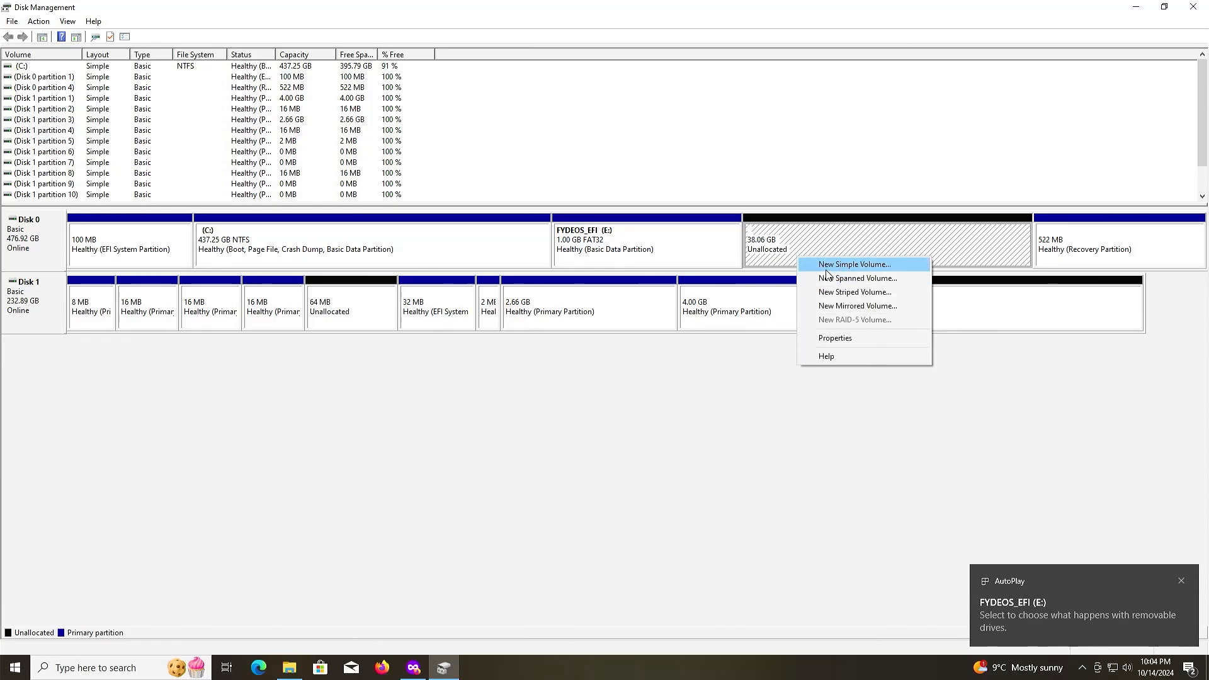
click(853, 265)
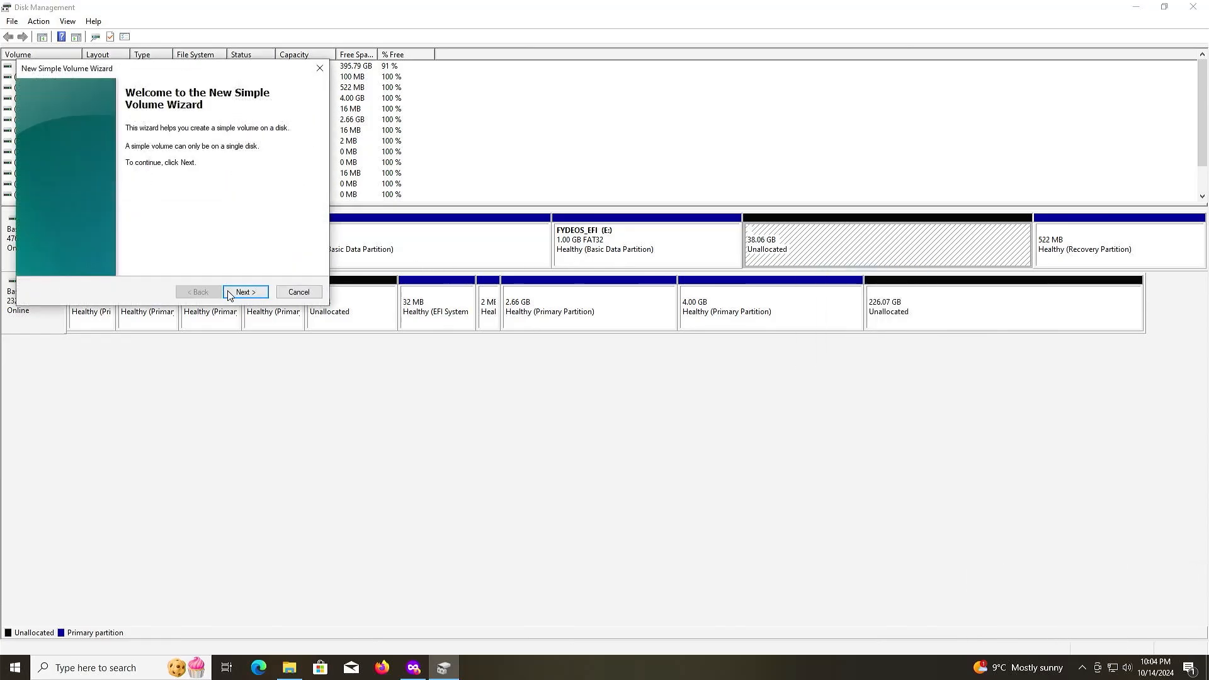
click(243, 291)
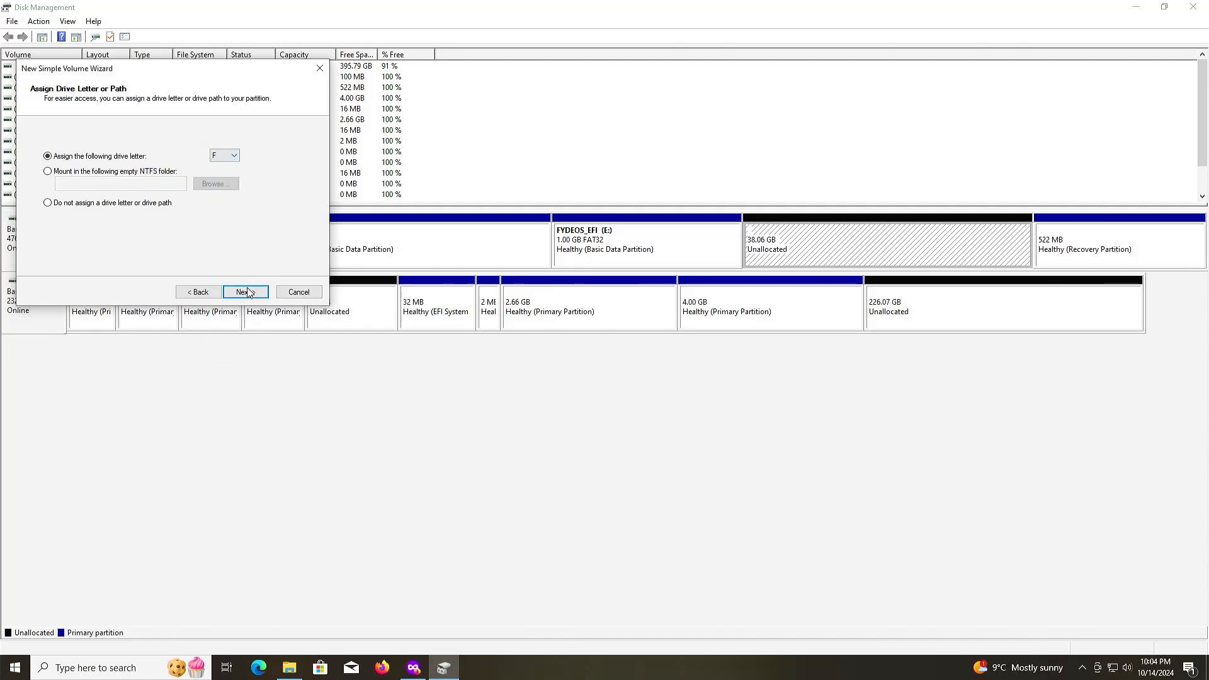
click(243, 291)
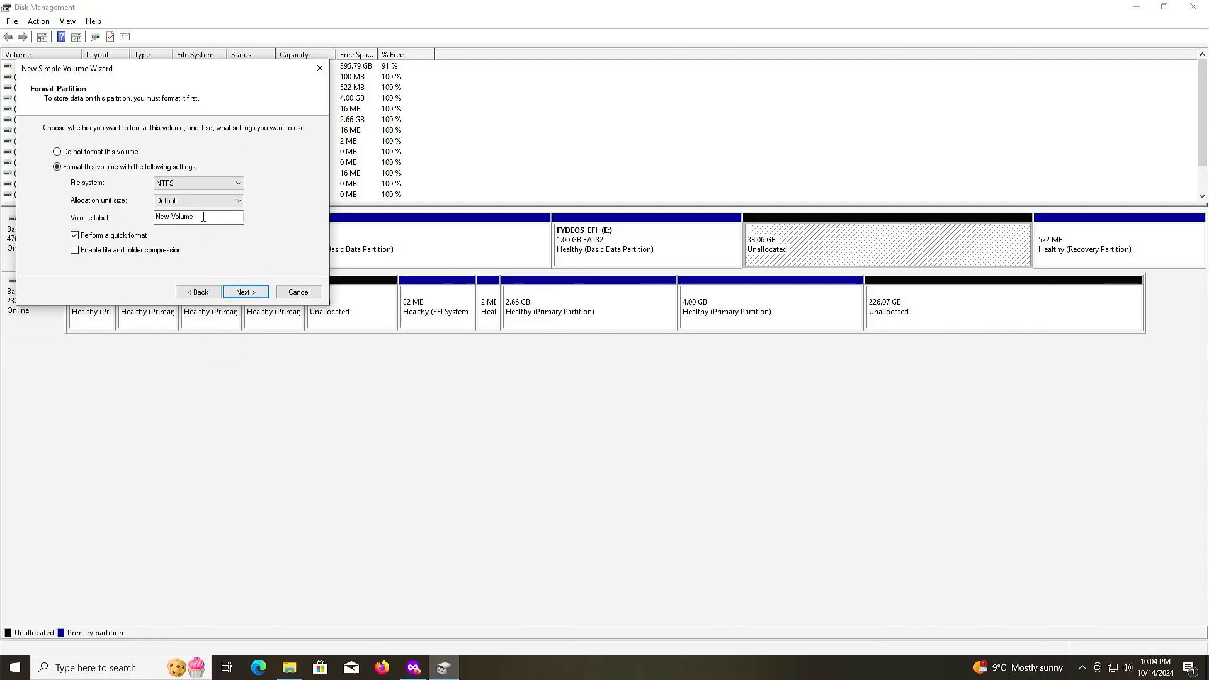
text(F)
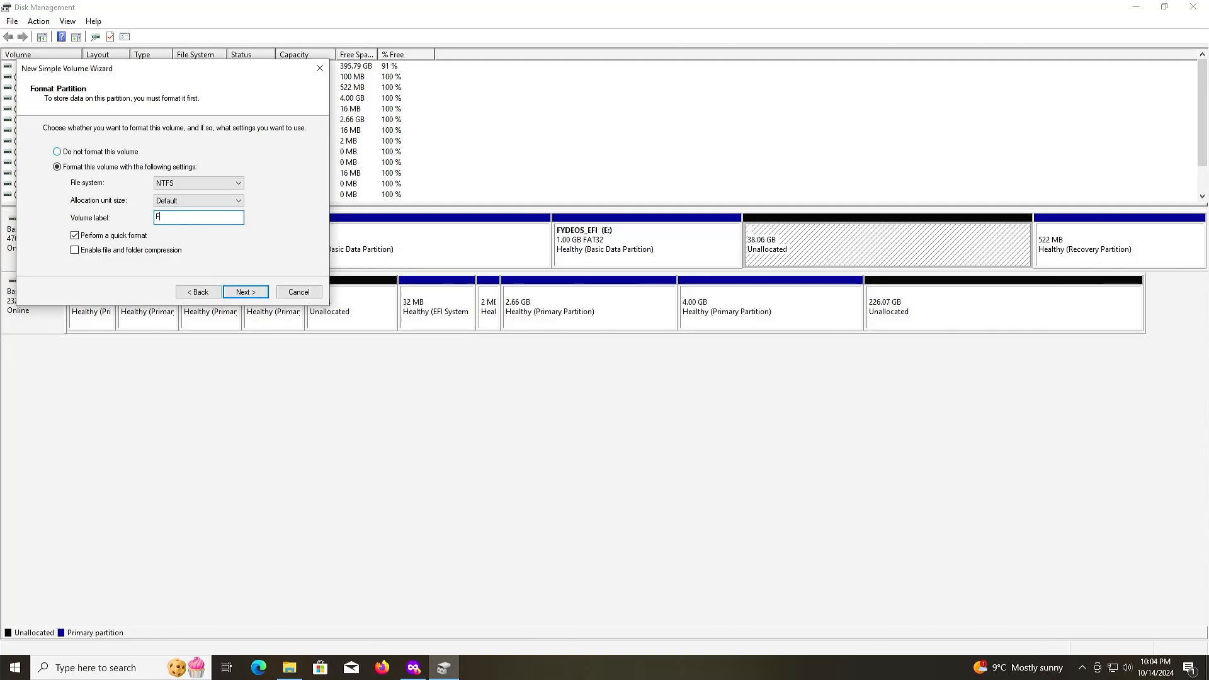
Format it as exFAT labelled FYDEOS and finish the wizard.
click(238, 183)
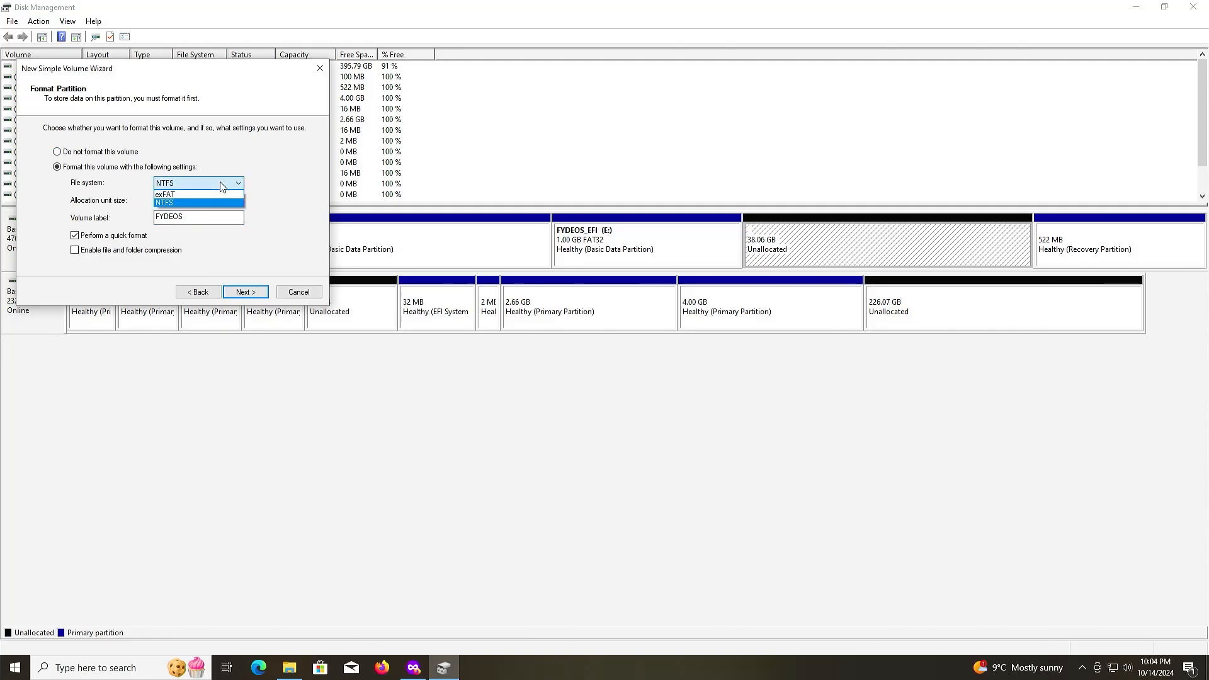
click(163, 193)
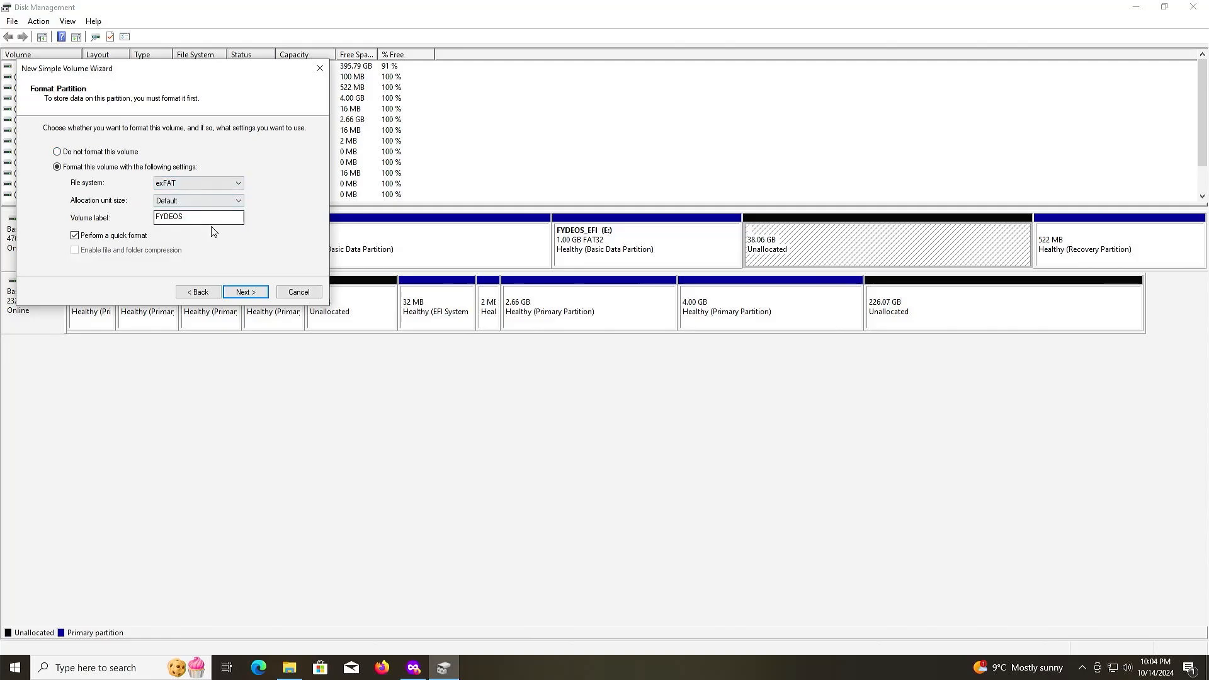
click(244, 291)
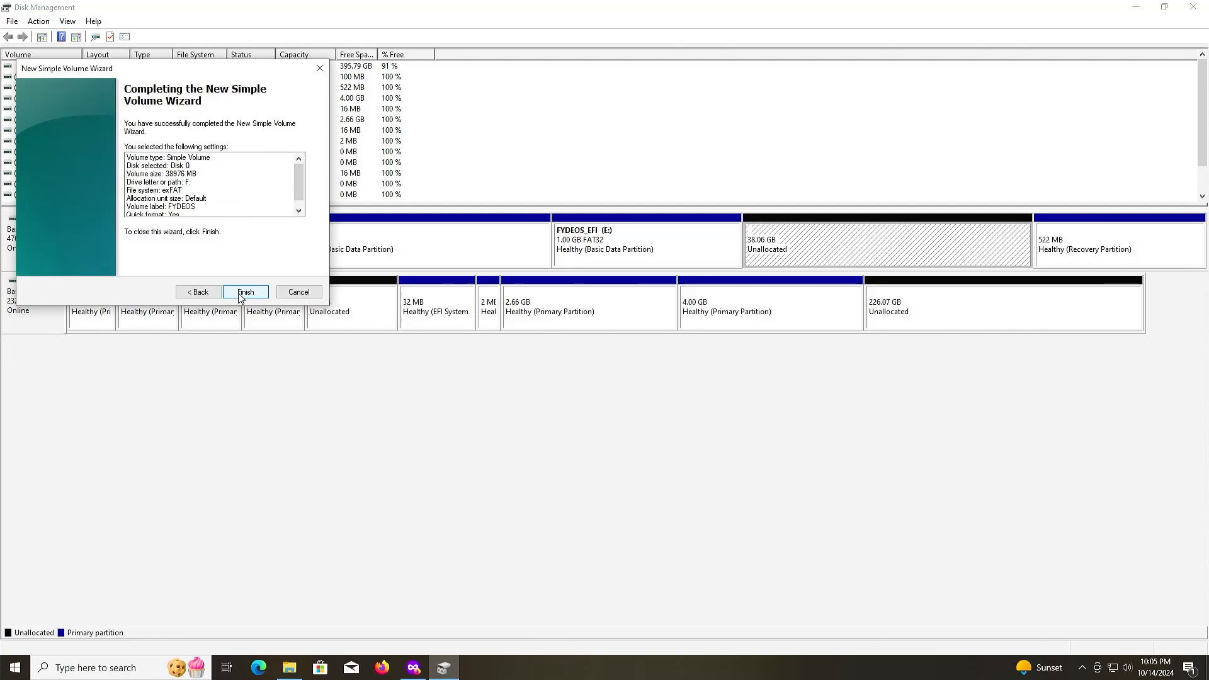
click(246, 291)
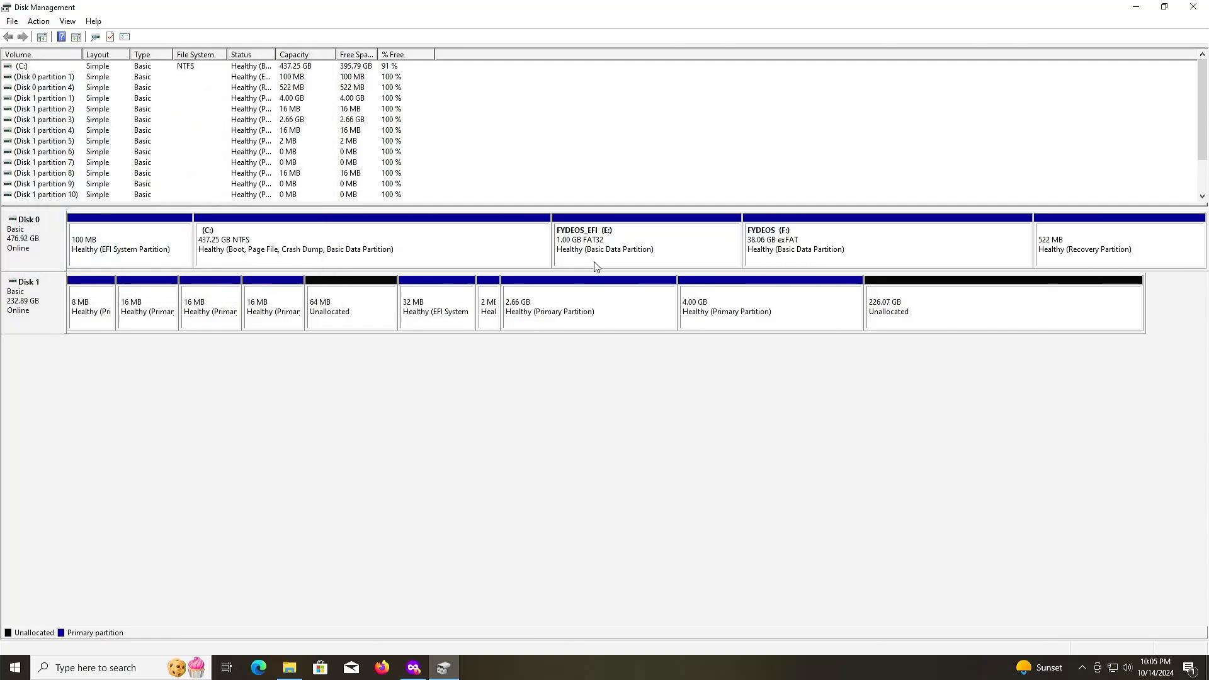
click(646, 243)
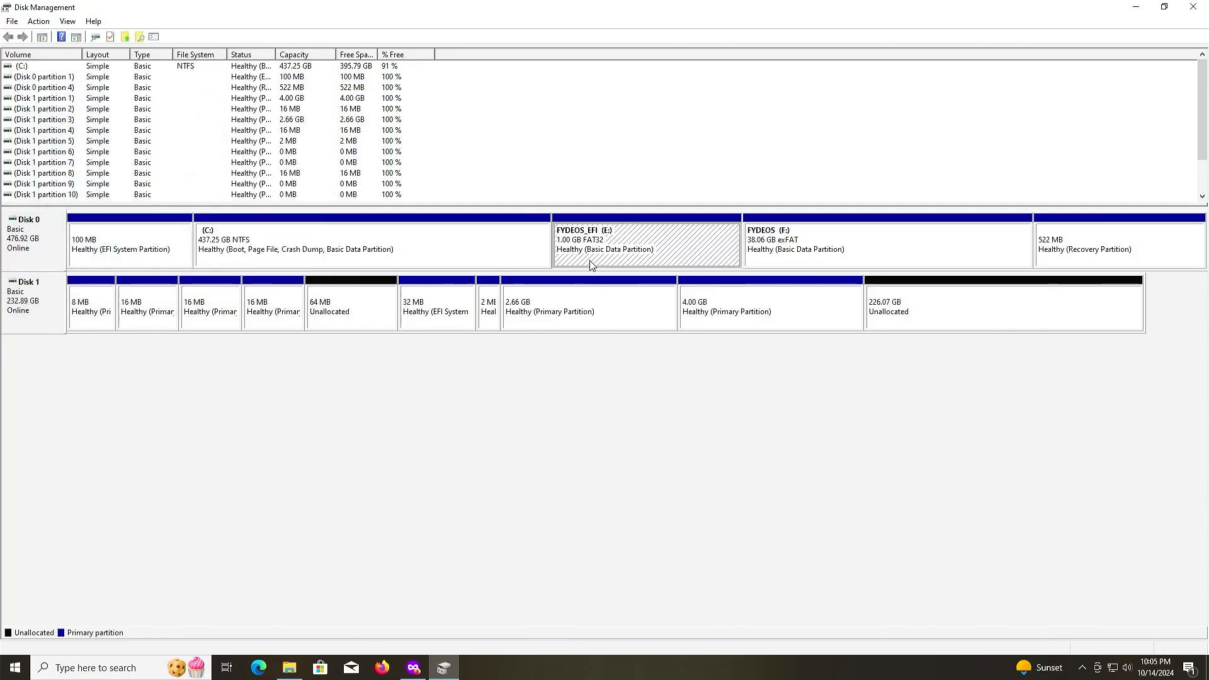
mouse_move(597, 259)
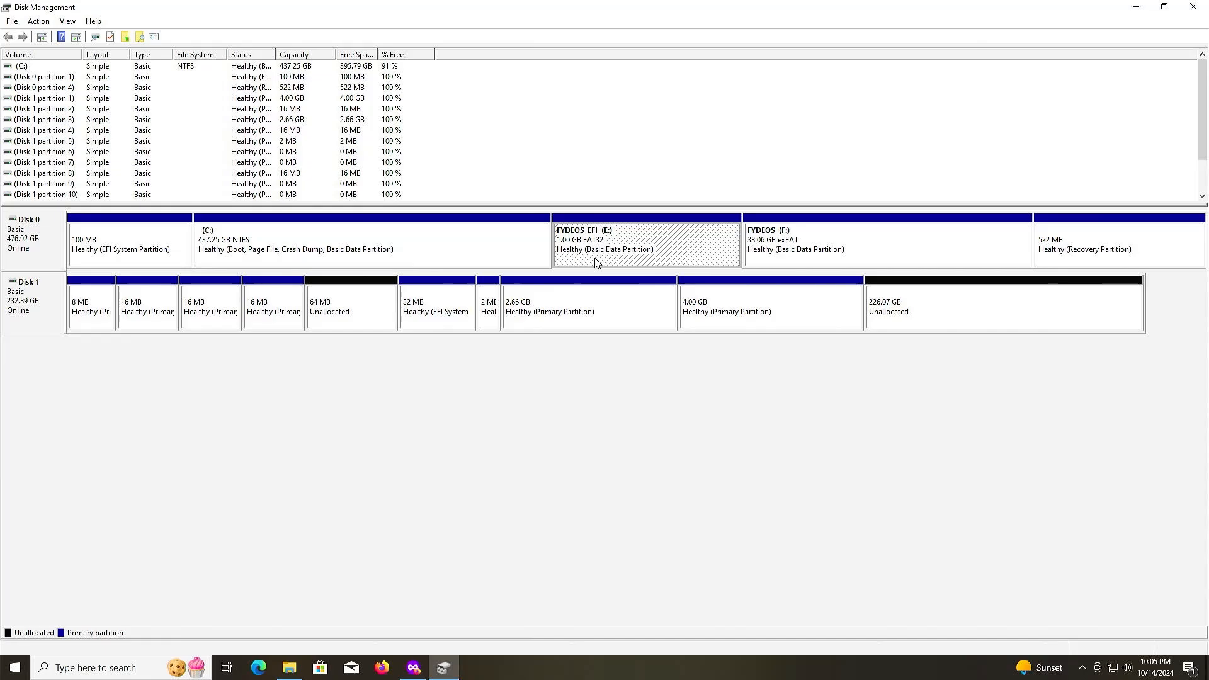
In an administrator Command Prompt, run diskpart, select disk 0 and list its partitions.
text(cmd)
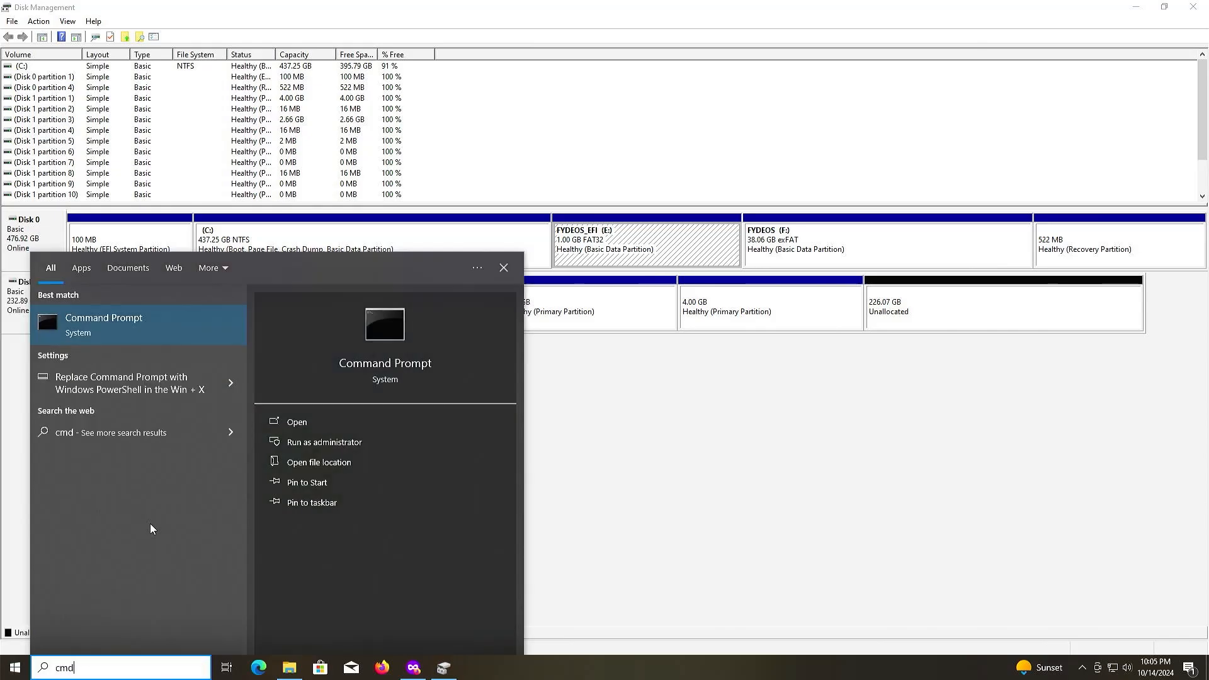
click(324, 442)
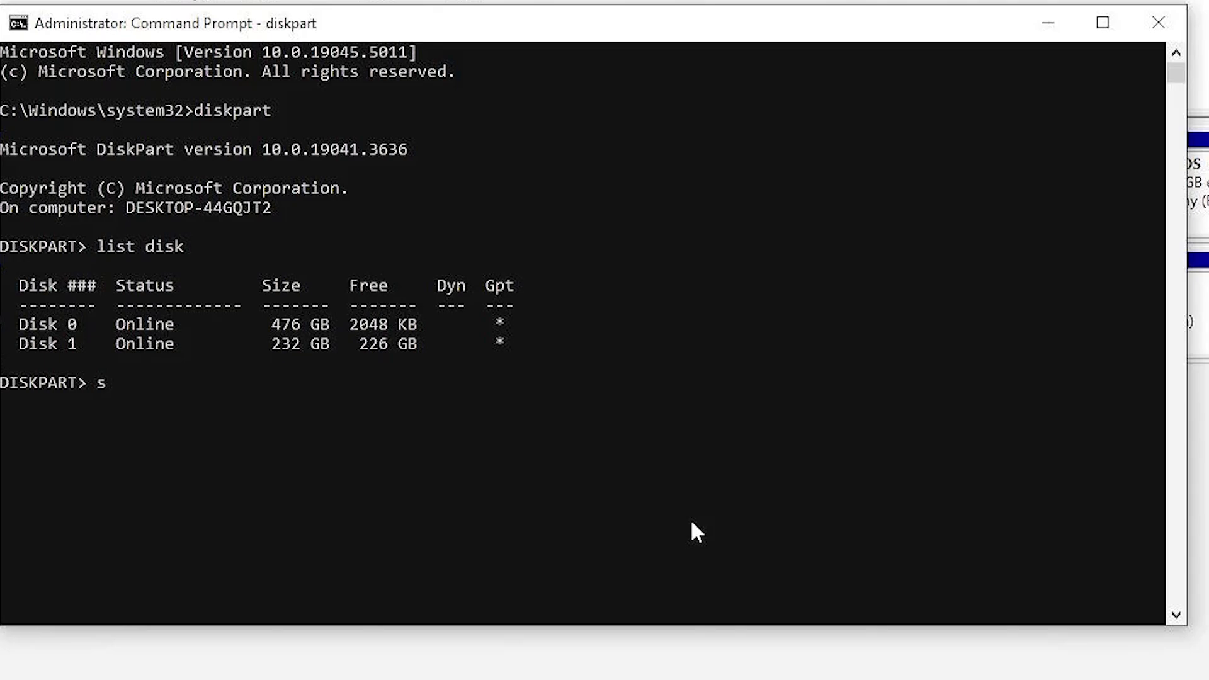
text(el disk 0)
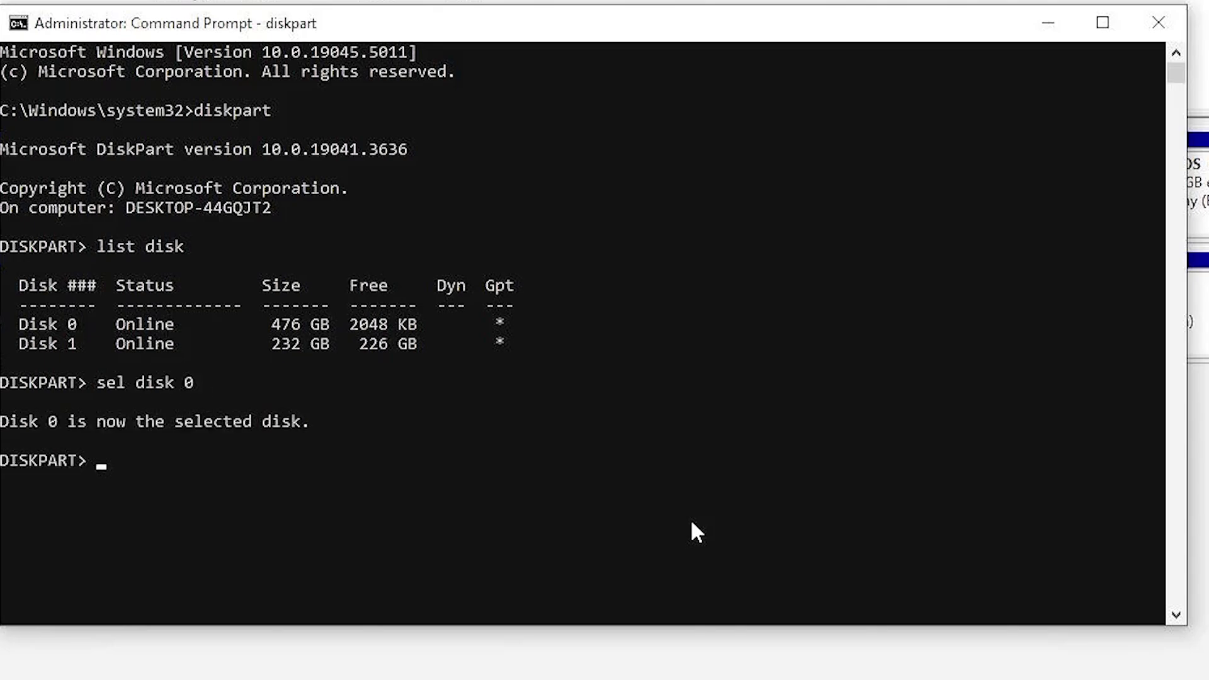
text(list part)
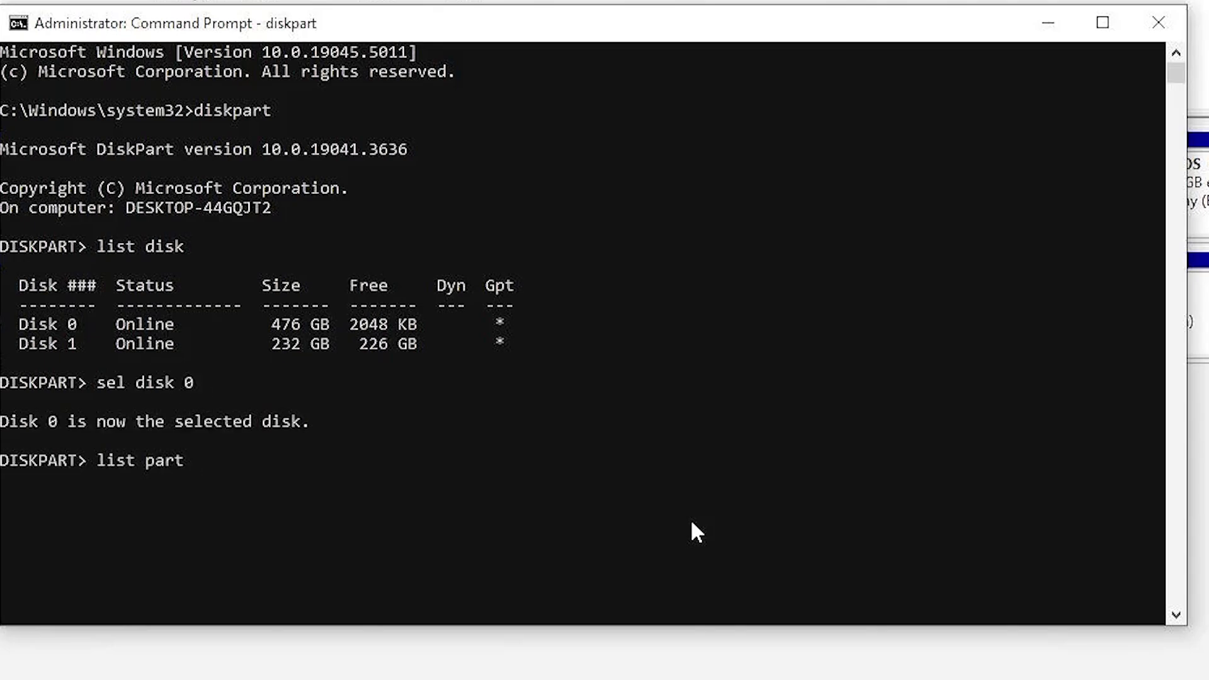
key(Return)
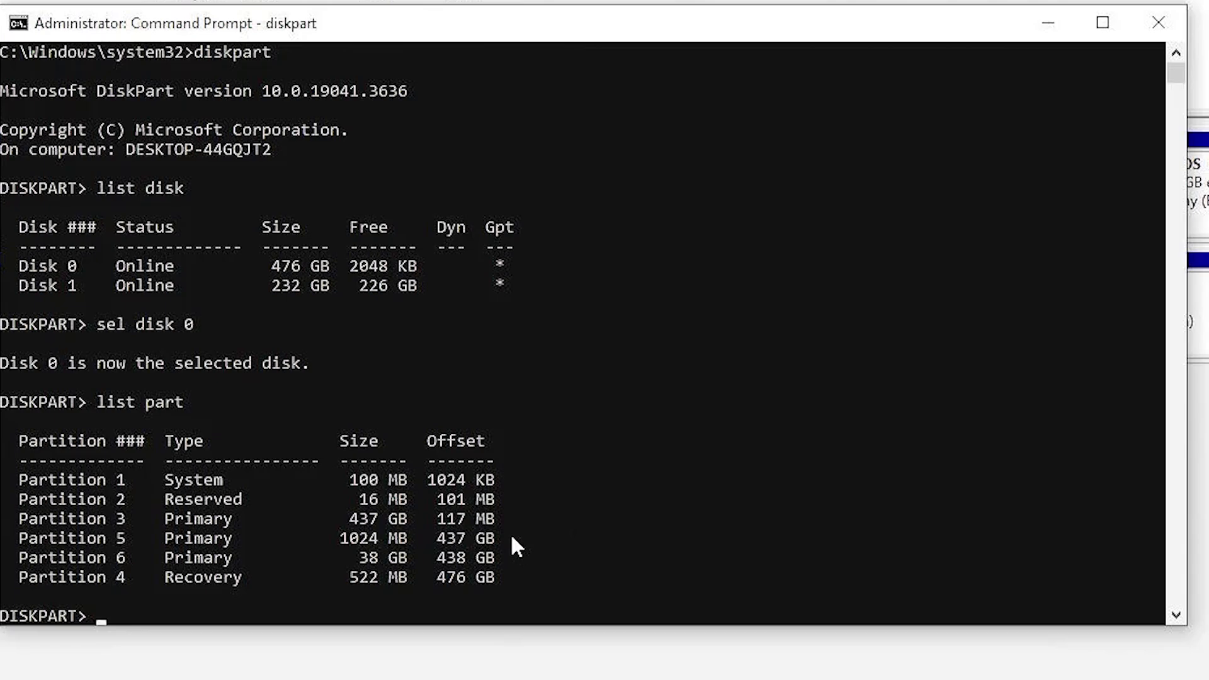
Select partition 5, review the help setid output and begin the set id command.
text(sel part 5)
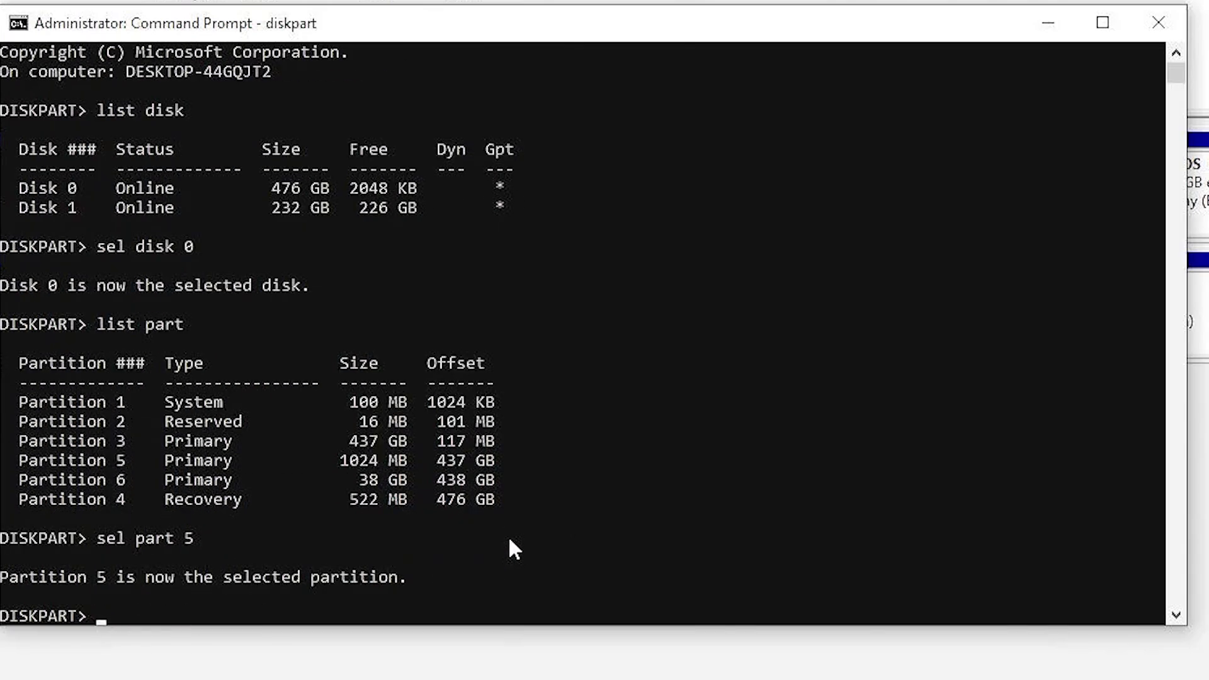
text(help se)
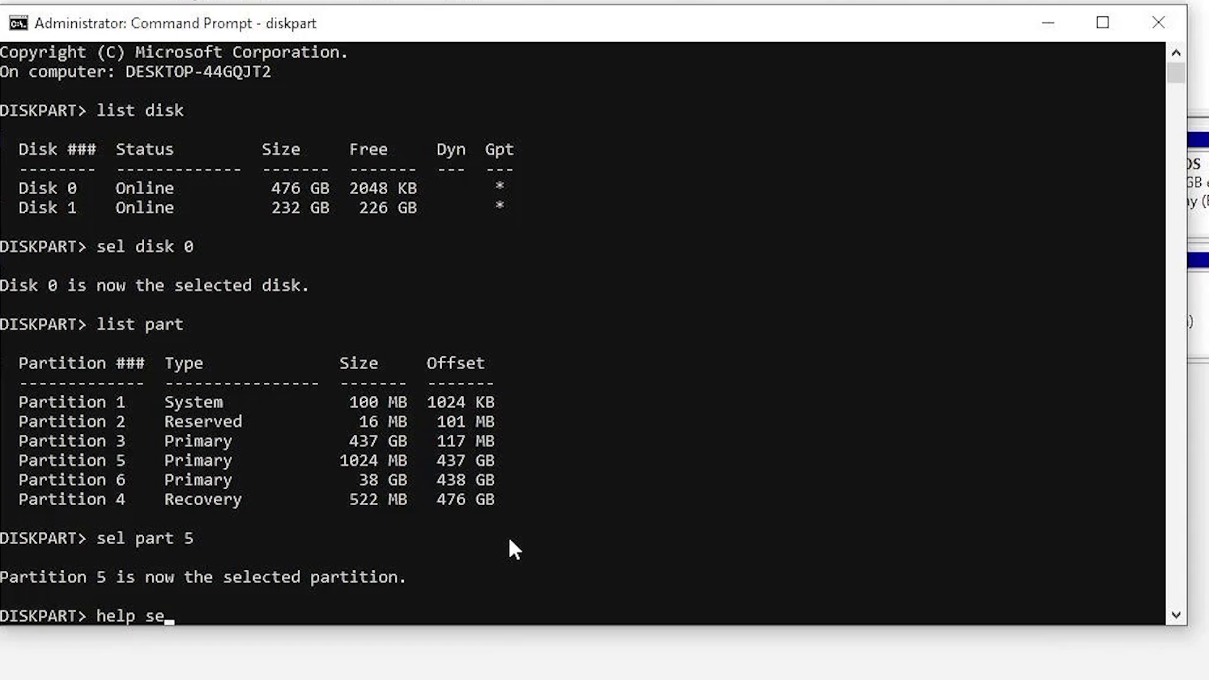
key(Return)
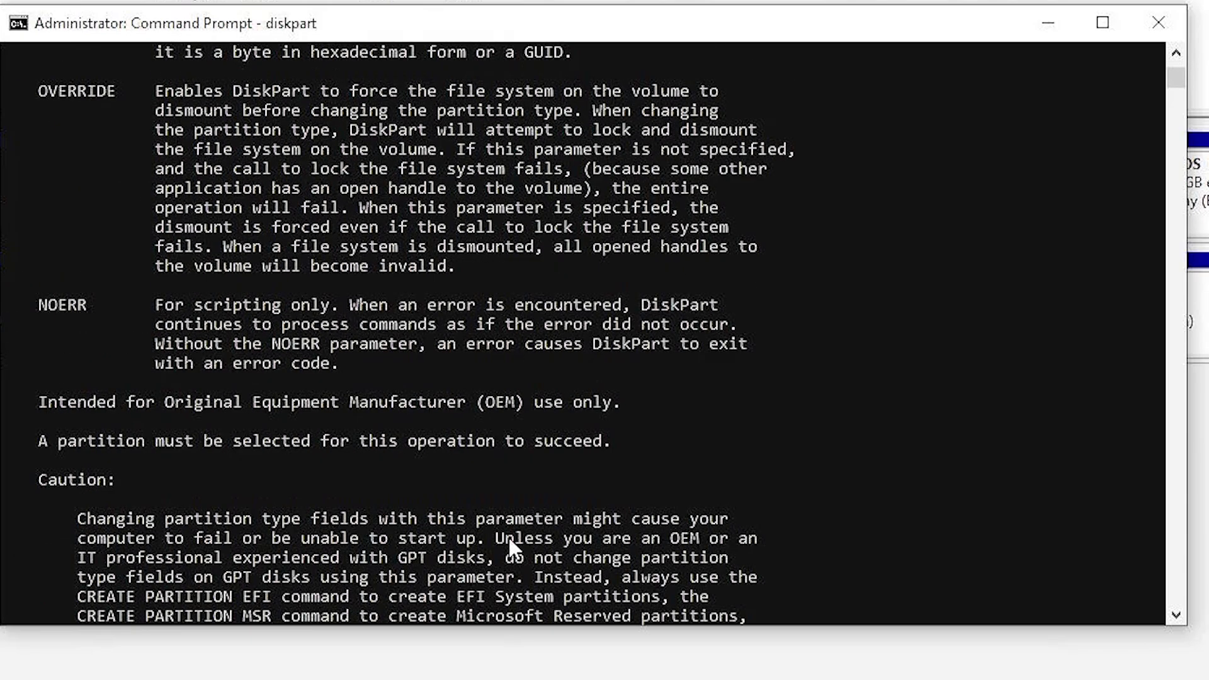
scroll(up, 3)
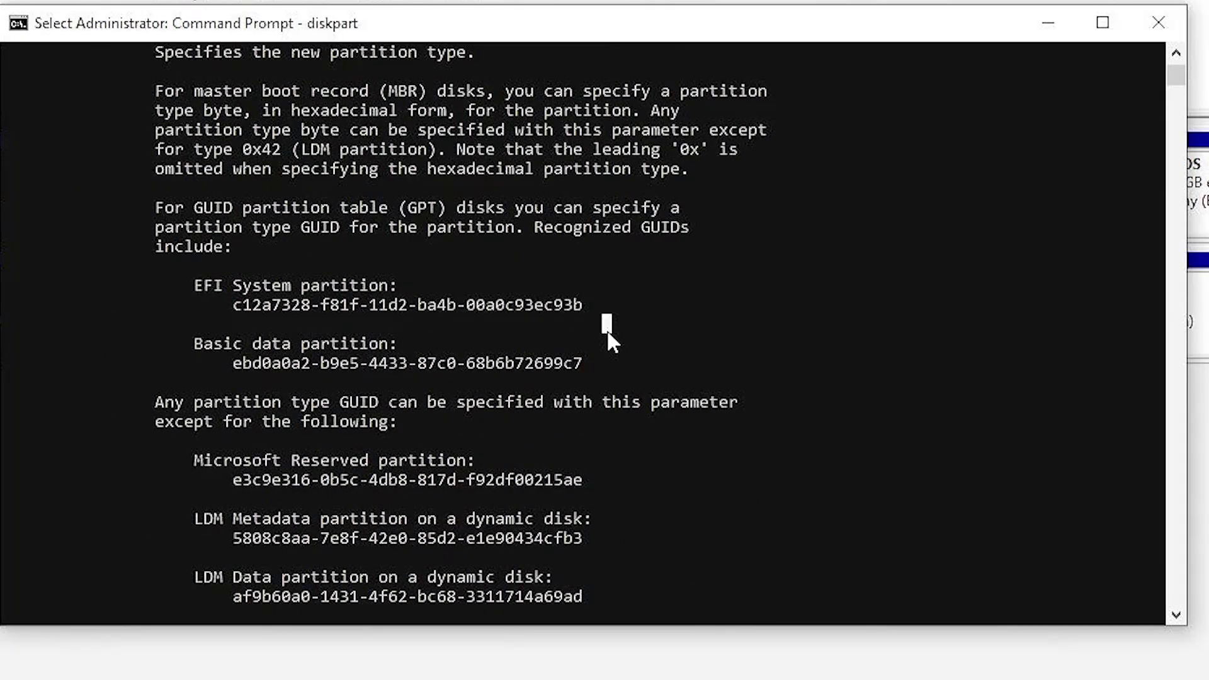
mouse_move(589, 316)
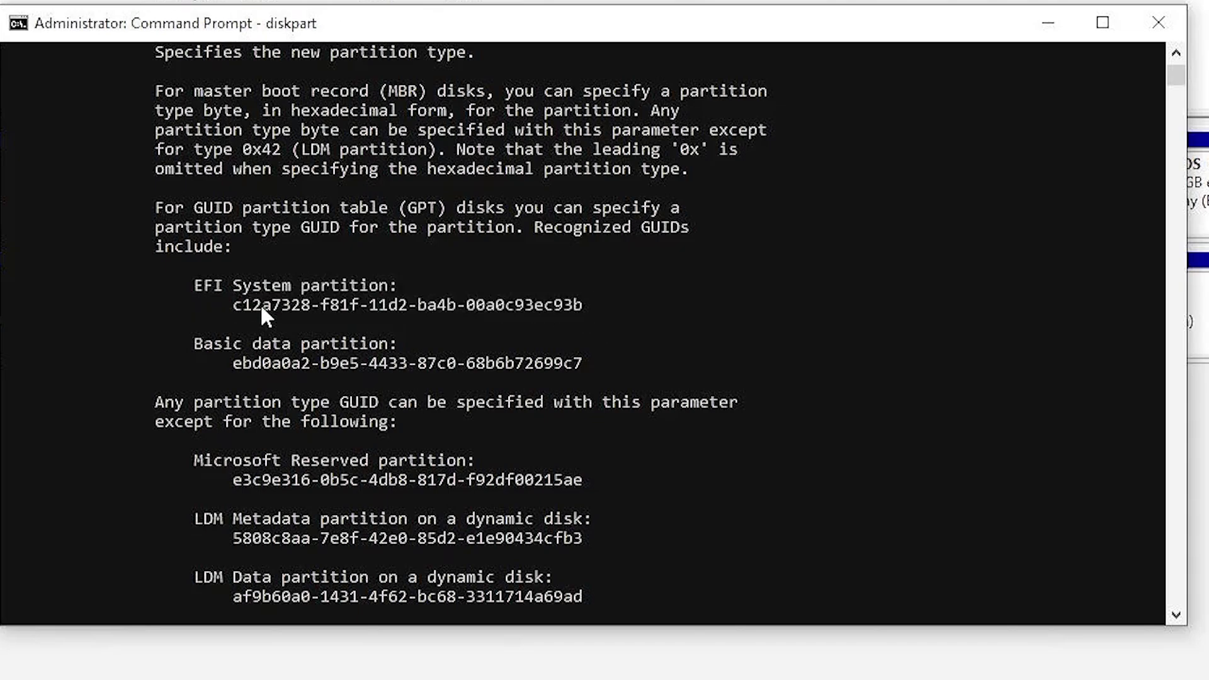
scroll(down, 3)
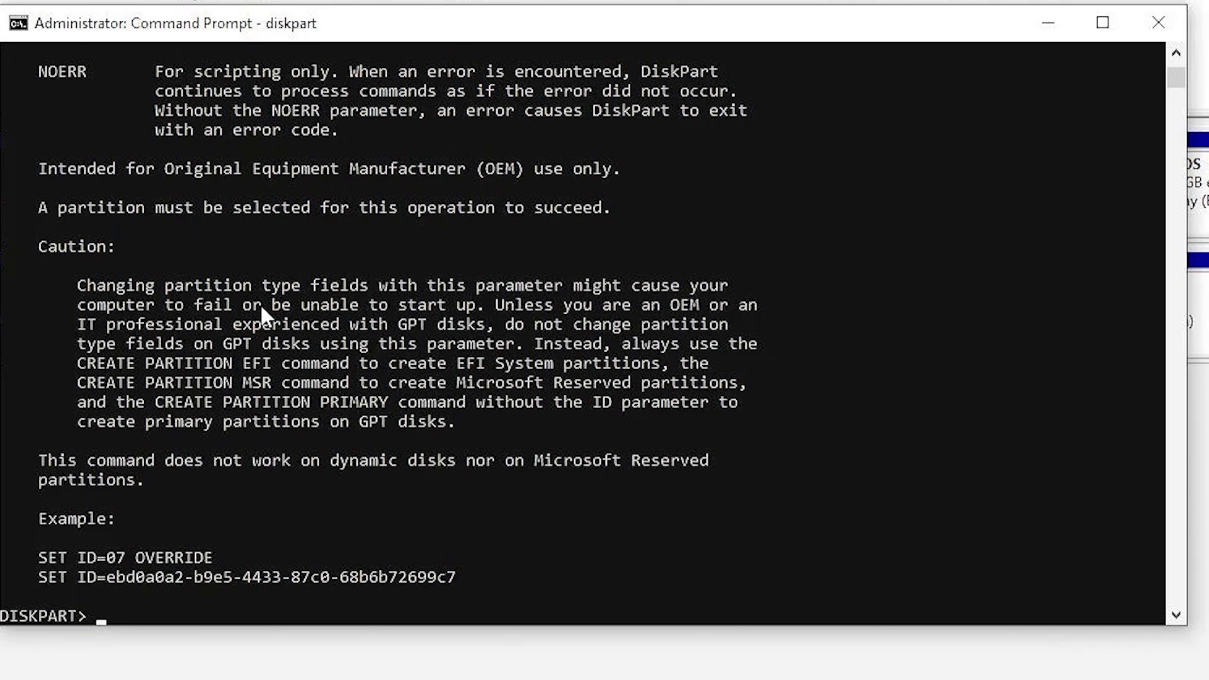
text(set id)
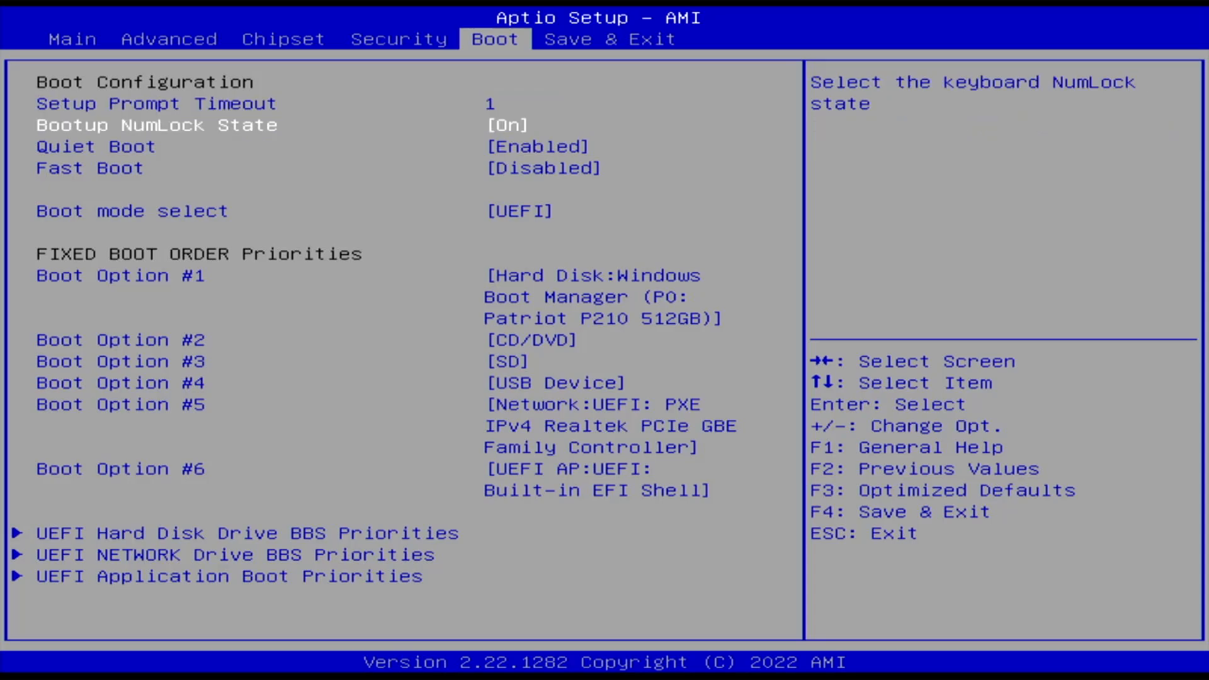
Move through the Boot tab options toward booting the FydeOS USB installer.
key(Down)
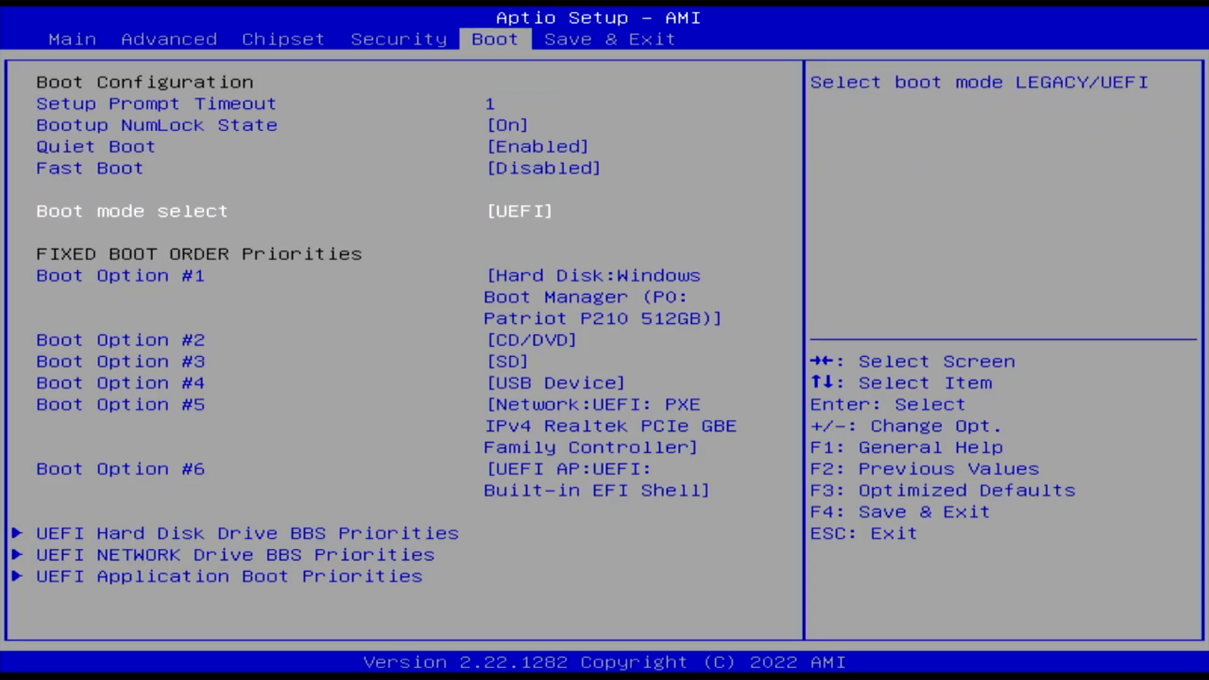
key(Down)
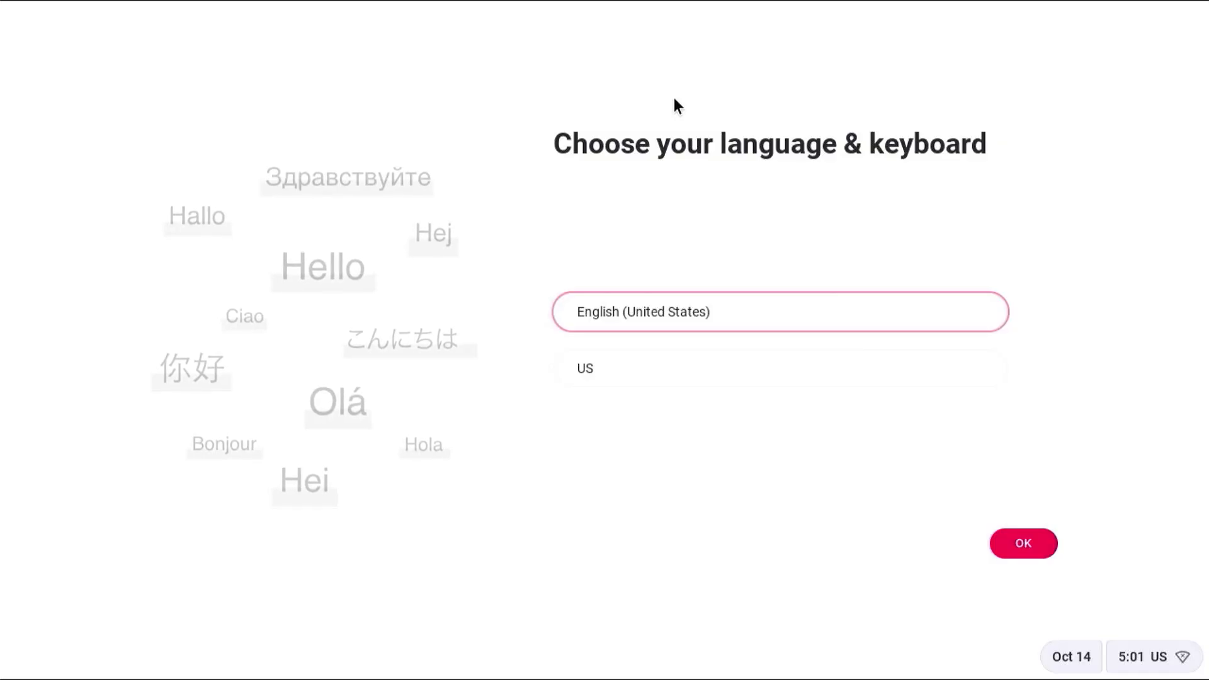
mouse_move(962, 431)
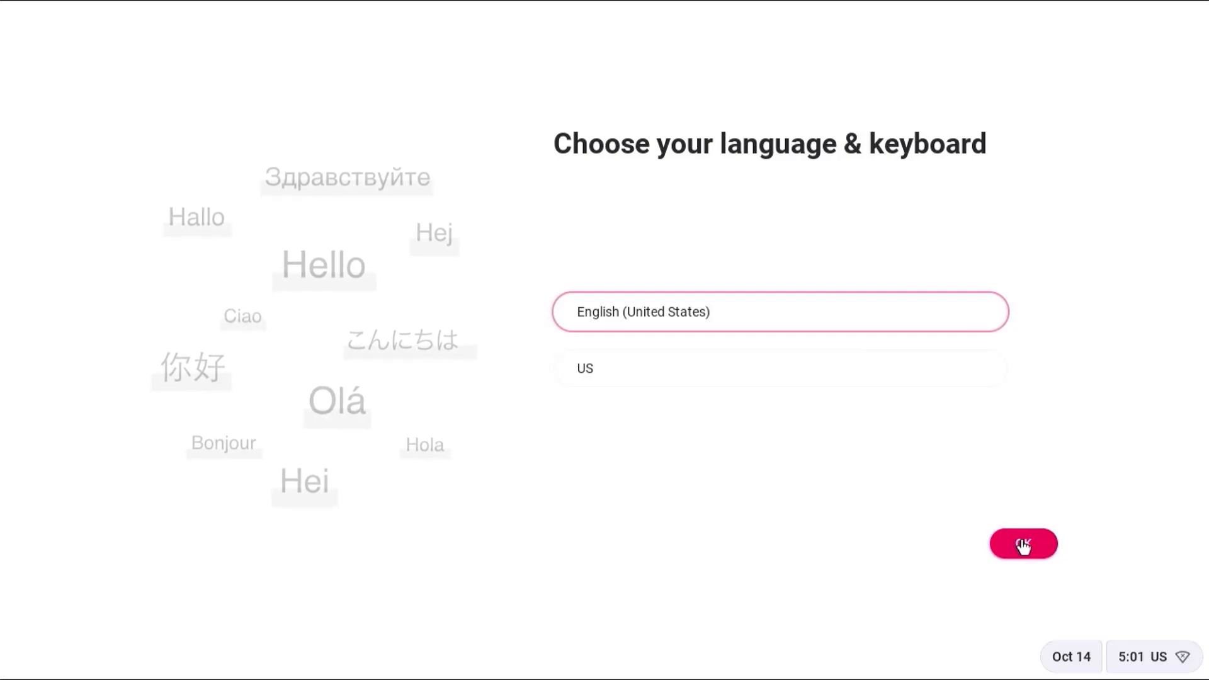
Confirm English/US keyboard and choose Install FydeOS with the multi-boot installation type.
click(1022, 544)
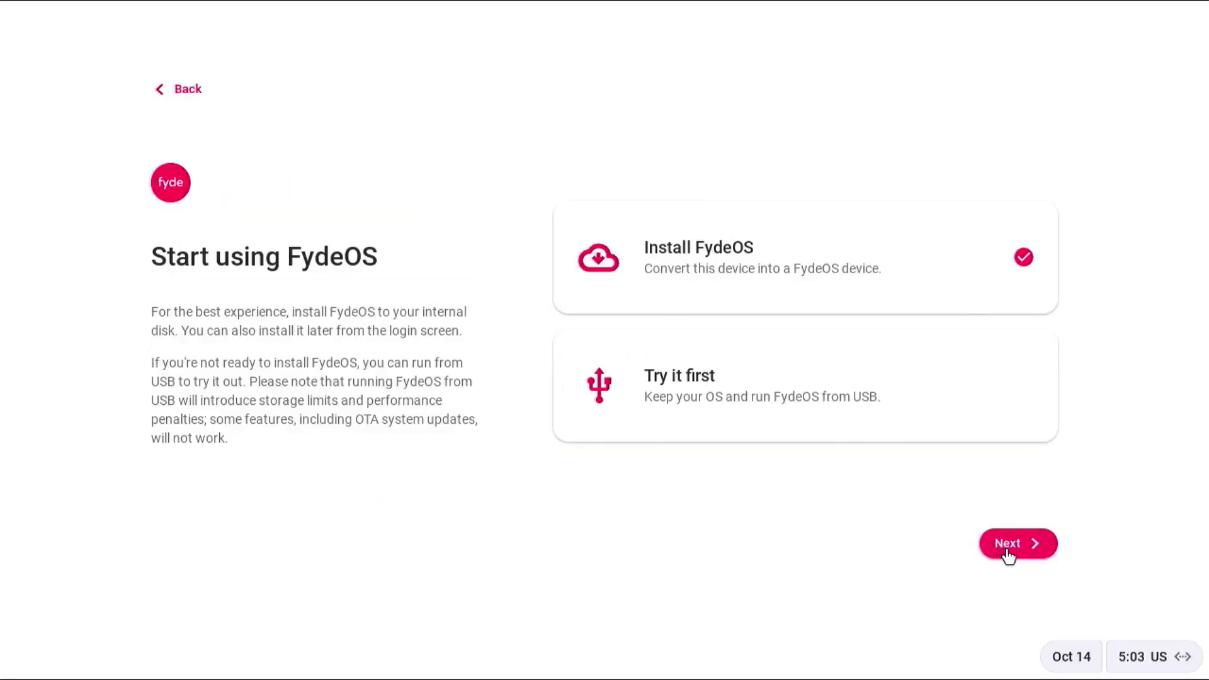
click(1017, 542)
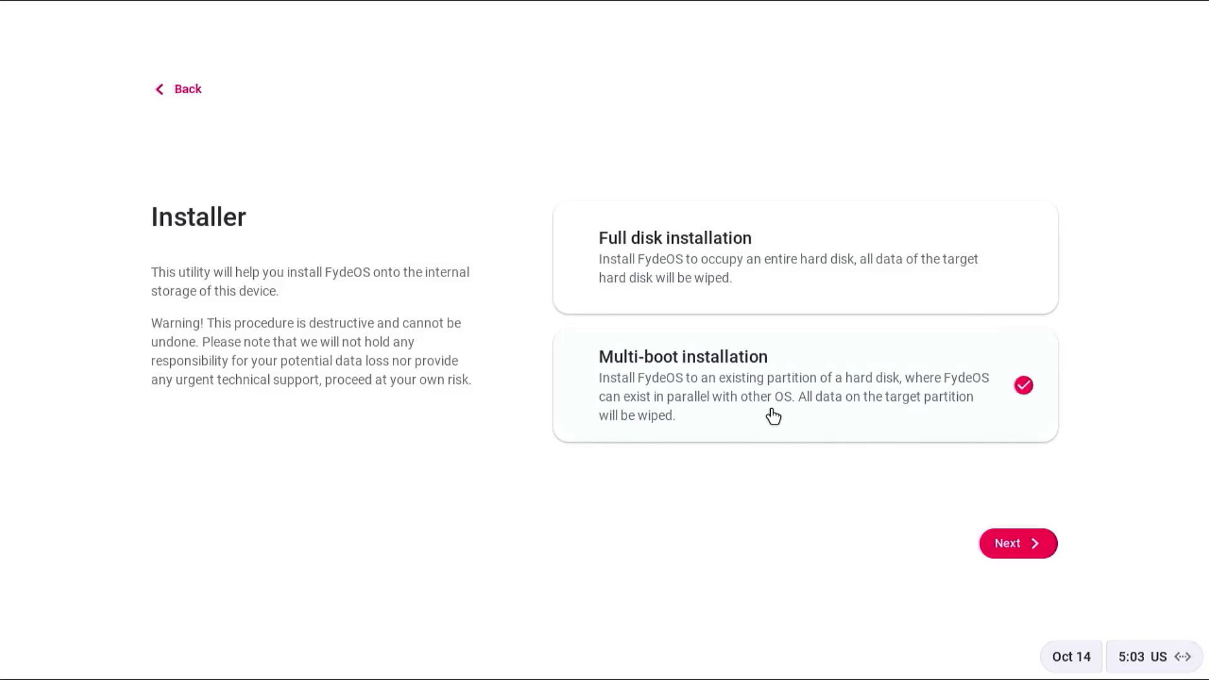
click(1016, 542)
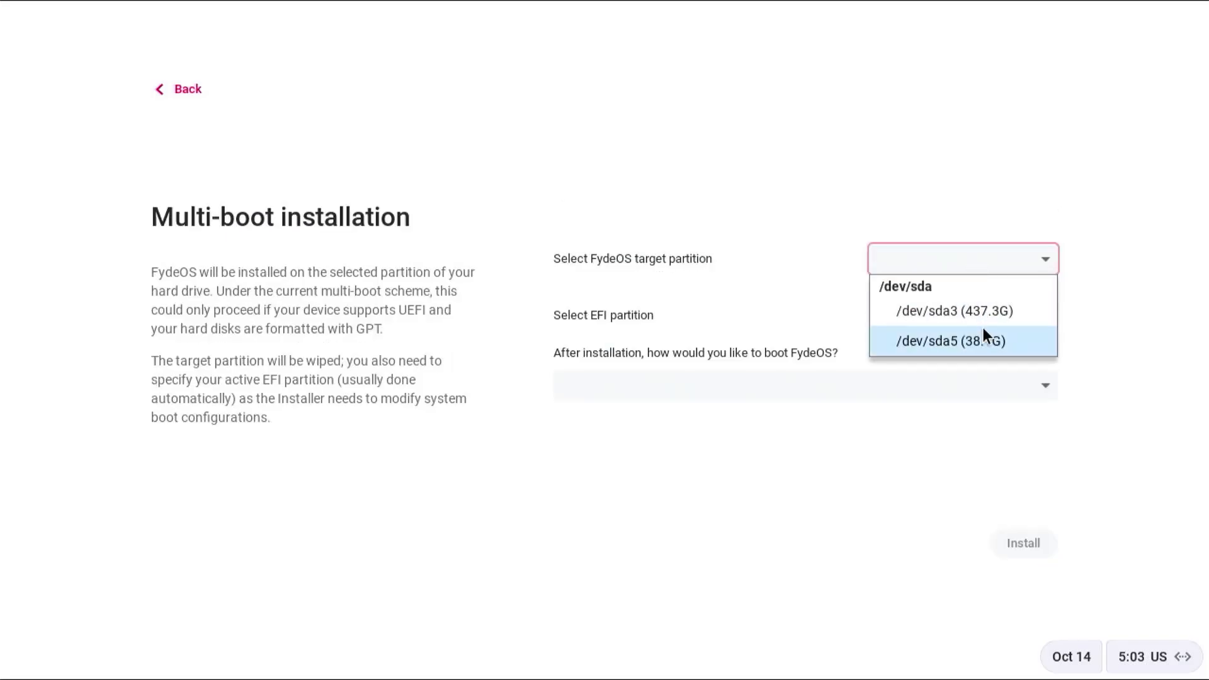
Target /dev/sda5 for FydeOS, /dev/sda4 as EFI partition, with rEFInd as boot manager.
click(956, 341)
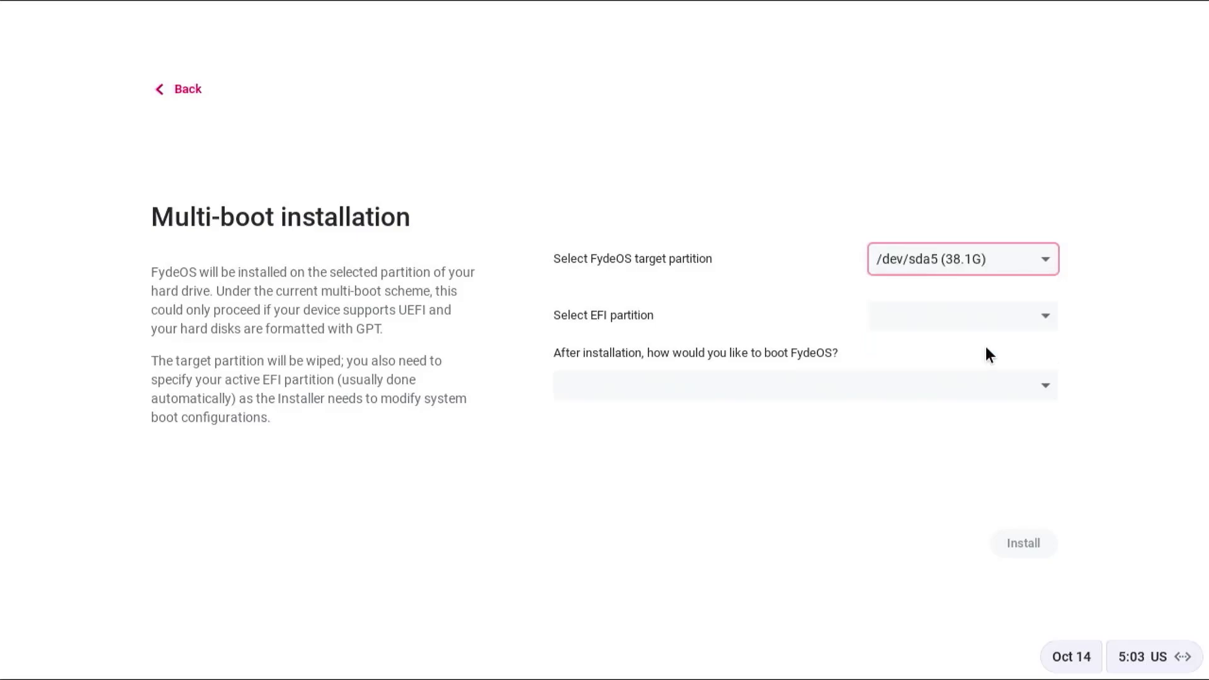
click(962, 315)
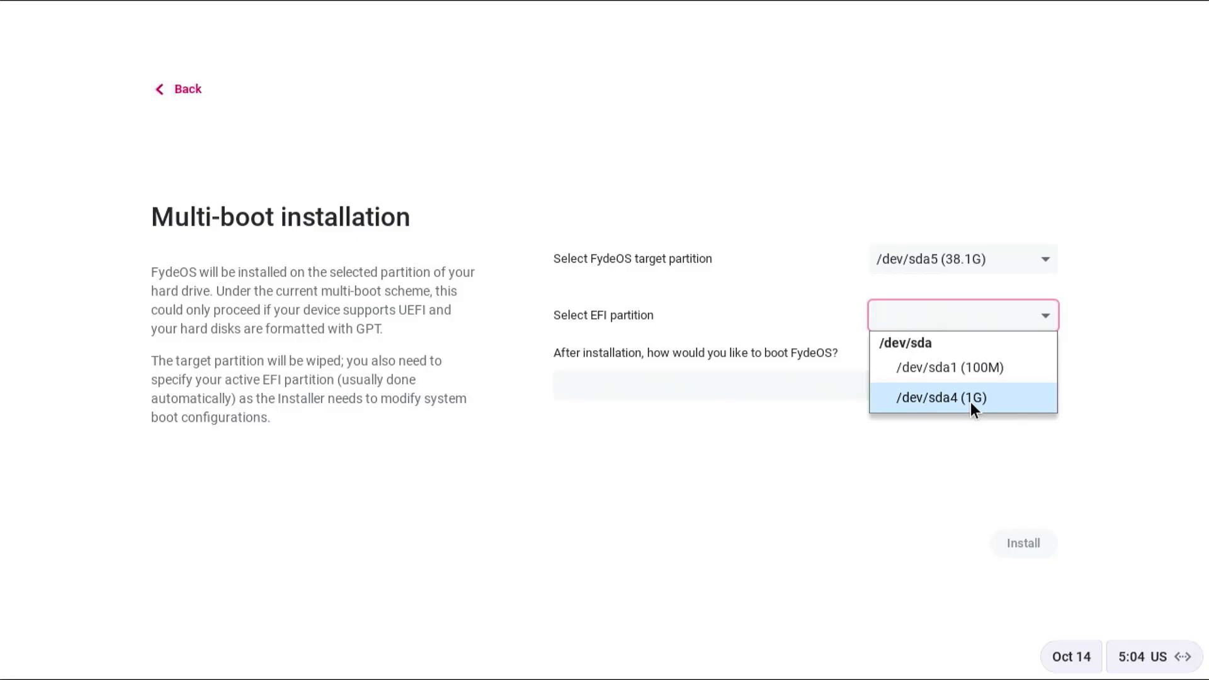
click(936, 398)
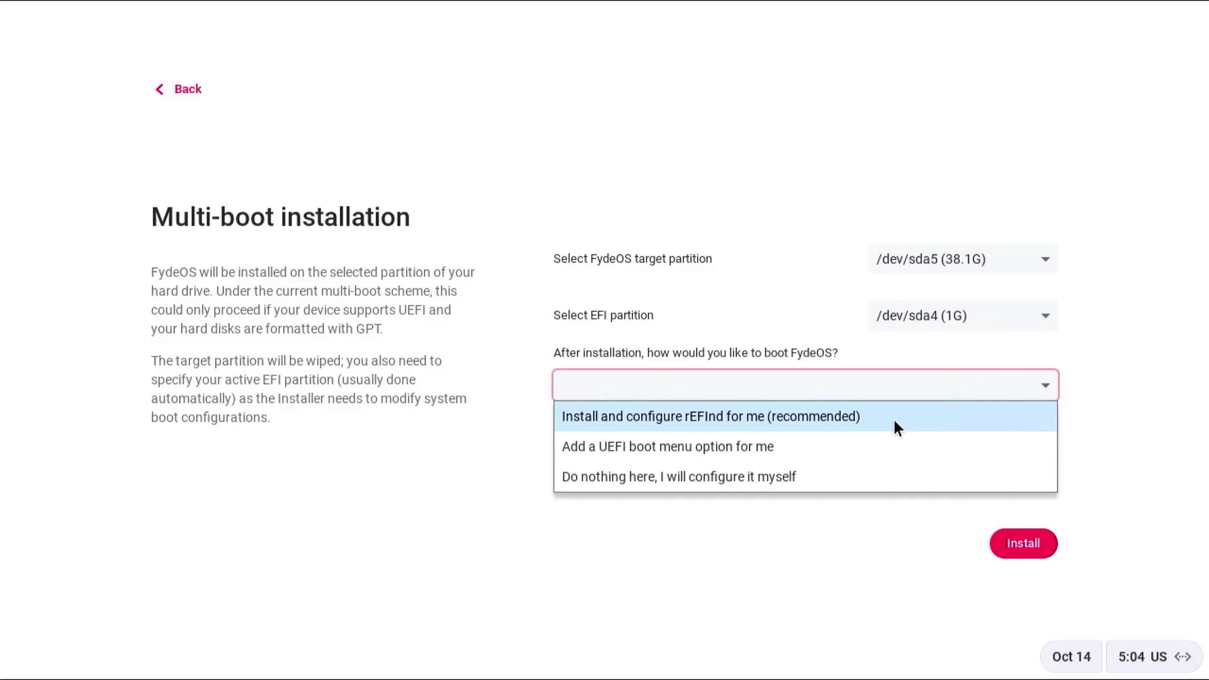
click(708, 417)
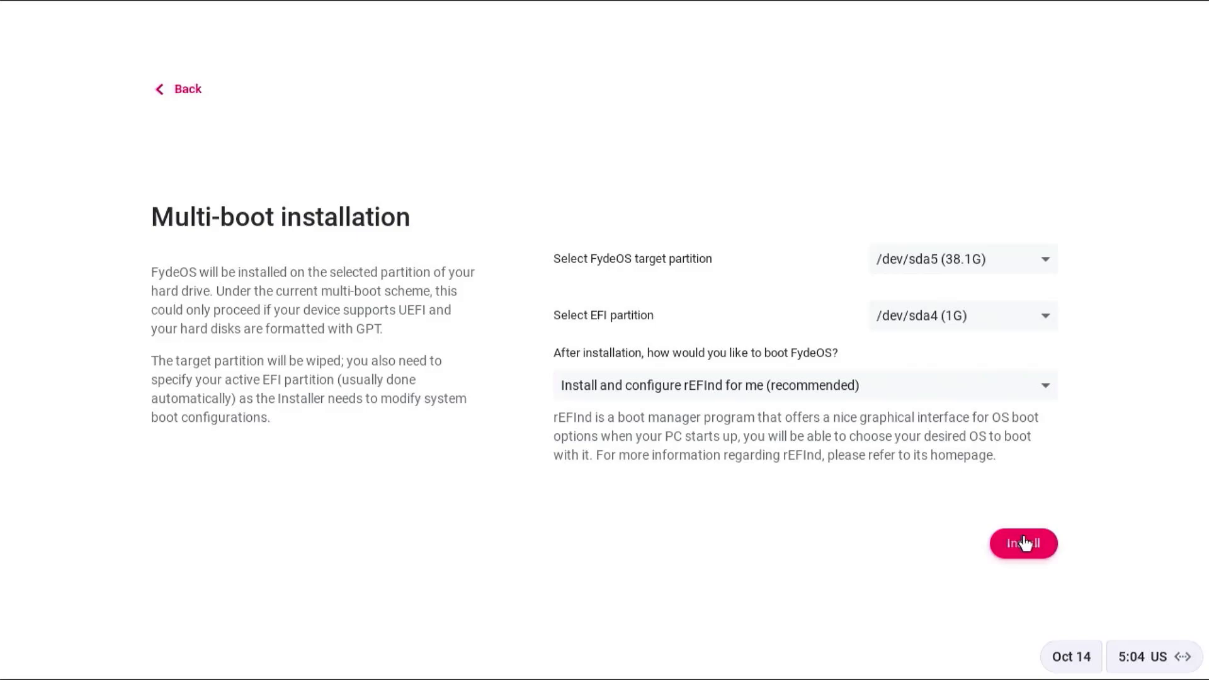
Run the installation to completion and shut down to boot the installed FydeOS.
click(1022, 543)
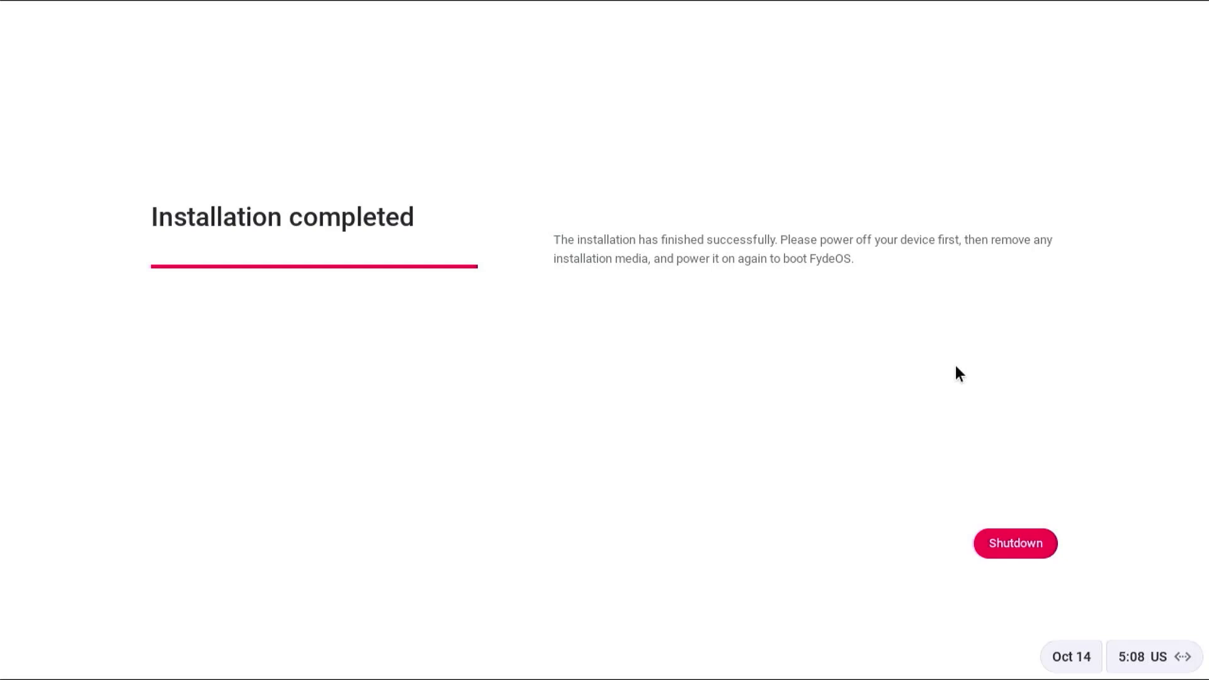
mouse_move(1008, 500)
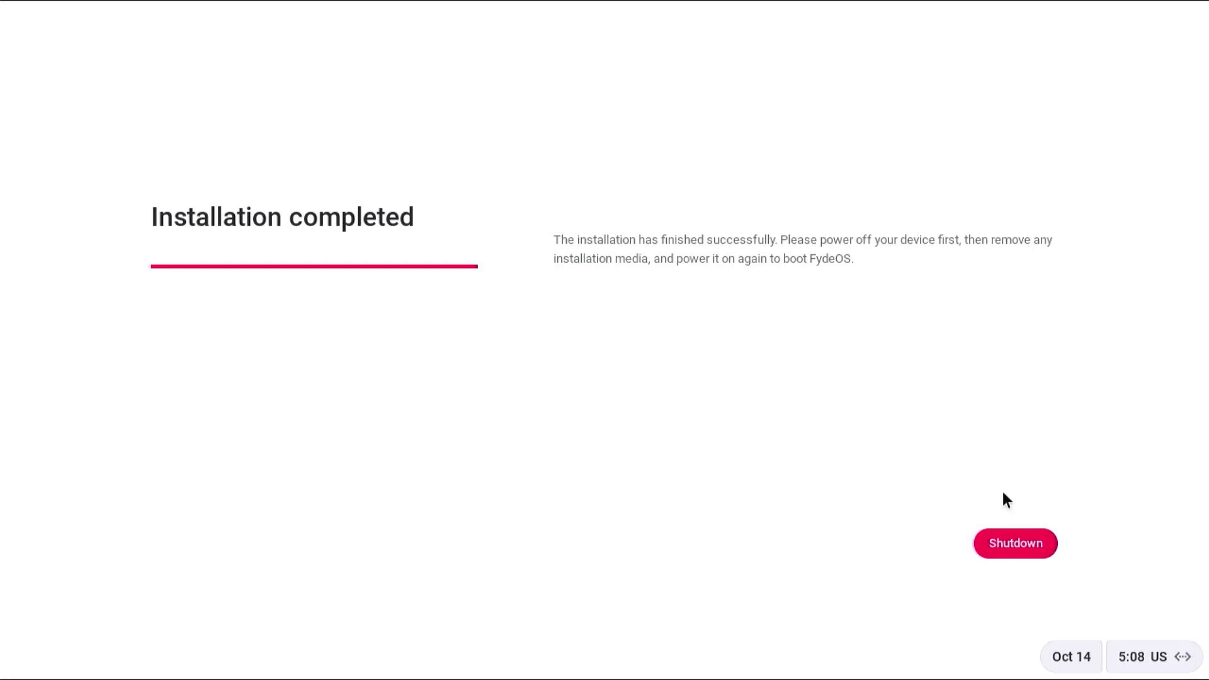
click(1015, 543)
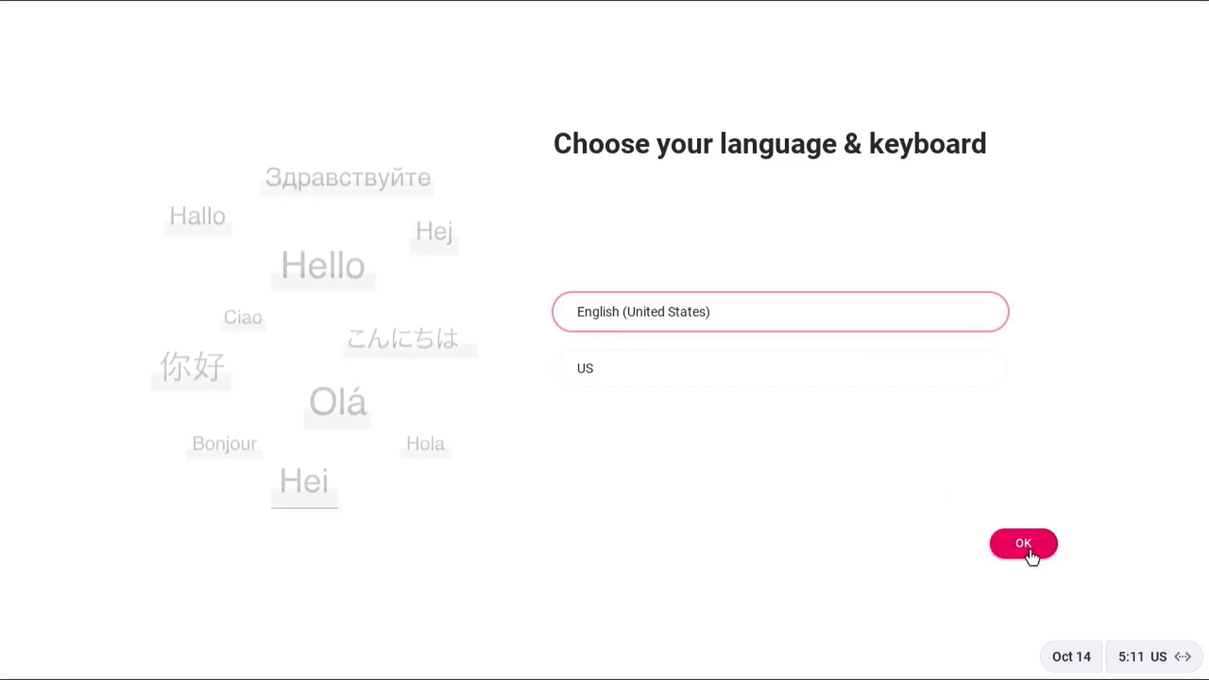
Confirm English/US keyboard, start setup and accept the terms of service and privacy statement.
click(1023, 544)
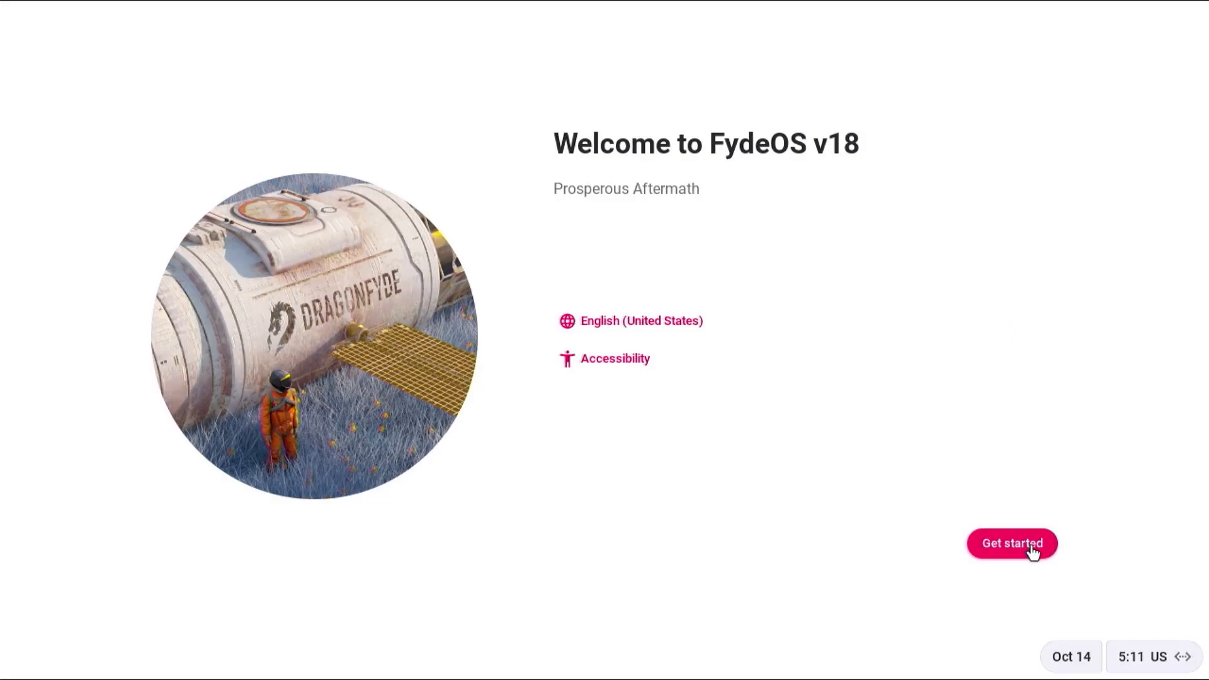
click(1011, 542)
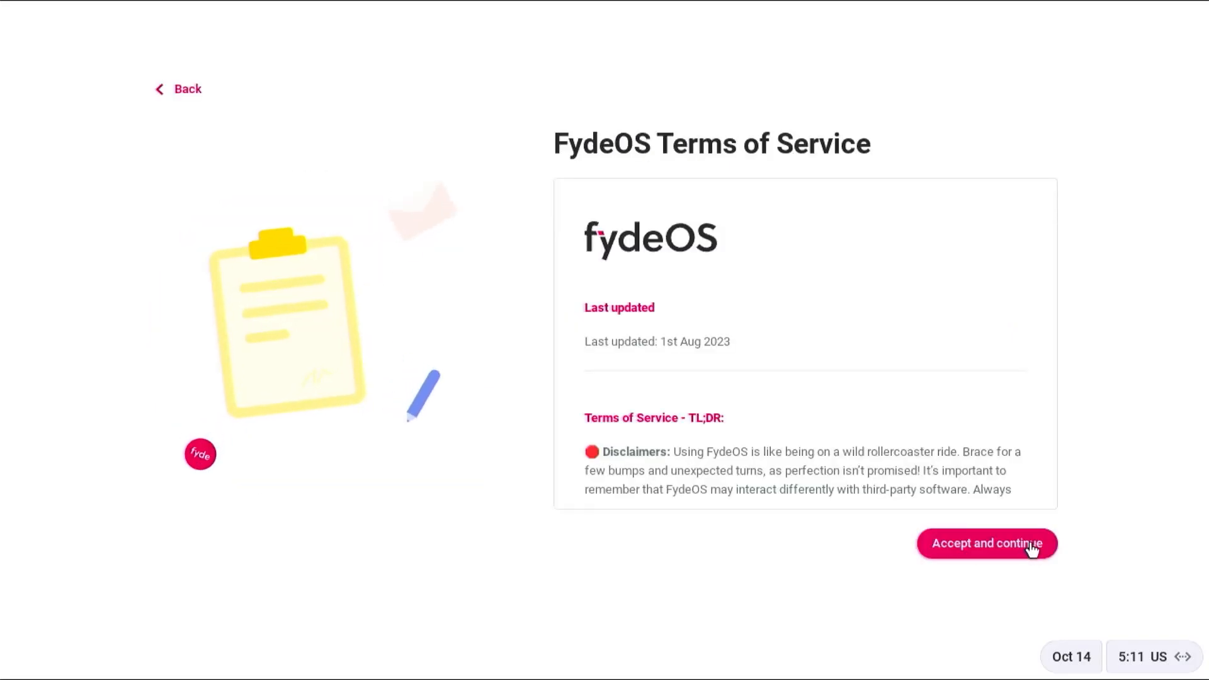
click(986, 542)
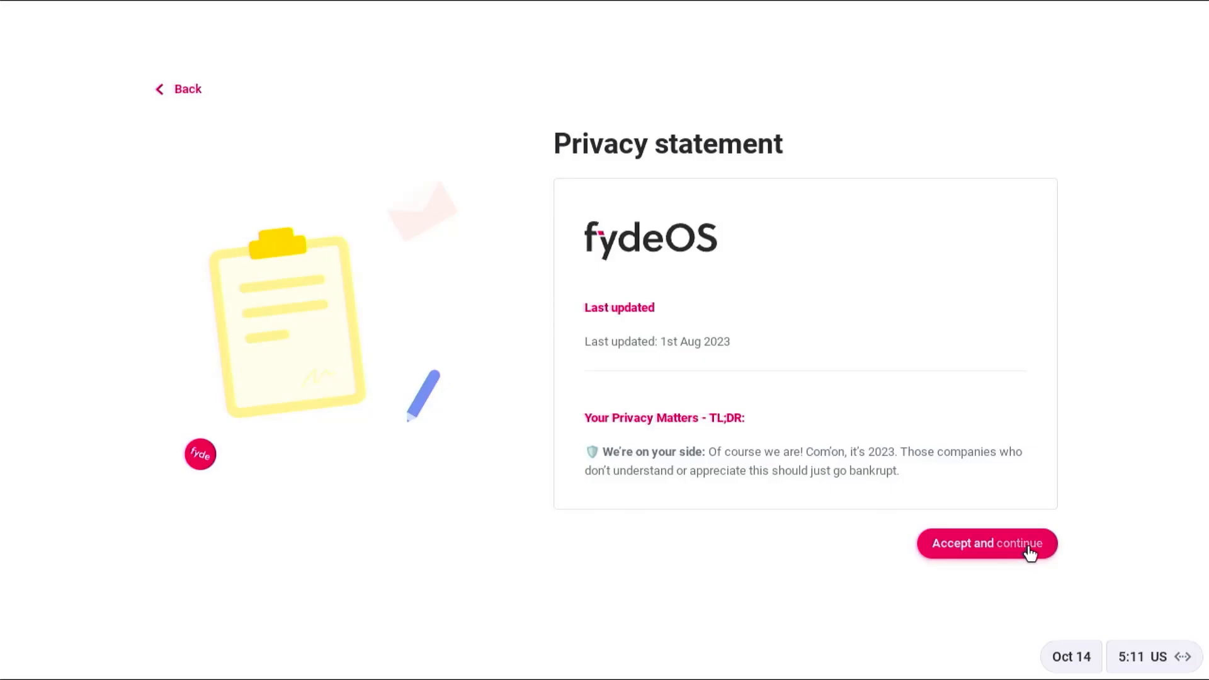
click(986, 543)
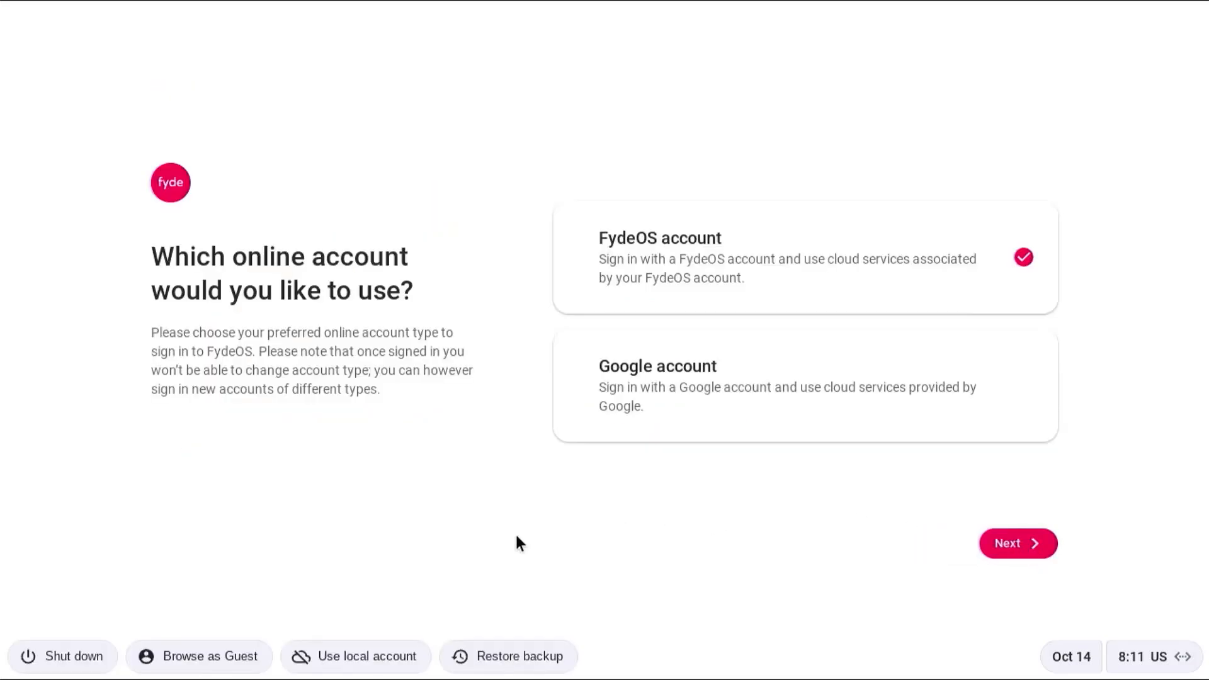
mouse_move(370, 665)
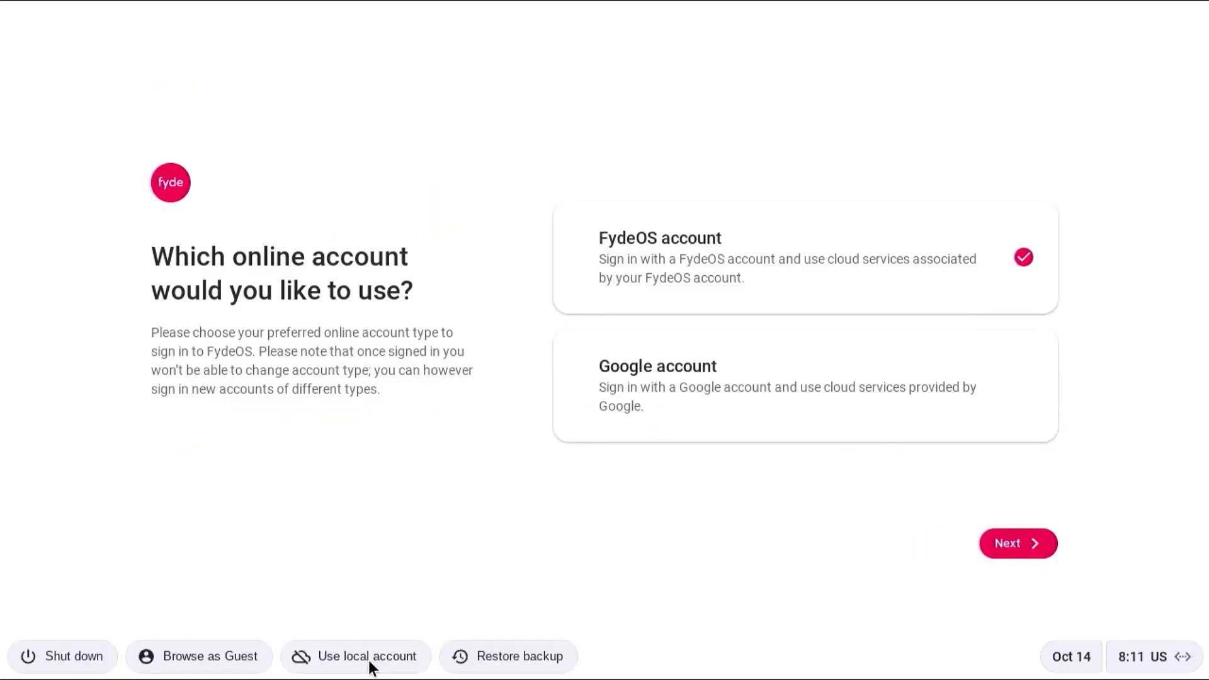
Create a local account, decline the experience improvement plan and enter the desktop.
click(366, 656)
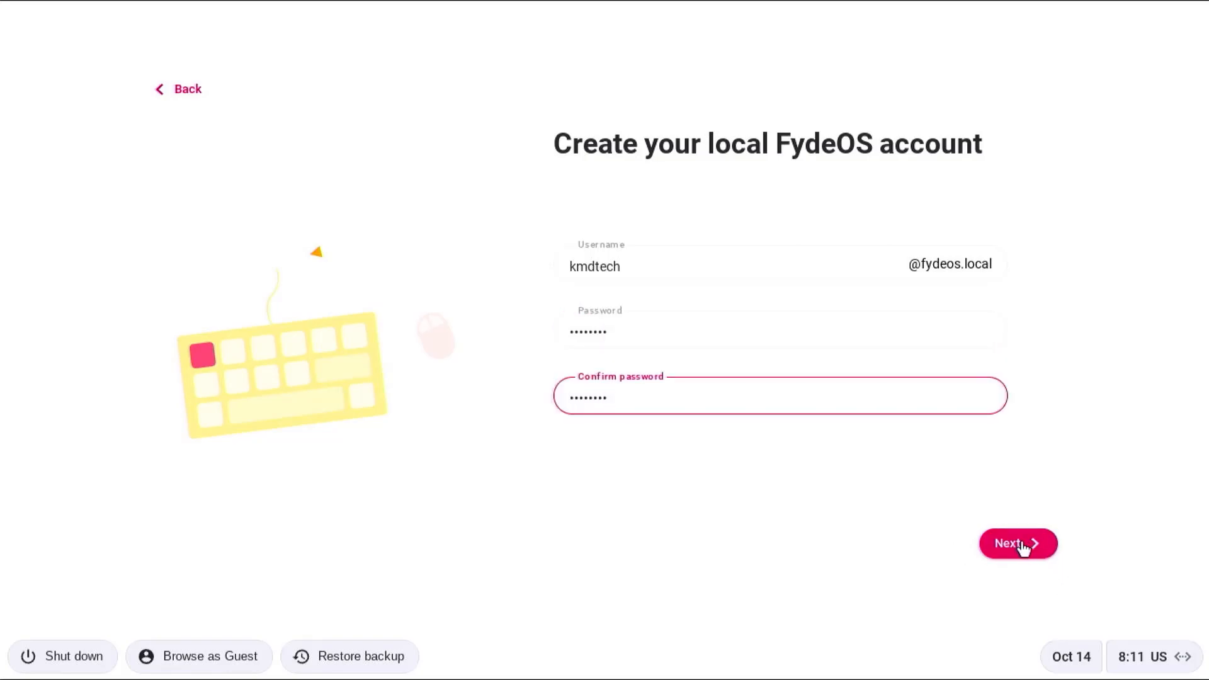
click(1017, 542)
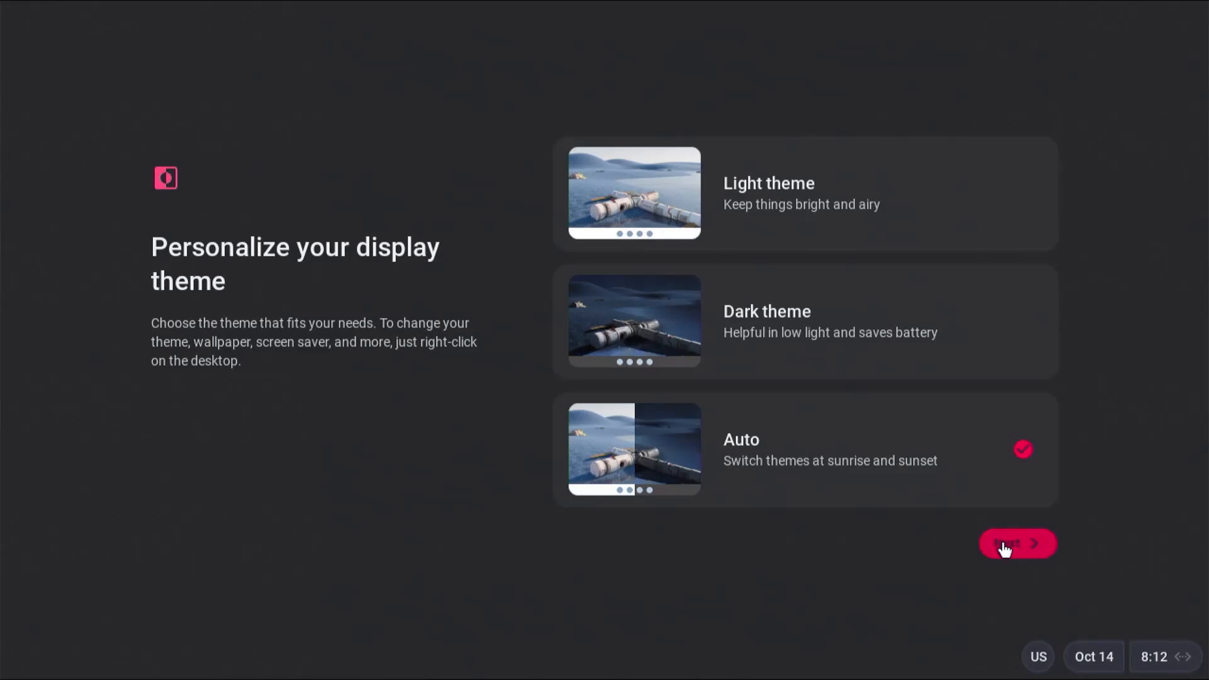
click(1016, 543)
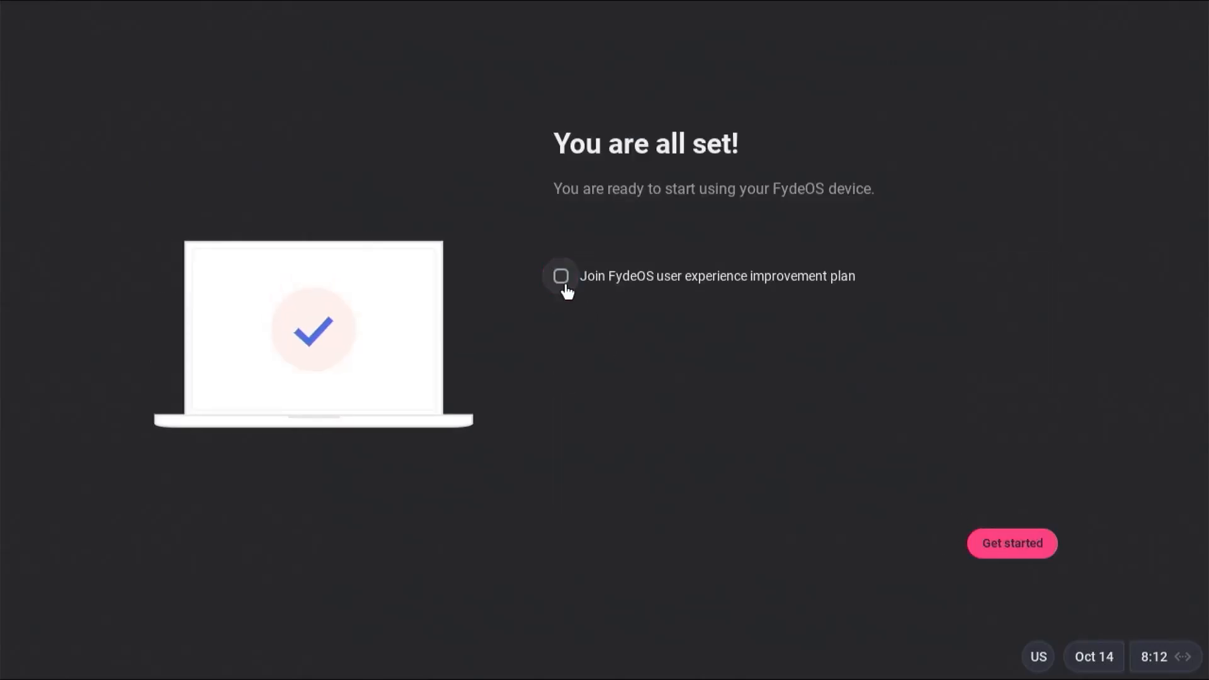
click(1011, 543)
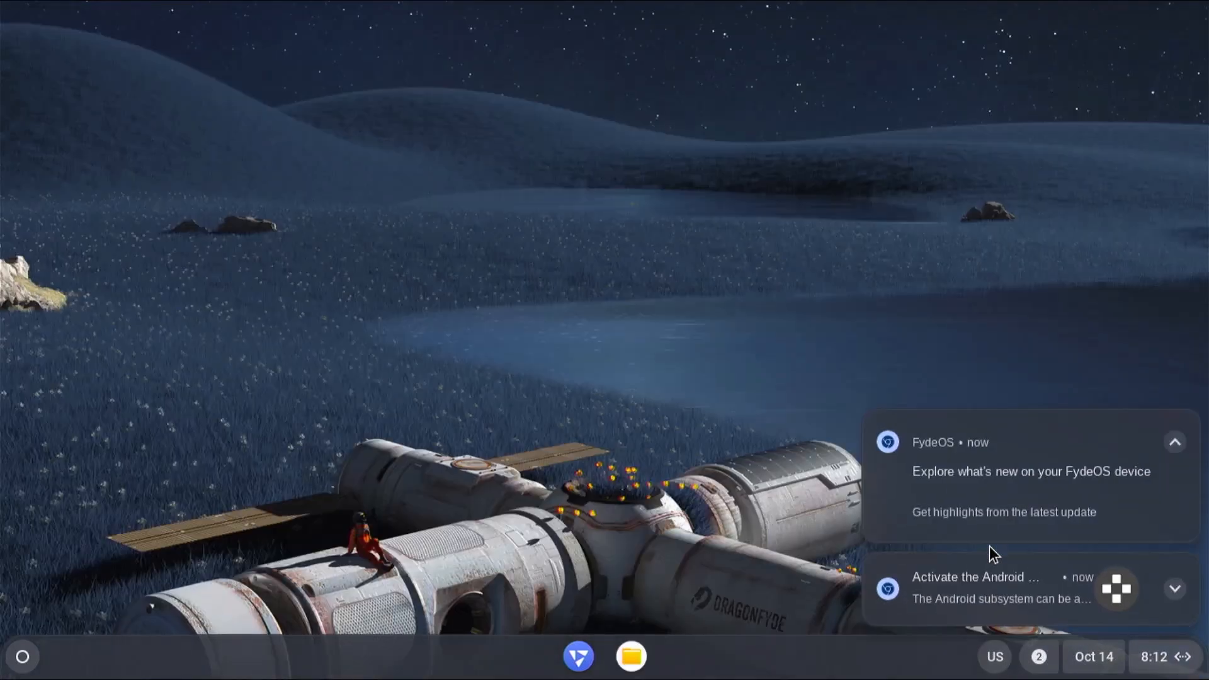
mouse_move(788, 492)
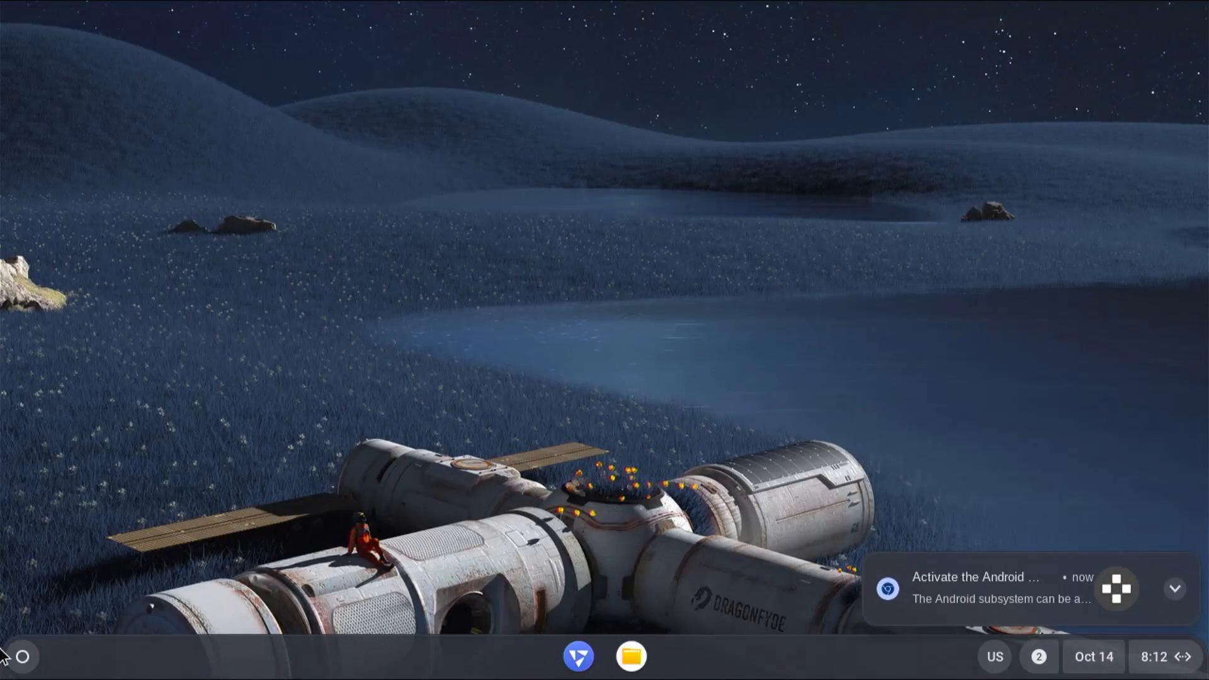
Launch the FydeOS App Store from the launcher to reach the Open GApps configurator.
click(23, 656)
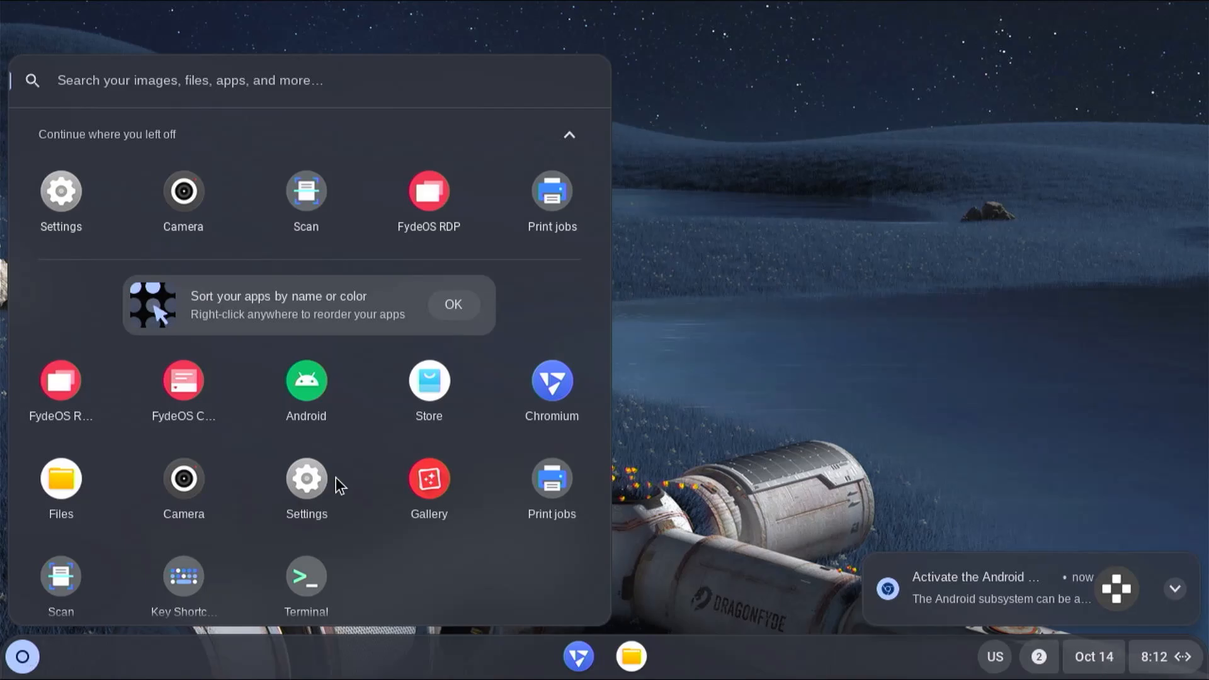
click(429, 380)
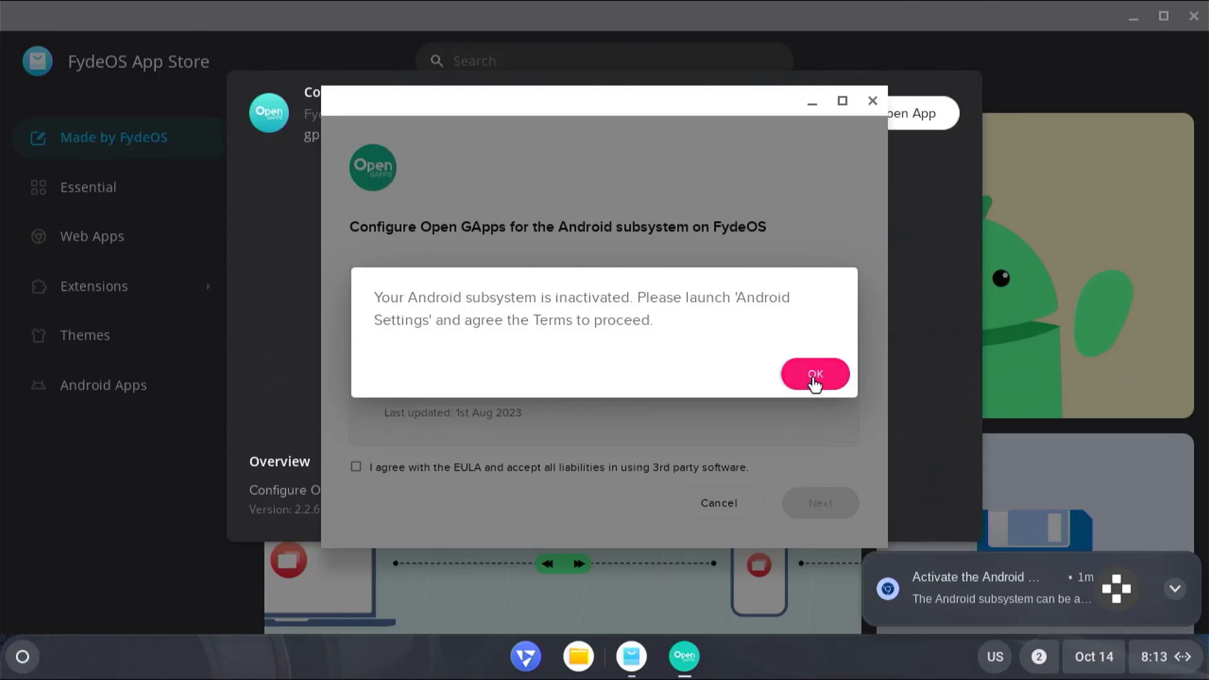
Dismiss the warning, activate the Android subsystem and reopen the Open GApps configurator.
click(813, 373)
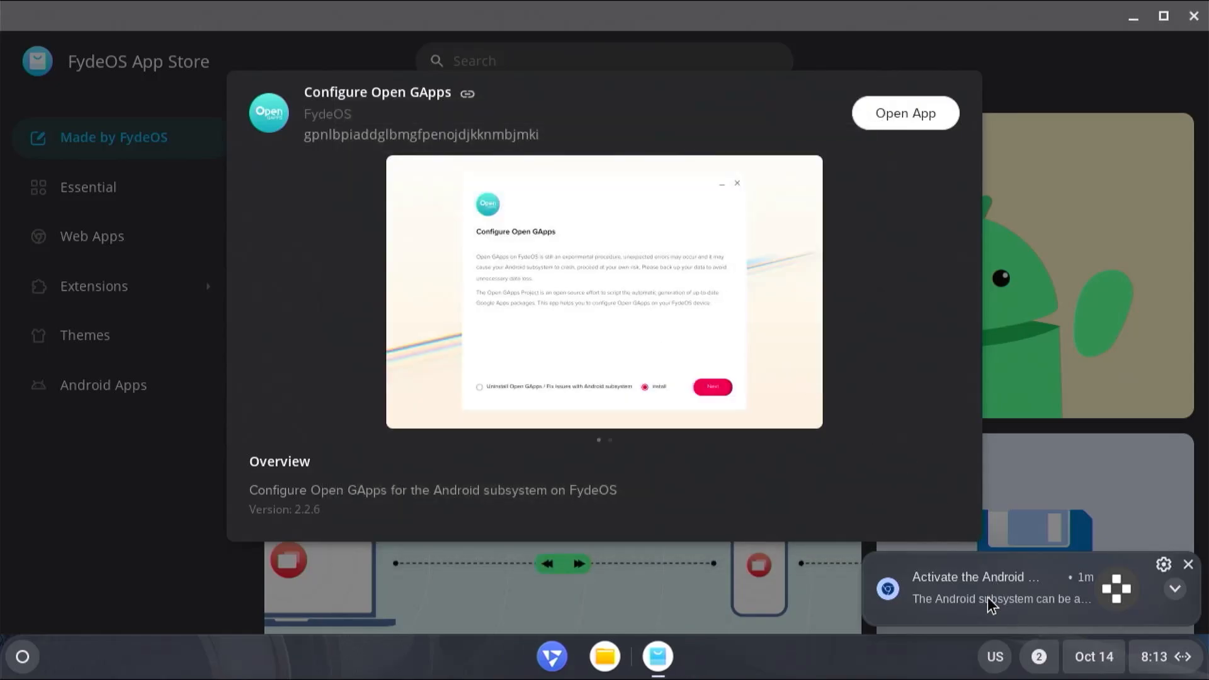
mouse_move(994, 617)
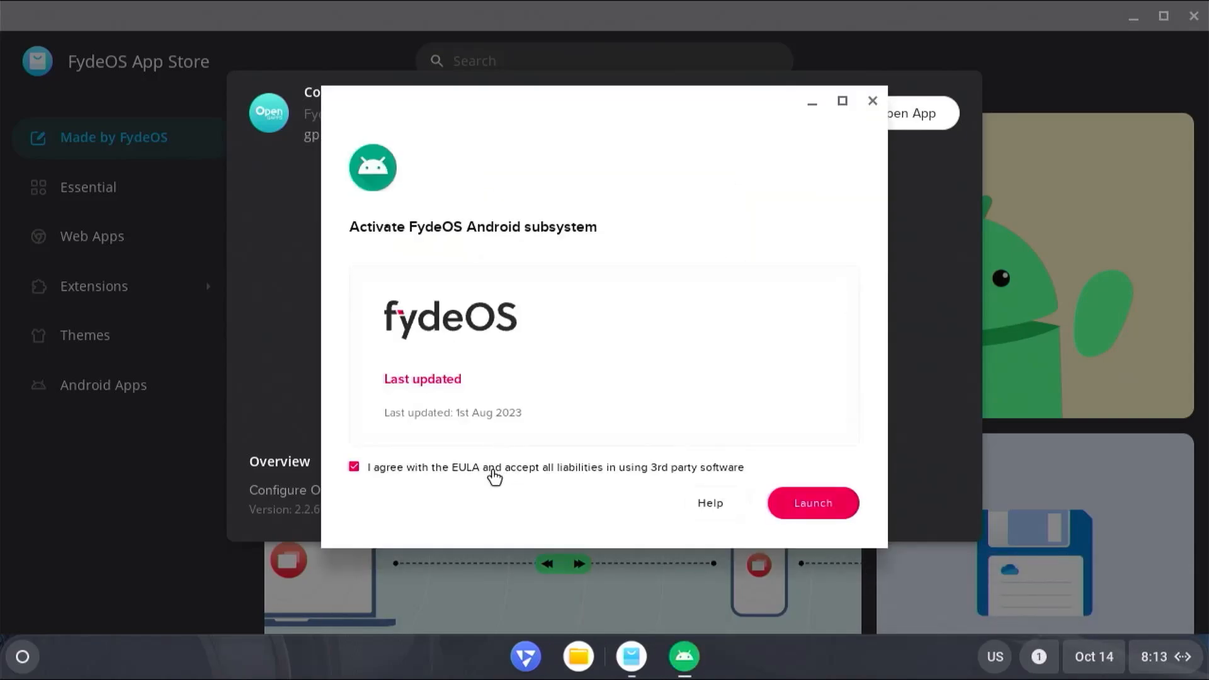
mouse_move(812, 502)
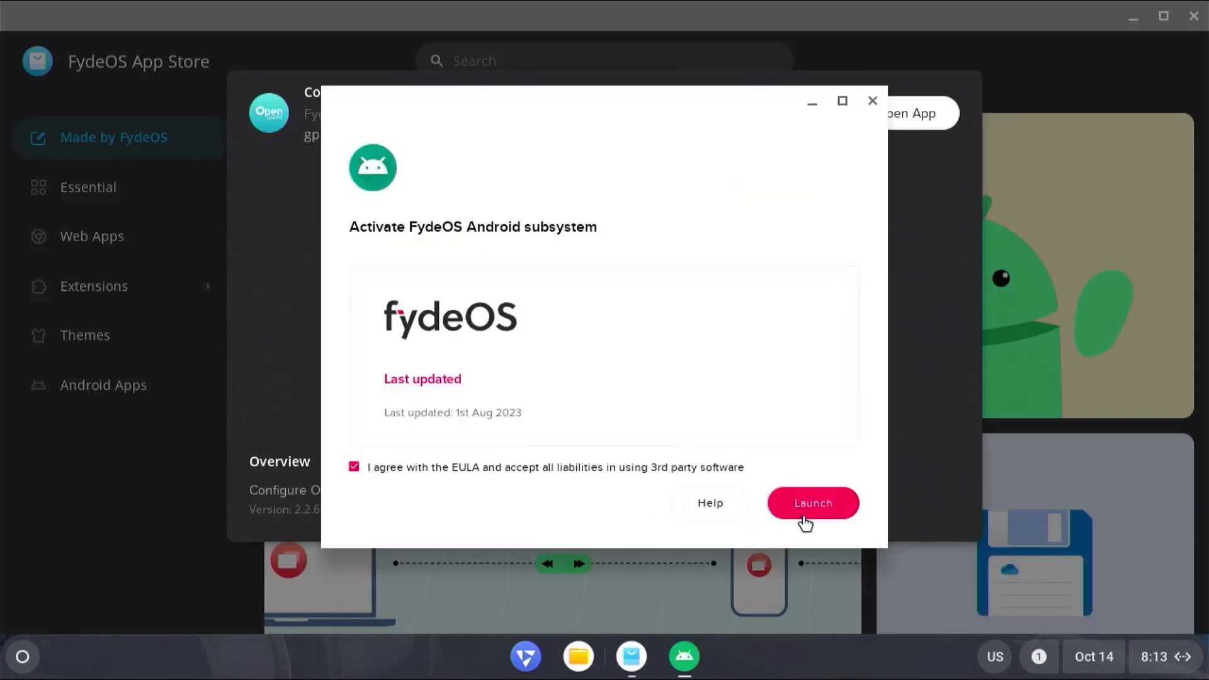
click(812, 502)
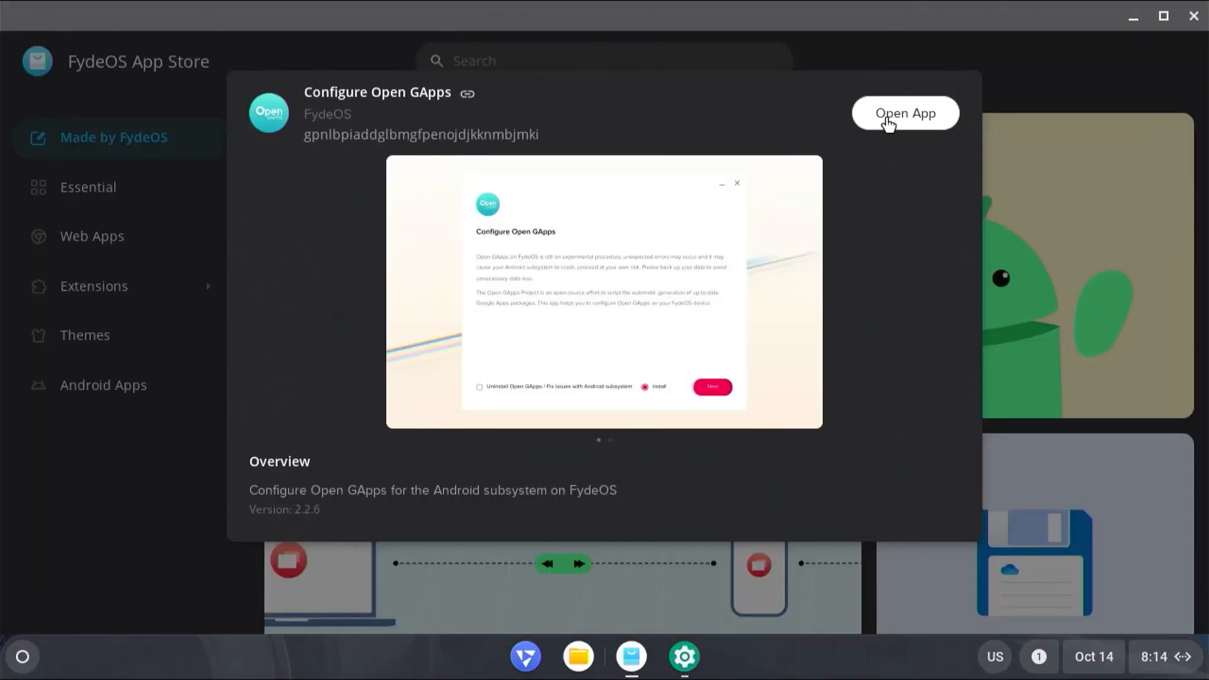
click(904, 112)
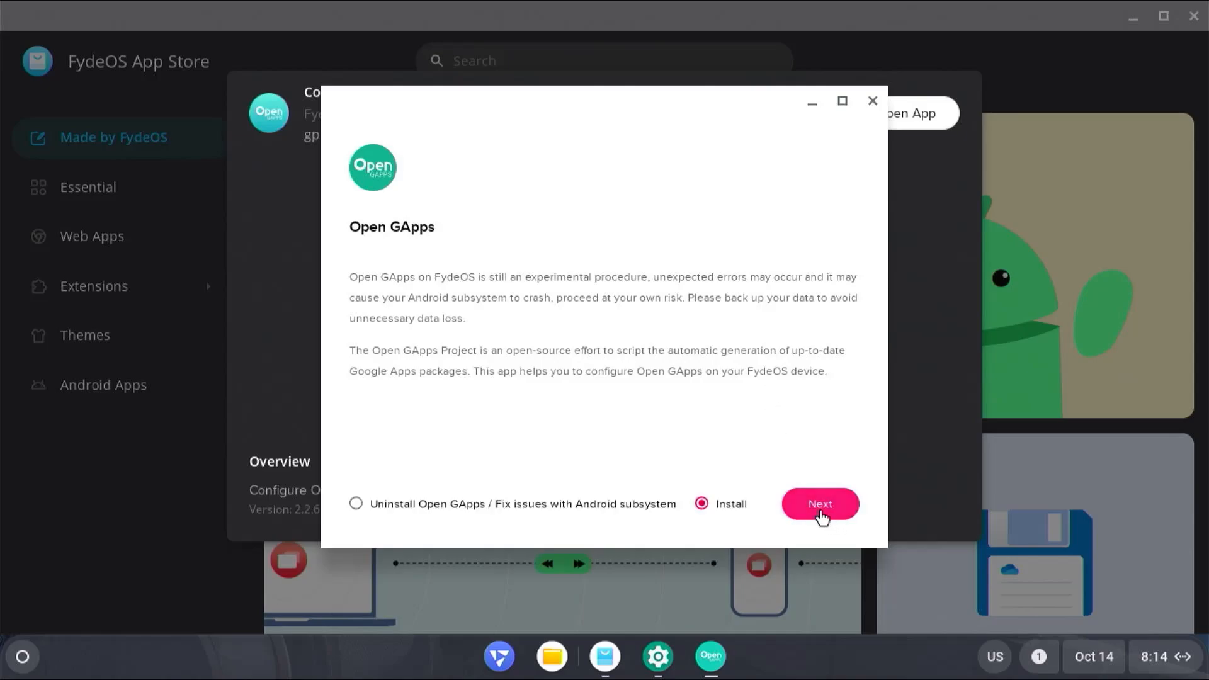
Install Open GApps, reboot FydeOS and enter the account password at sign-in.
click(818, 504)
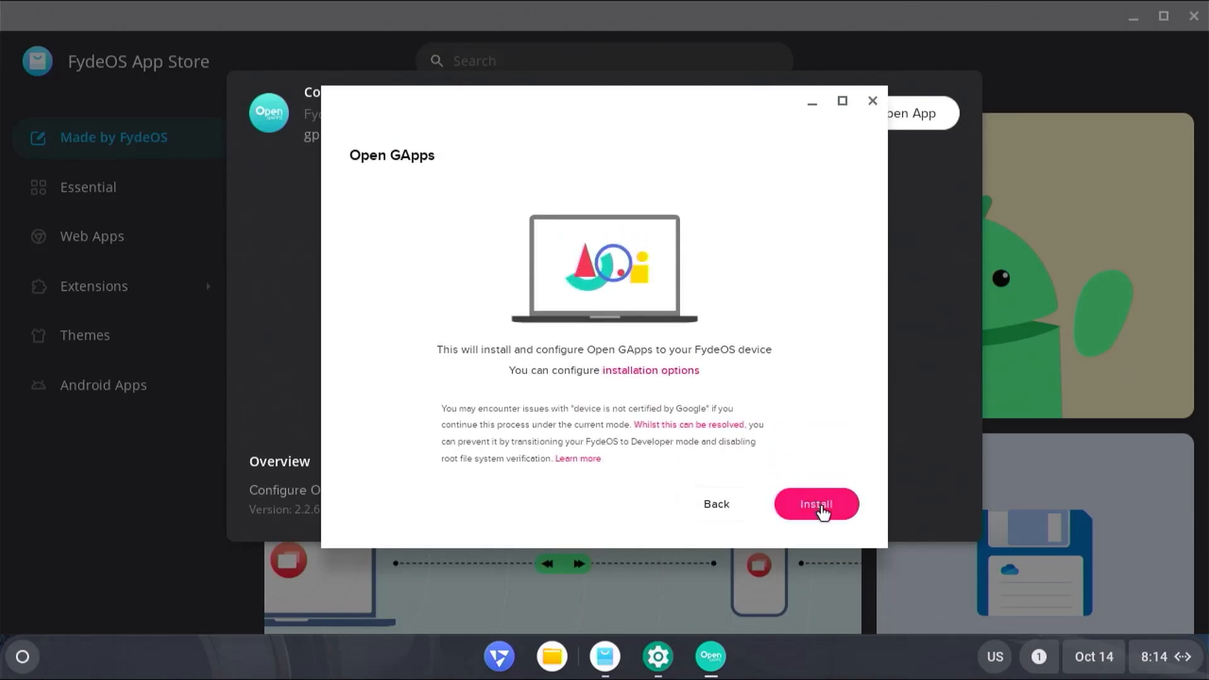
click(815, 503)
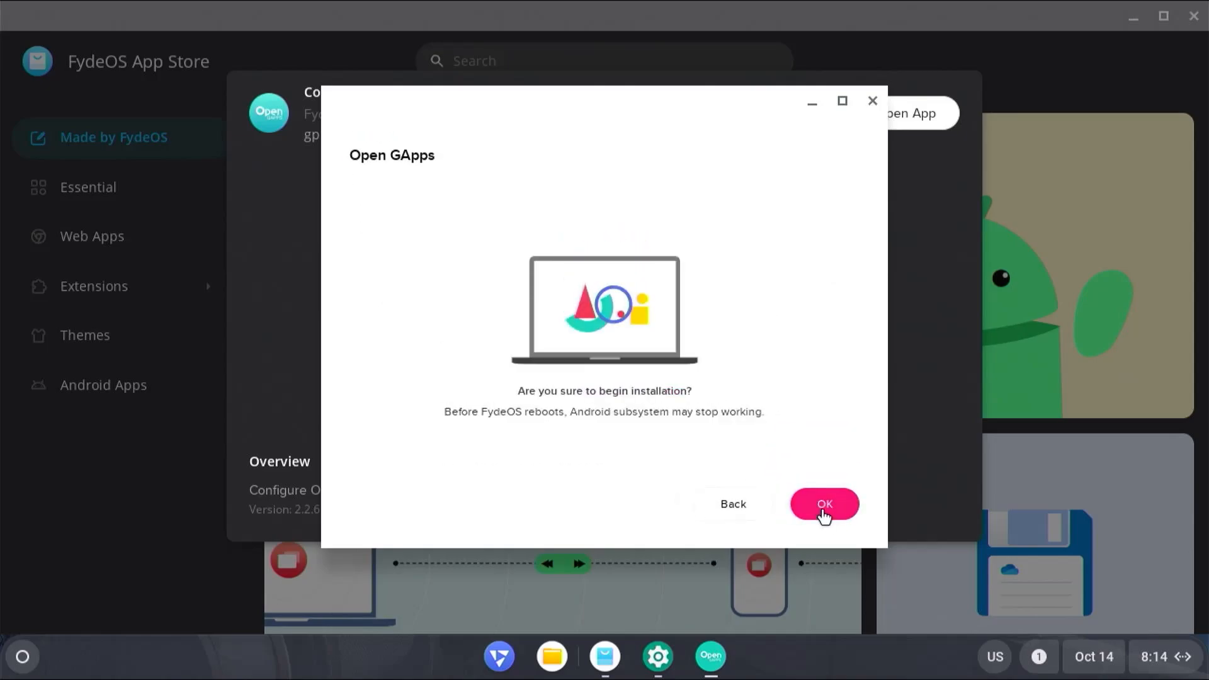
click(823, 503)
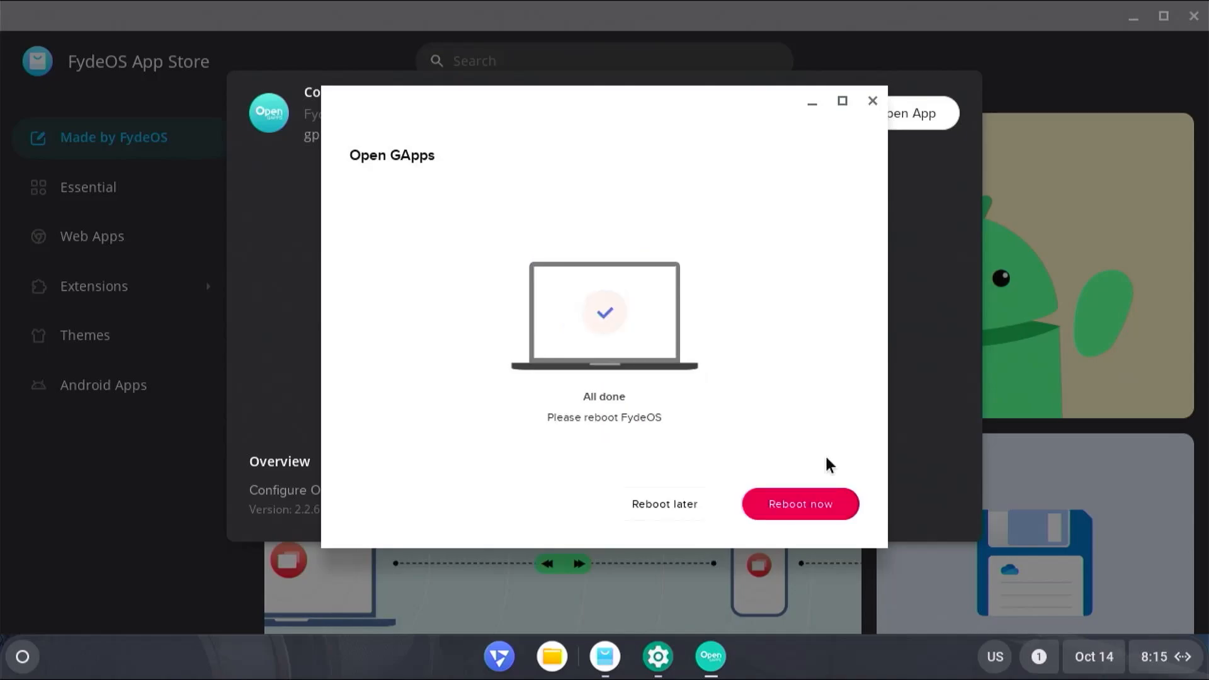
mouse_move(816, 471)
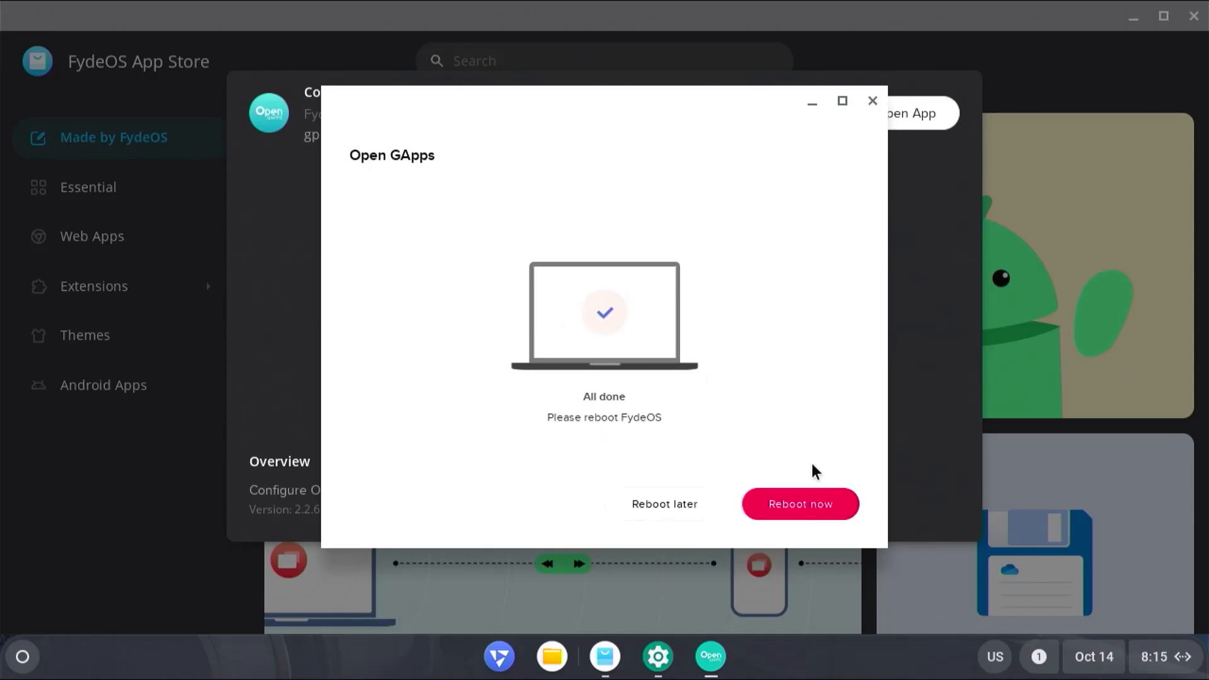
mouse_move(821, 519)
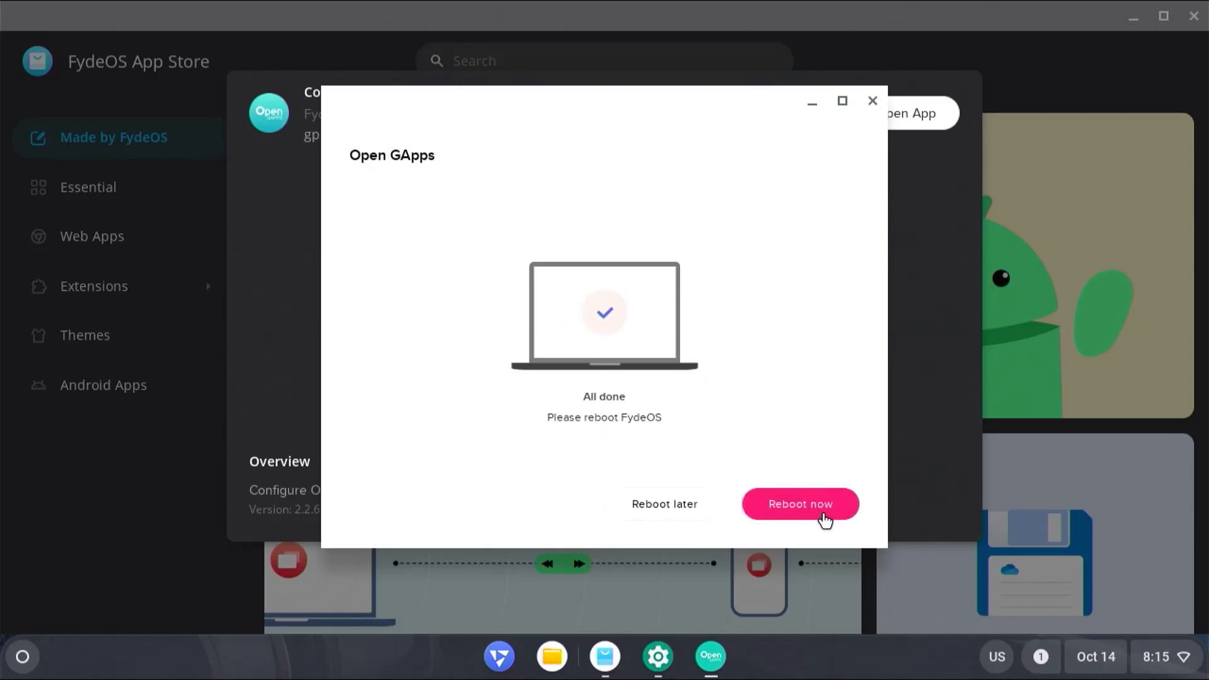
click(798, 504)
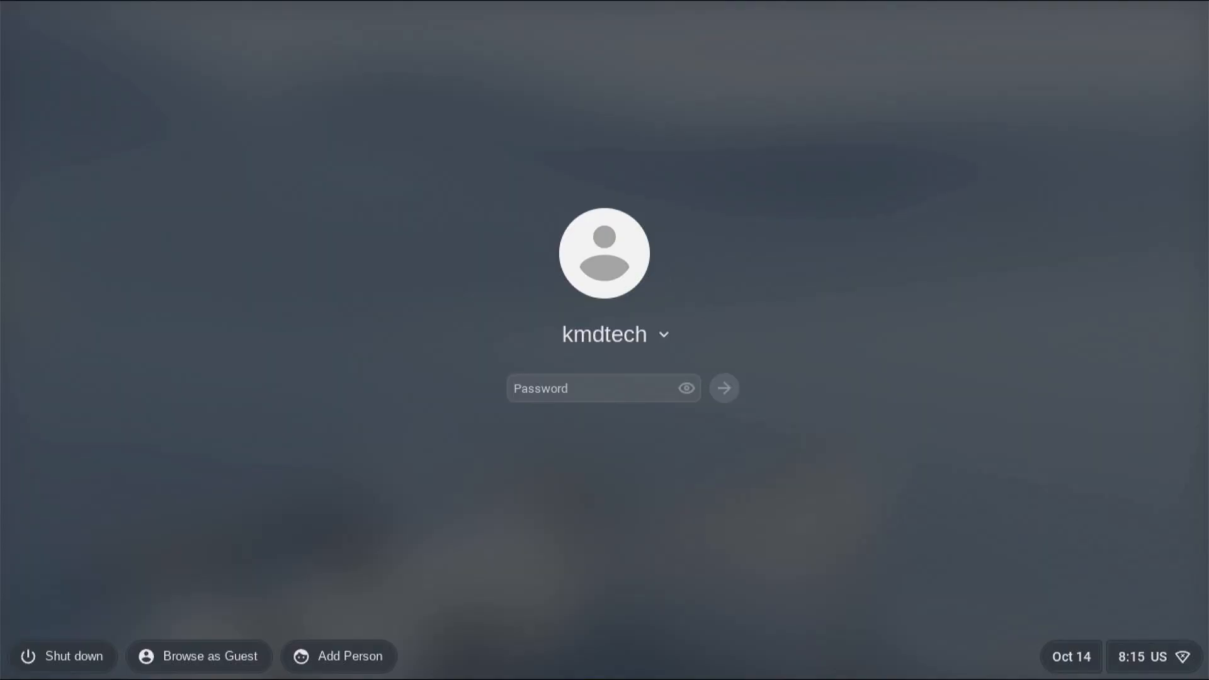
text(password)
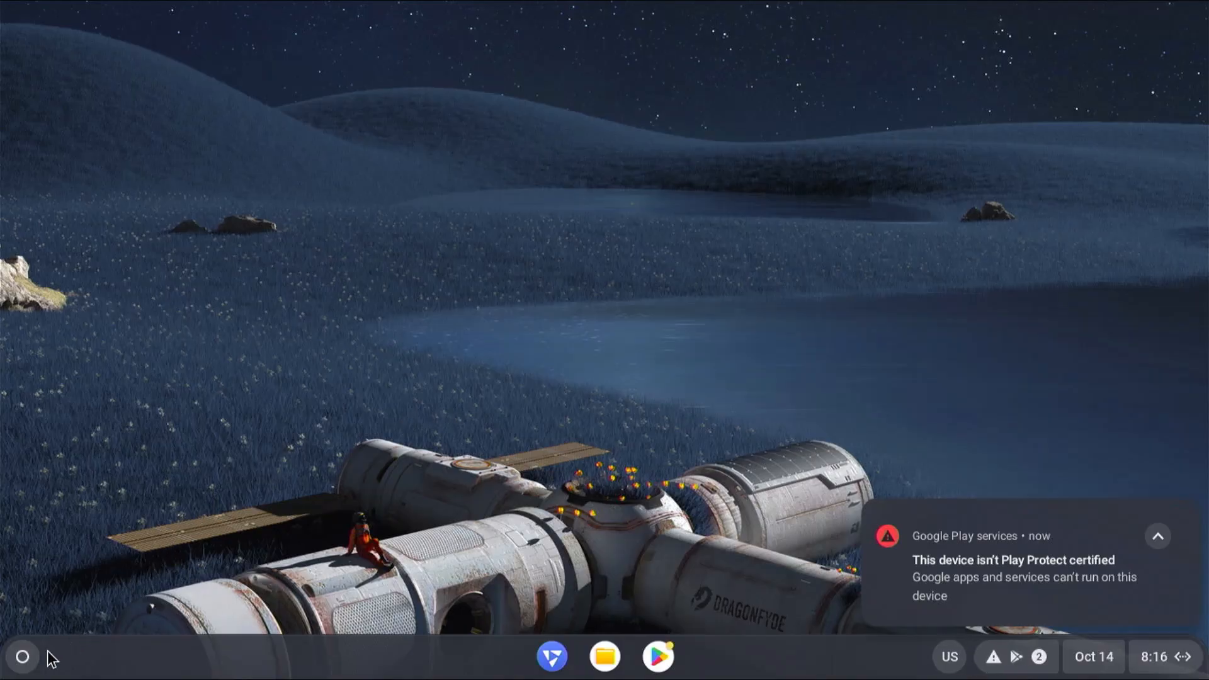
Launch Play Store and attempt Google sign-in, hitting the Play Protect certification error.
click(23, 656)
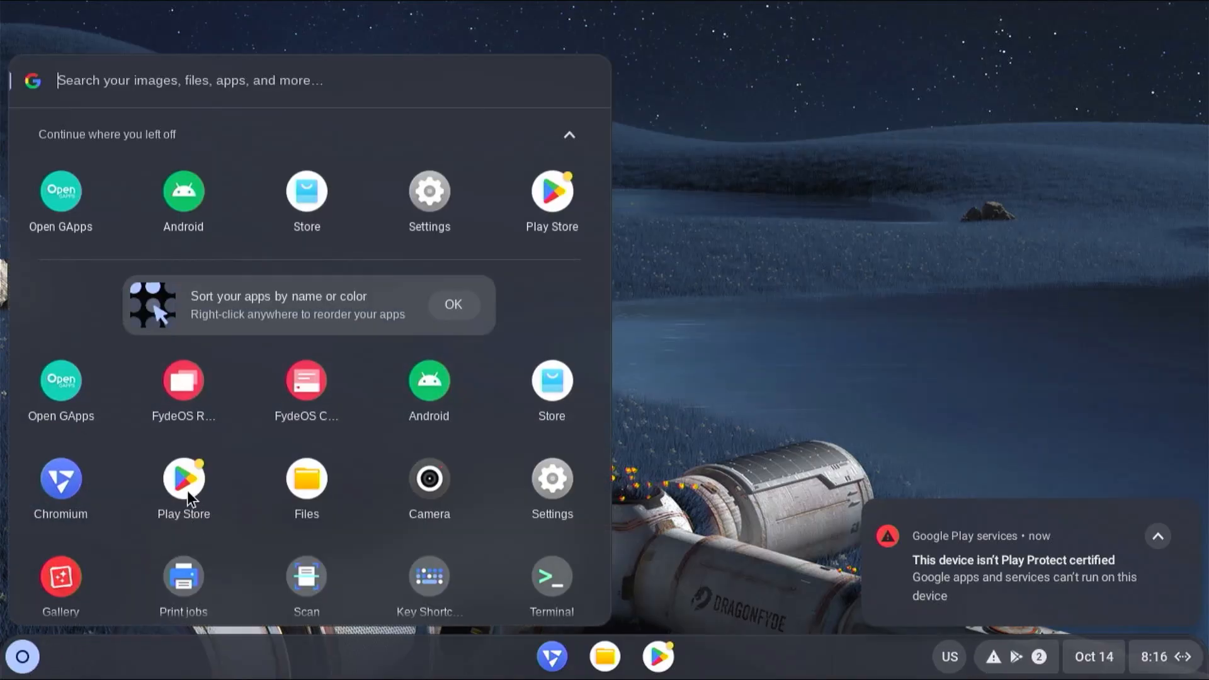
click(183, 479)
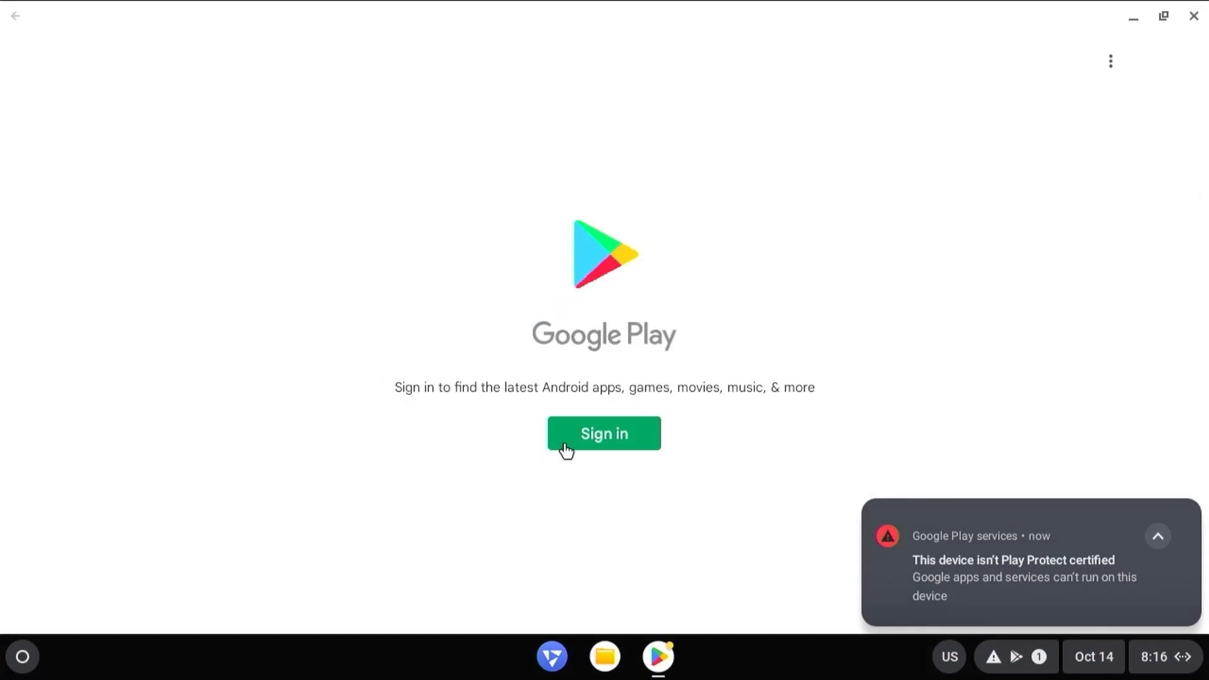
click(603, 432)
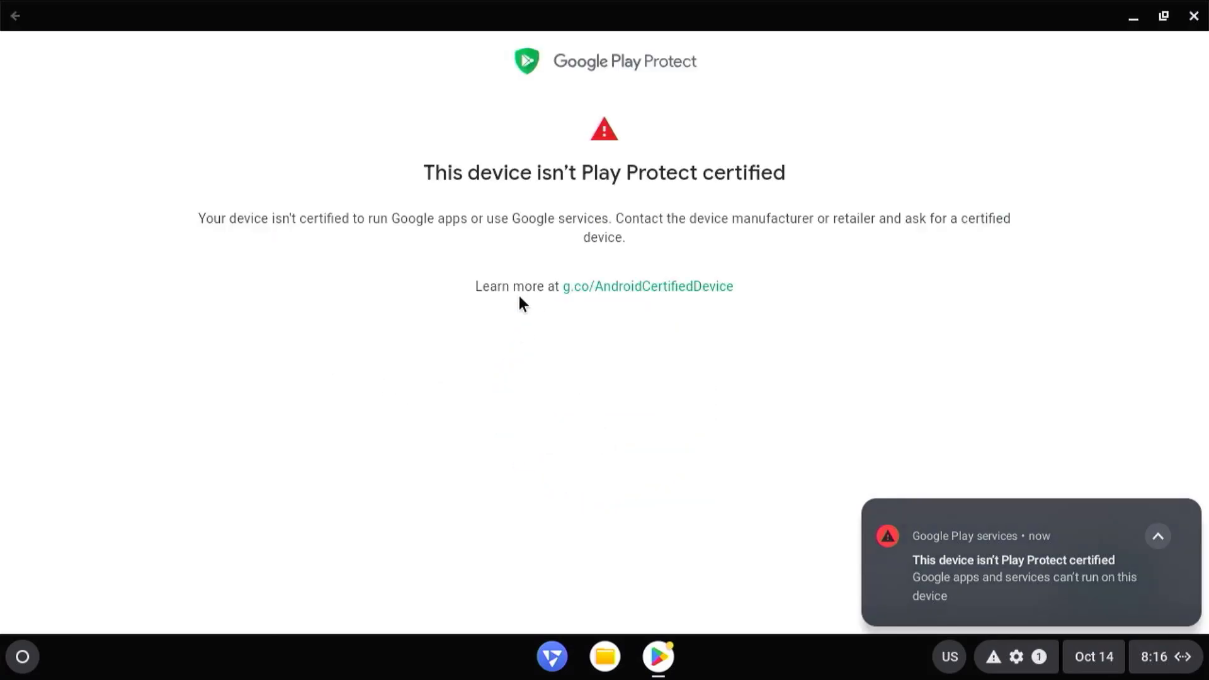
mouse_move(583, 203)
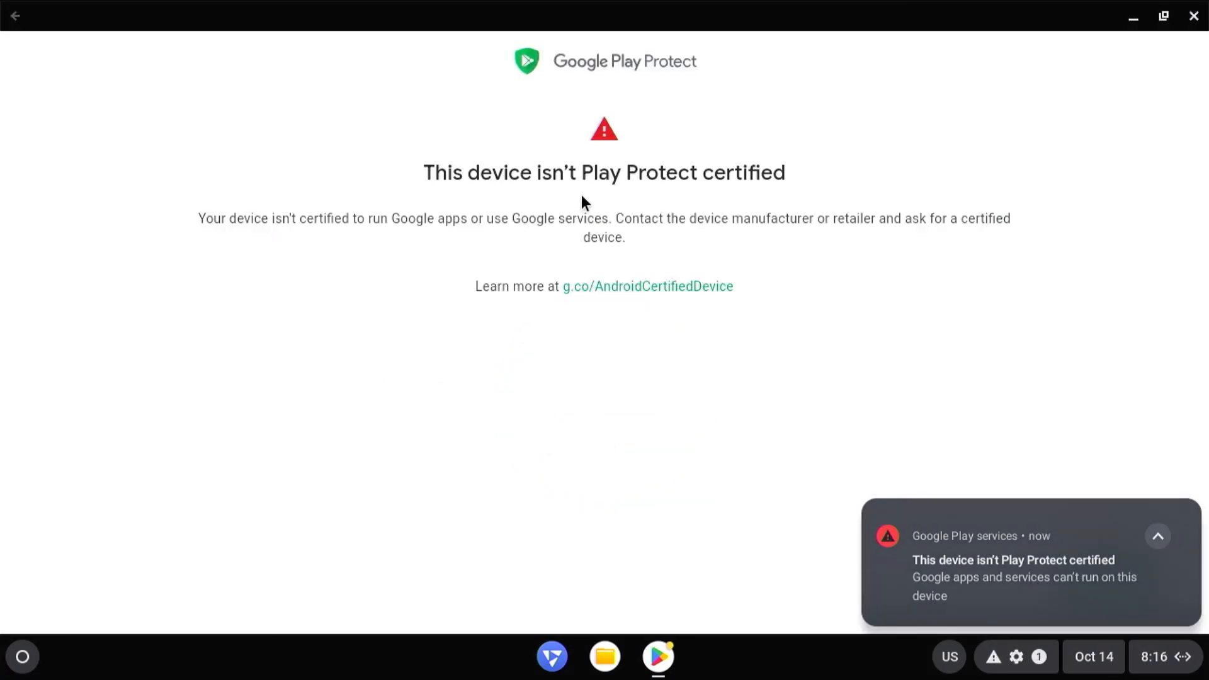
mouse_move(739, 199)
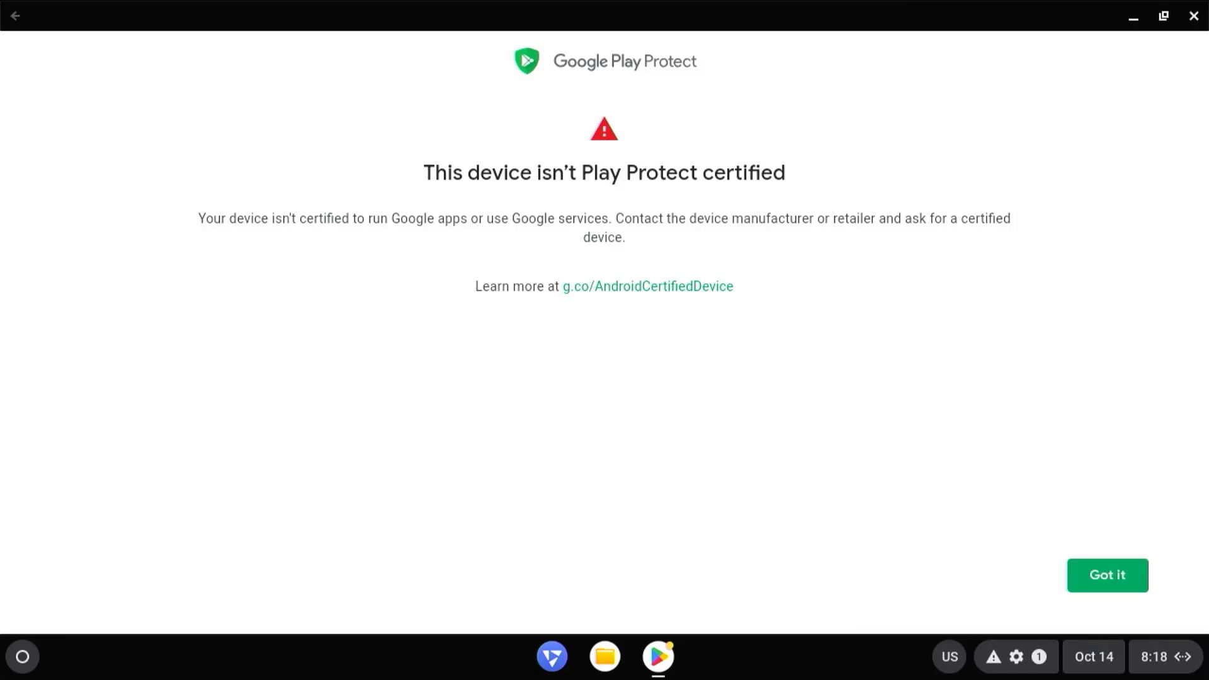
mouse_move(1176, 676)
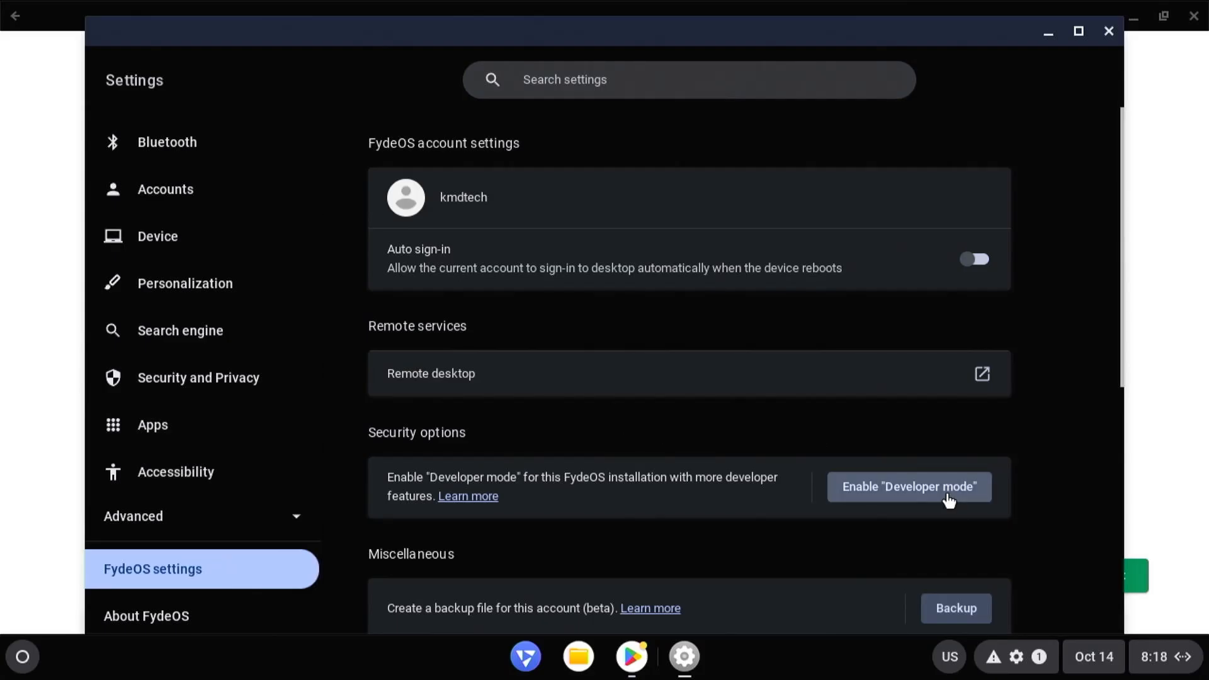
Enable Developer mode despite the warning, restart, and focus the password field at sign-in.
click(908, 486)
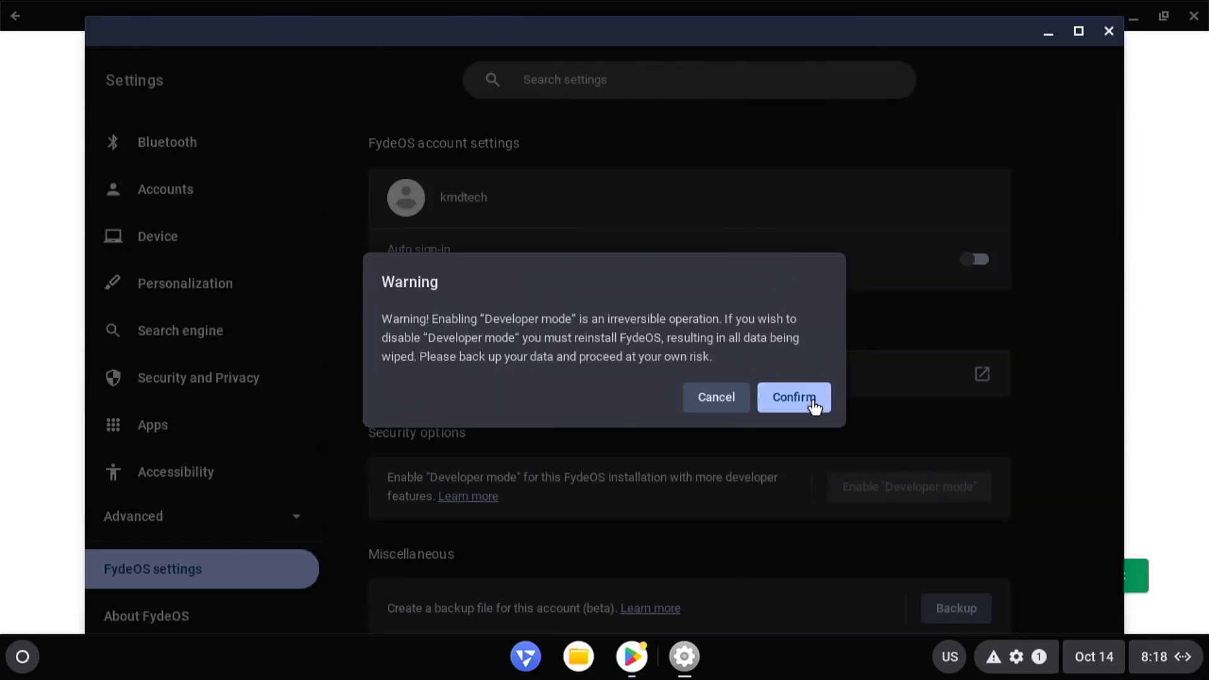
click(792, 396)
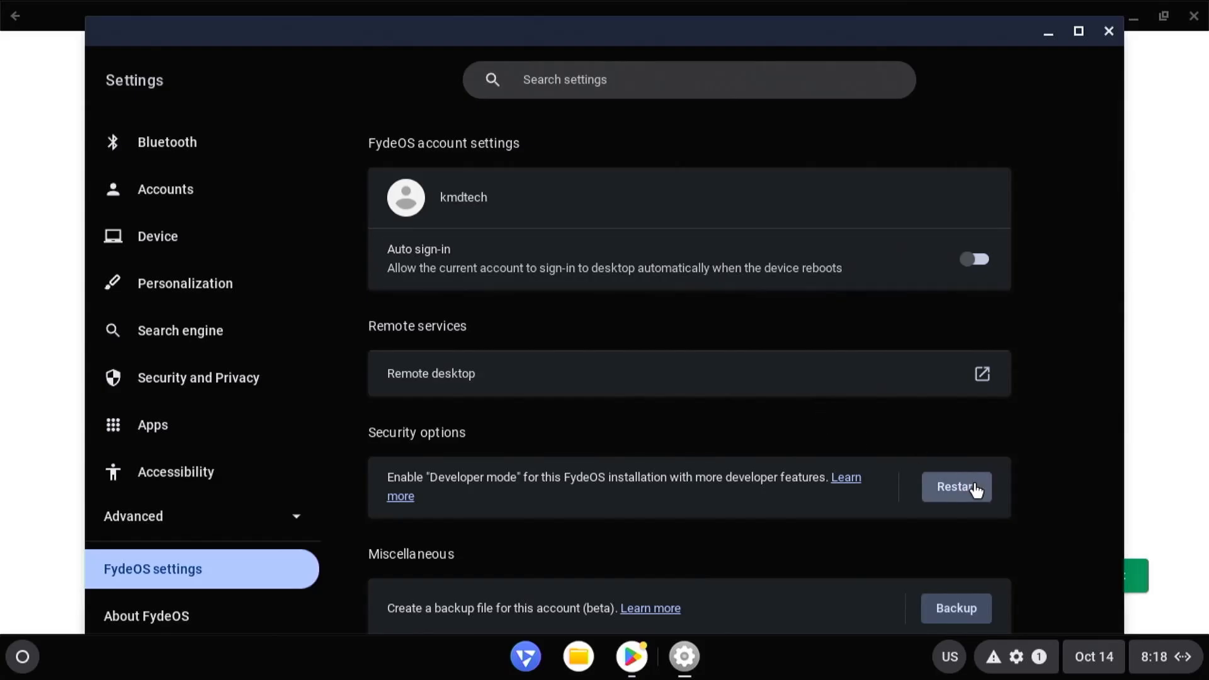
click(956, 486)
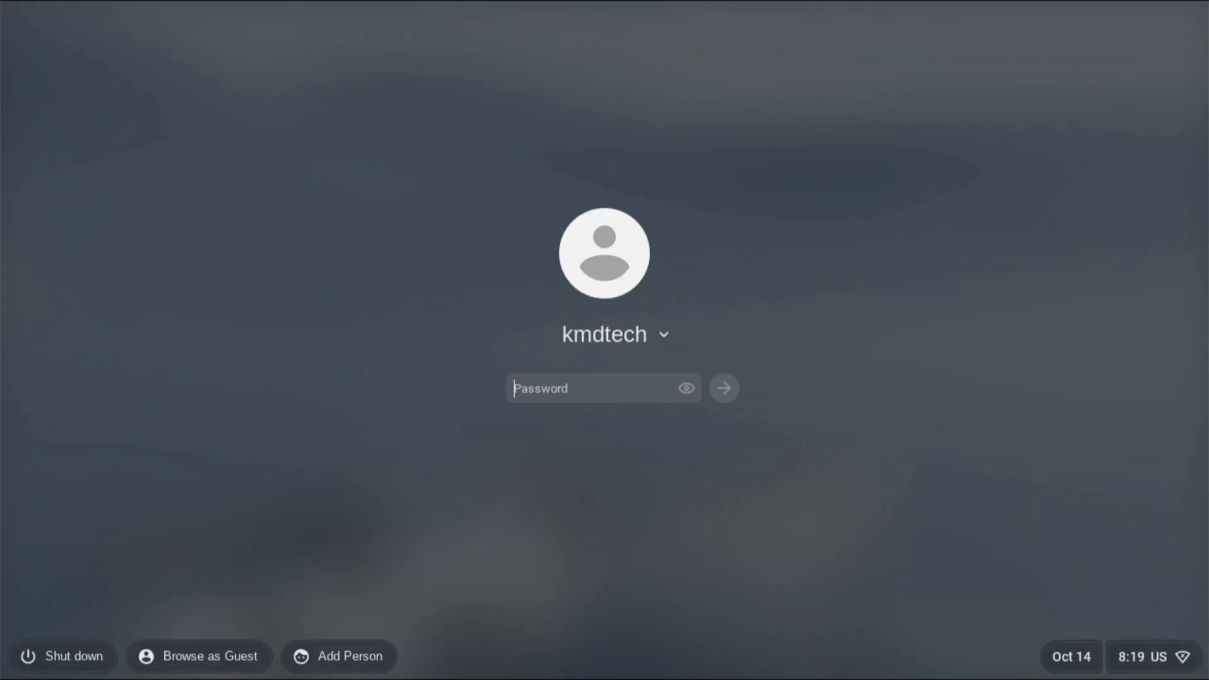
click(723, 388)
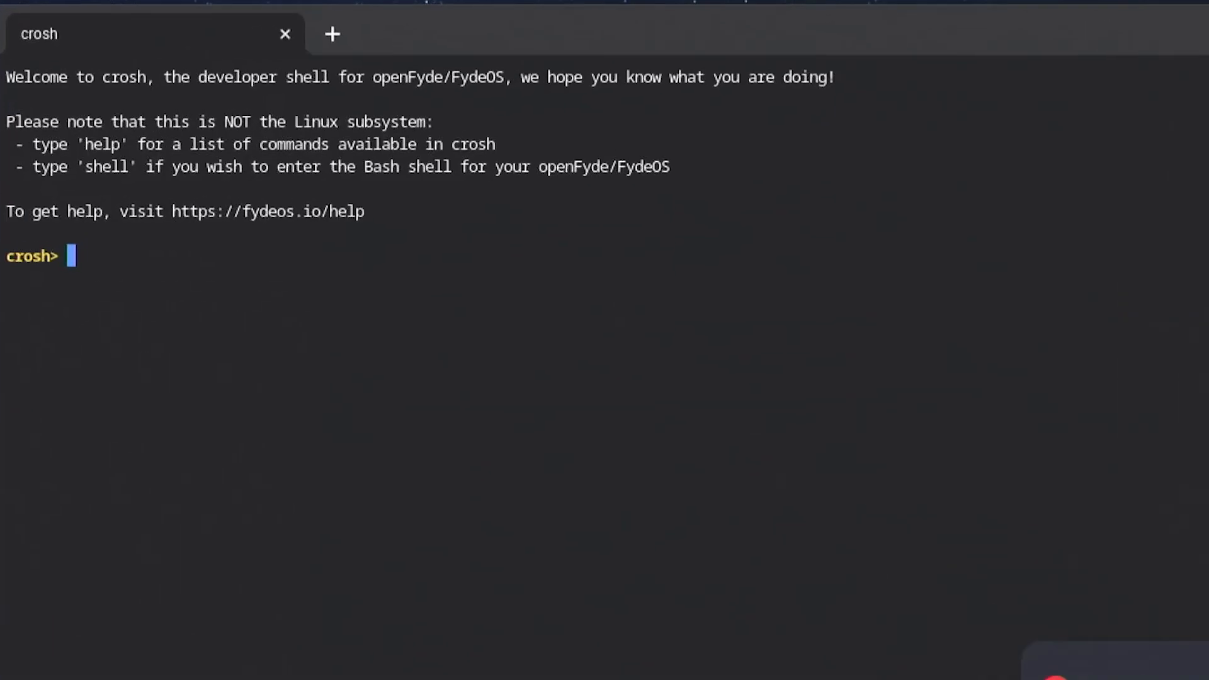
Enter the shell from crosh and become root with sudo -i.
text(shell)
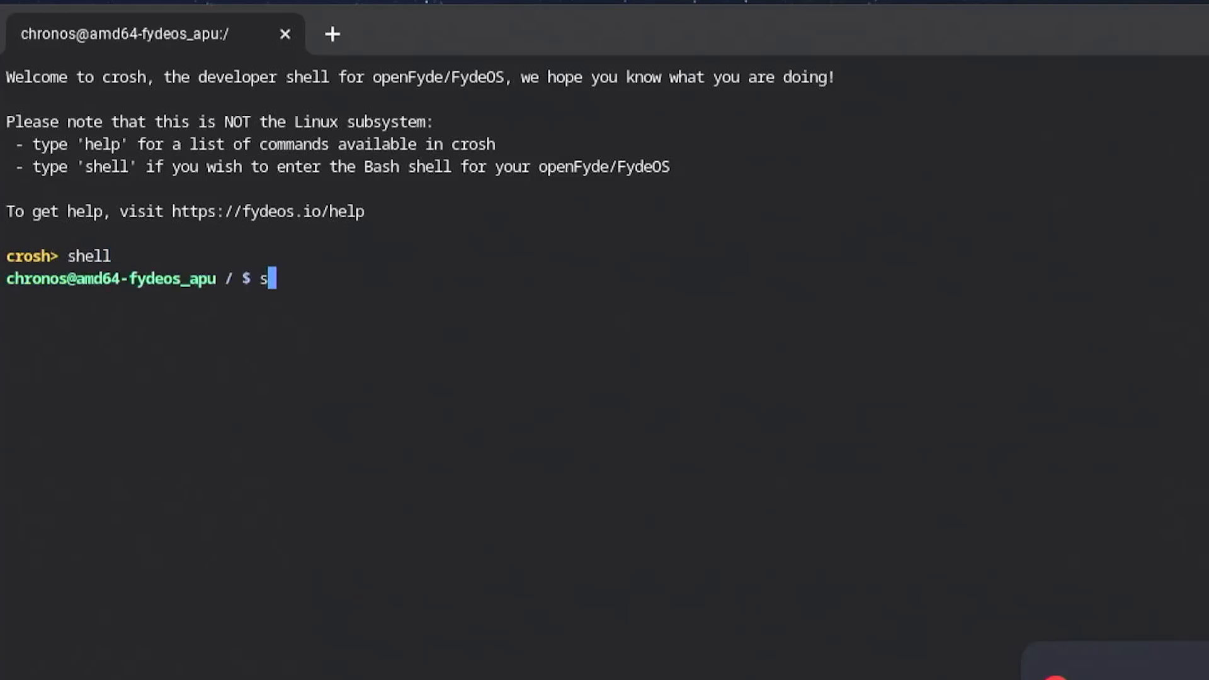
text(udo -i)
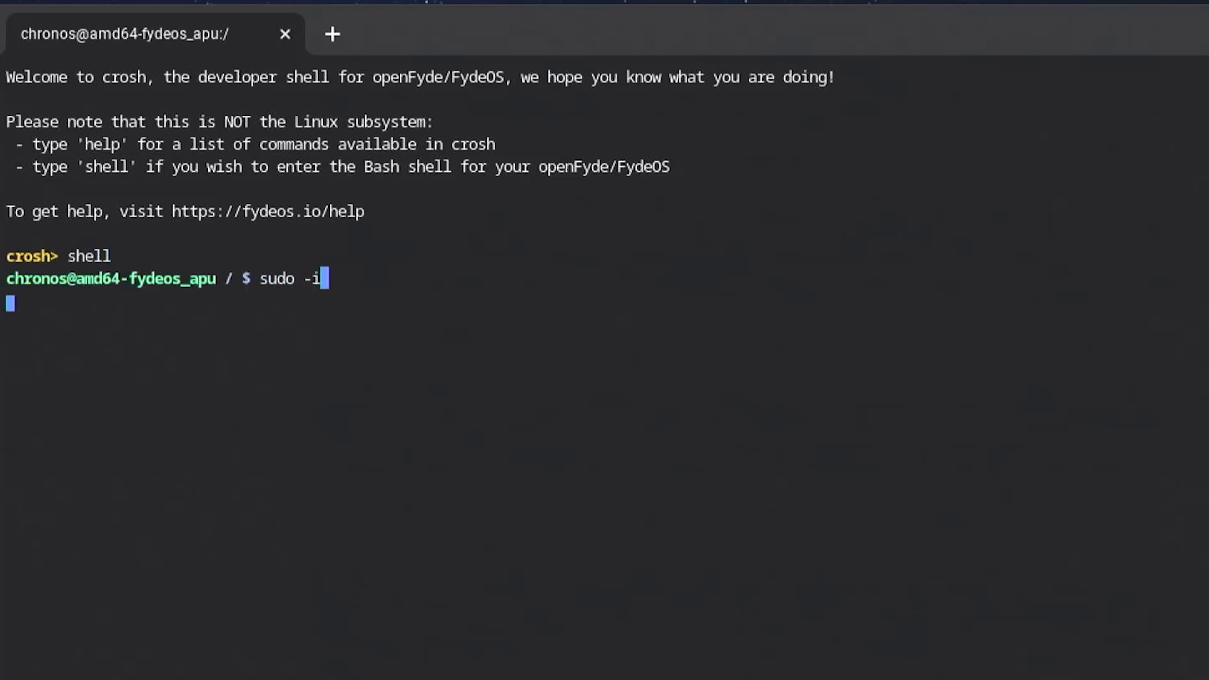
key(Return)
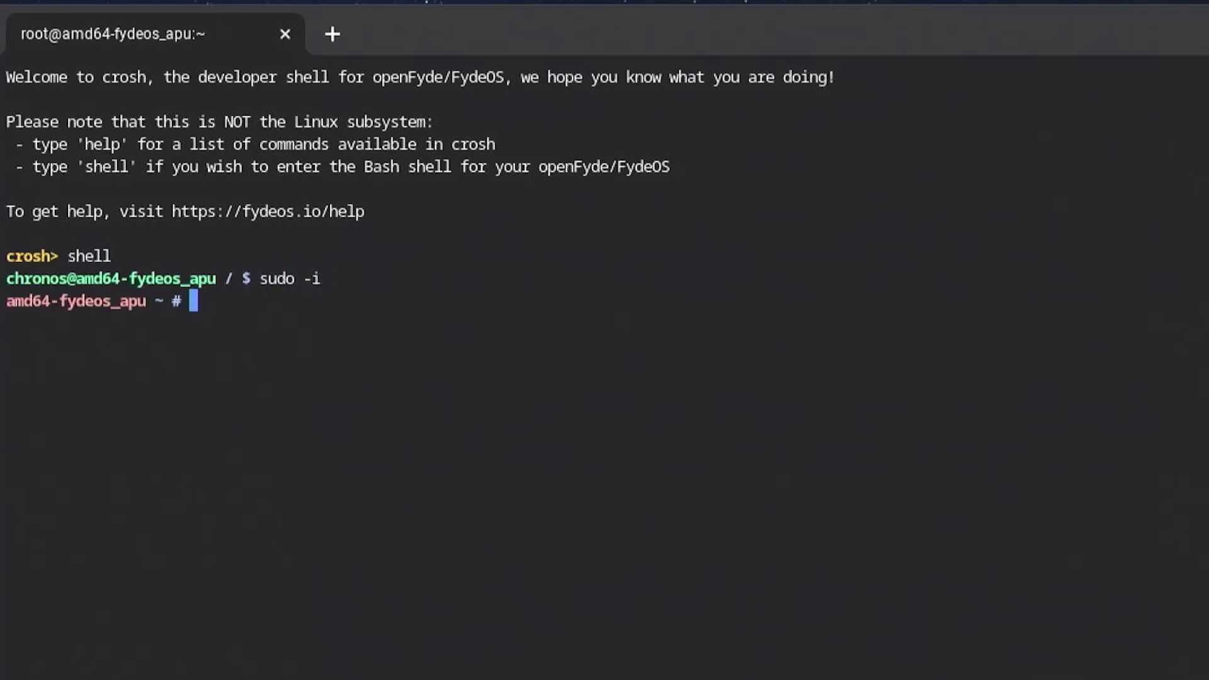
Run /usr/sbin/crossystem_mode-switch.sh disable-rootfs-verification and confirm the reboot.
text(/usr/)
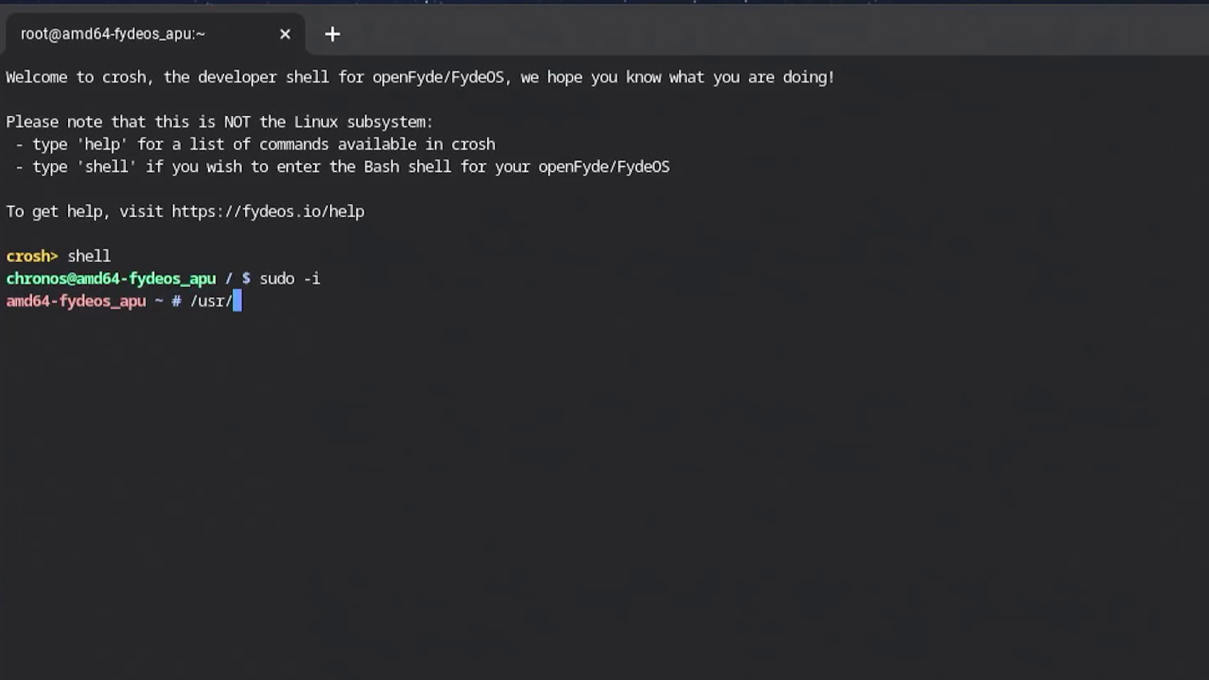
text(sbin/crossystem_mode-switch.sh disabl)
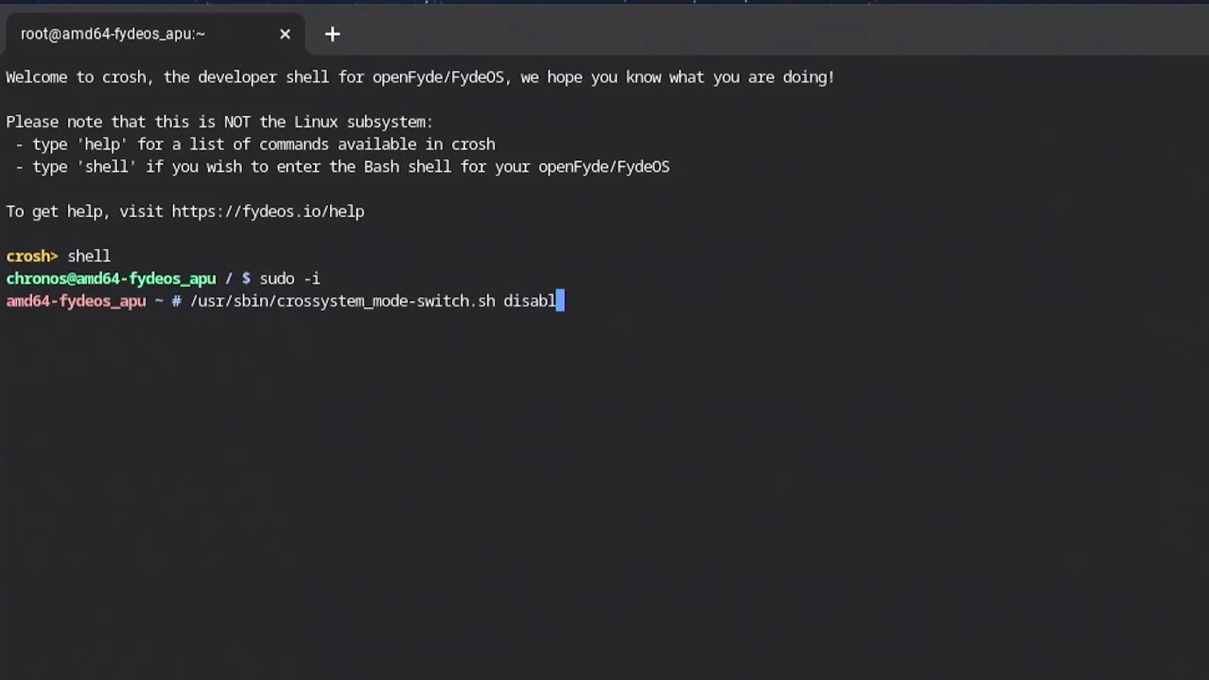
text(e)
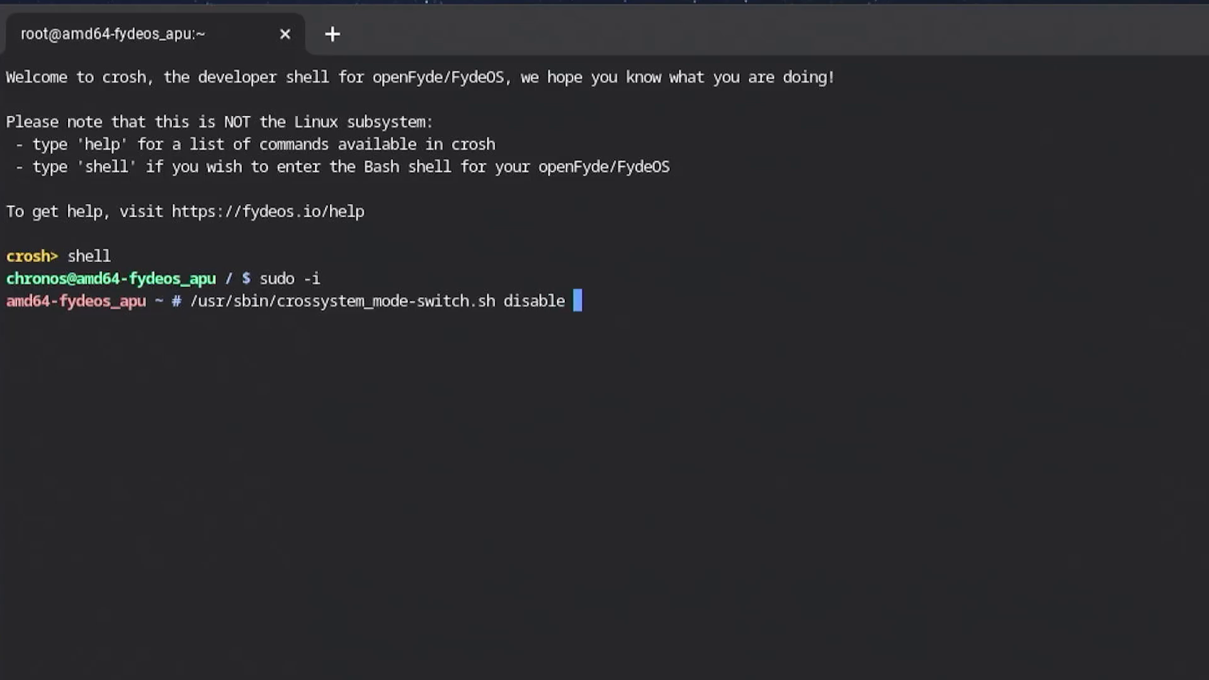
text(-rootfs)
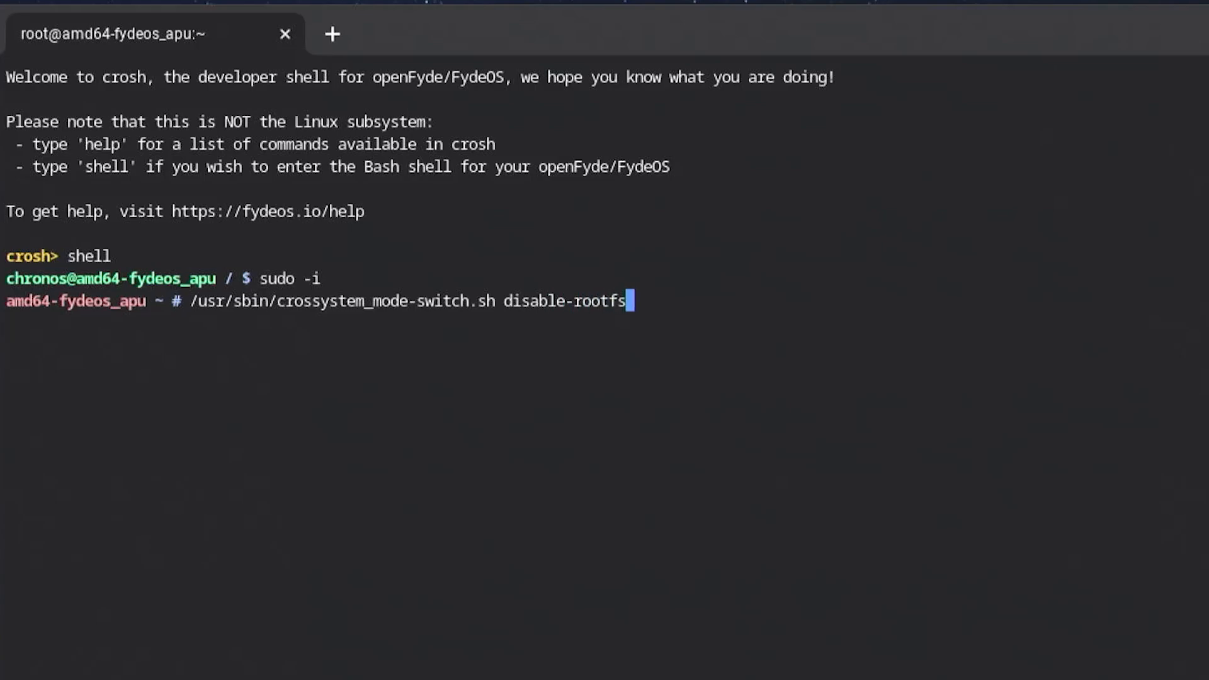
text(-verification)
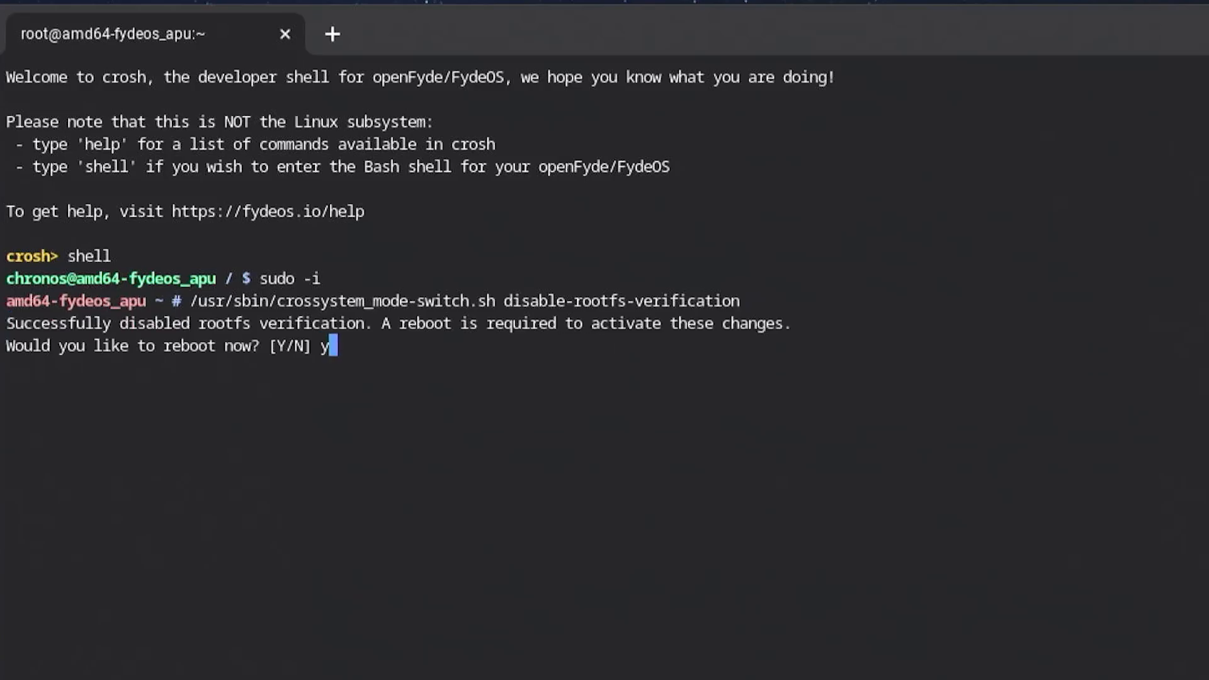
key(Return)
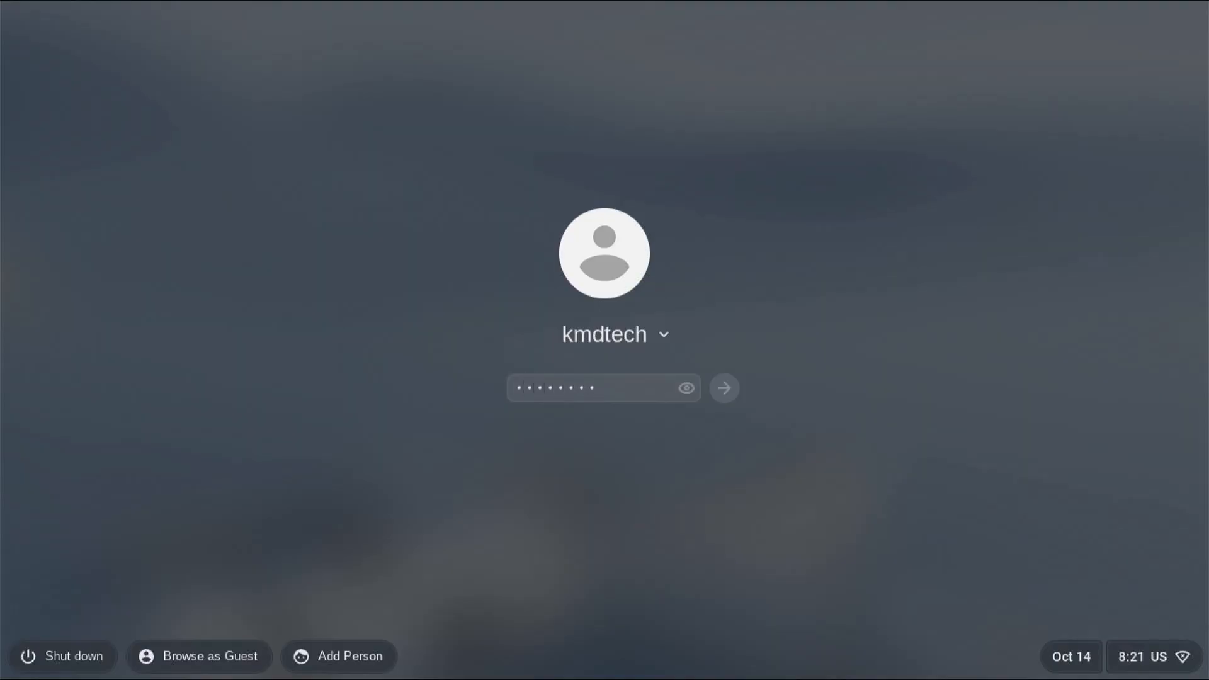
Launch Open GApps, reinstall the Google apps package and reboot FydeOS.
click(723, 387)
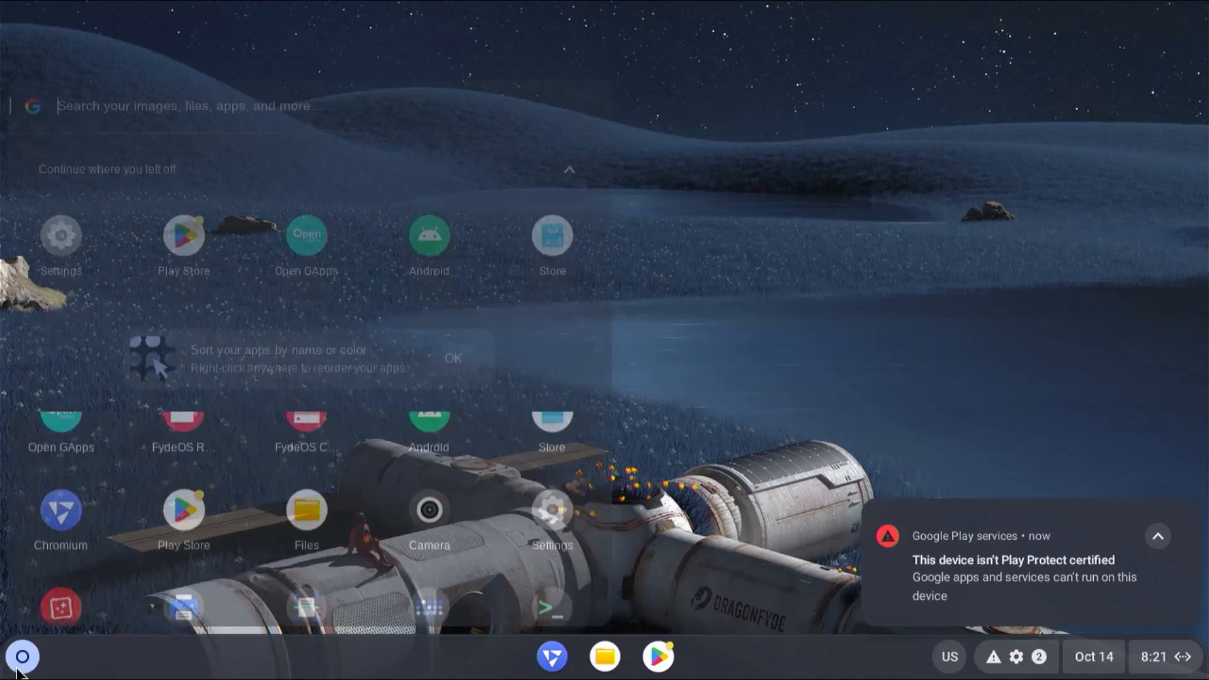
click(305, 235)
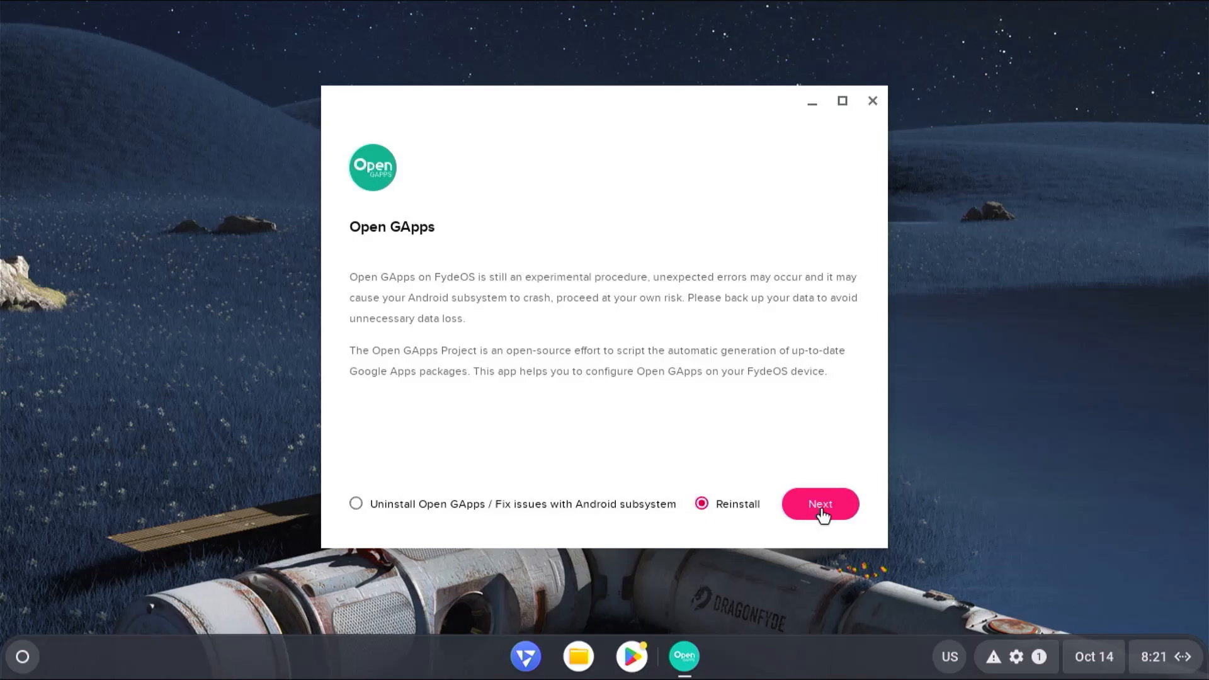
click(818, 504)
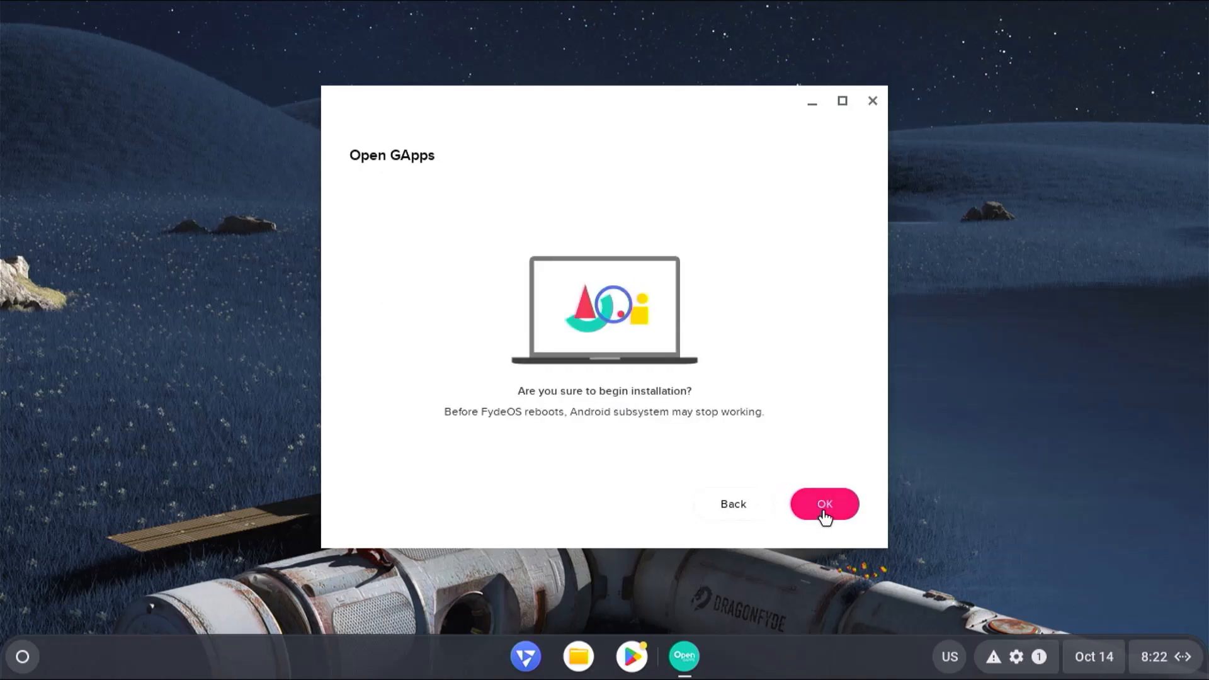
click(823, 504)
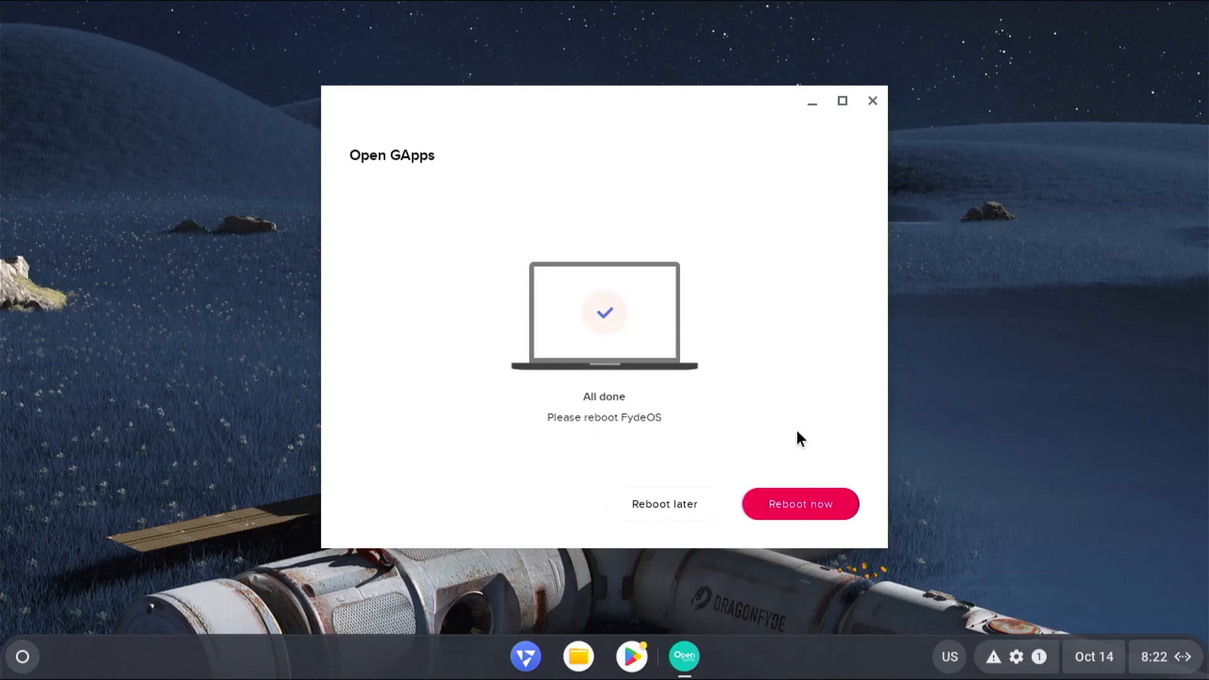
click(800, 504)
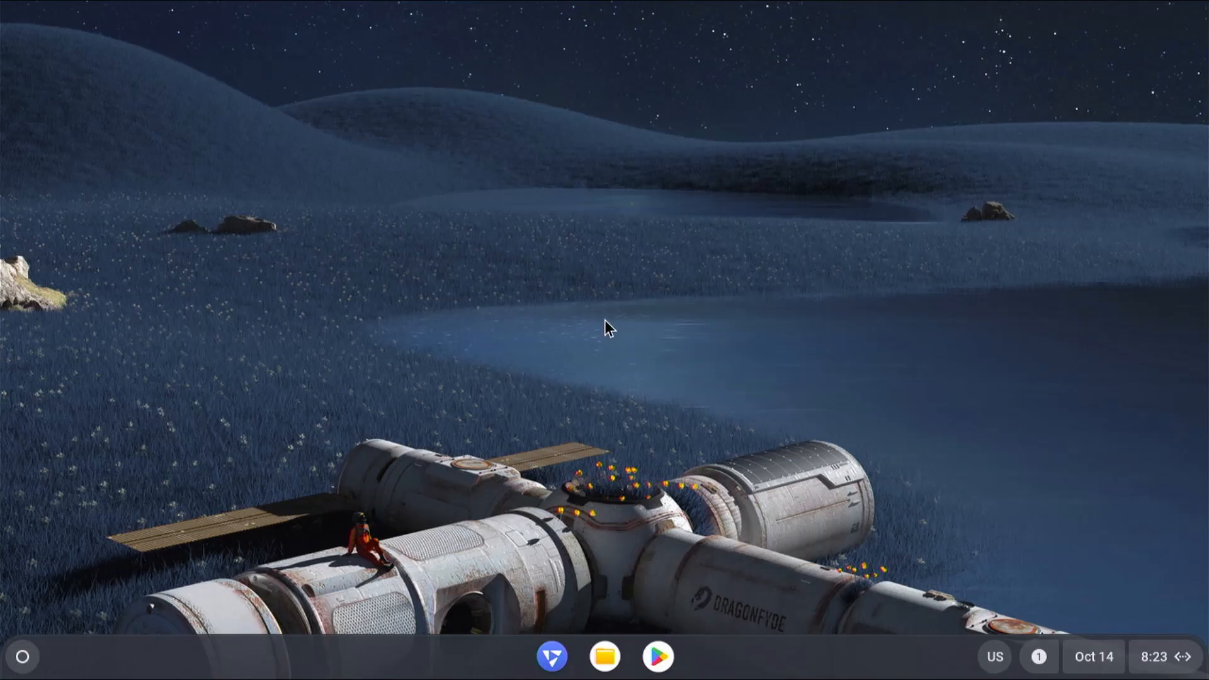
mouse_move(656, 656)
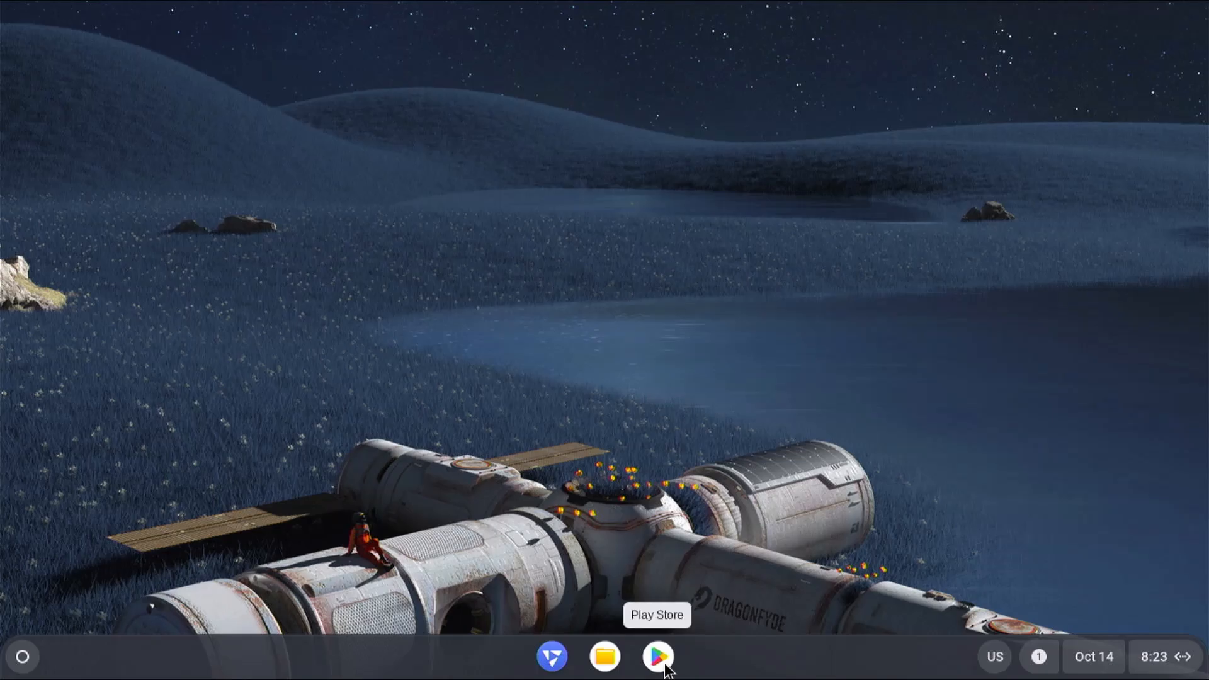
Start Play Store sign-in and enter the email 'test'.
click(656, 656)
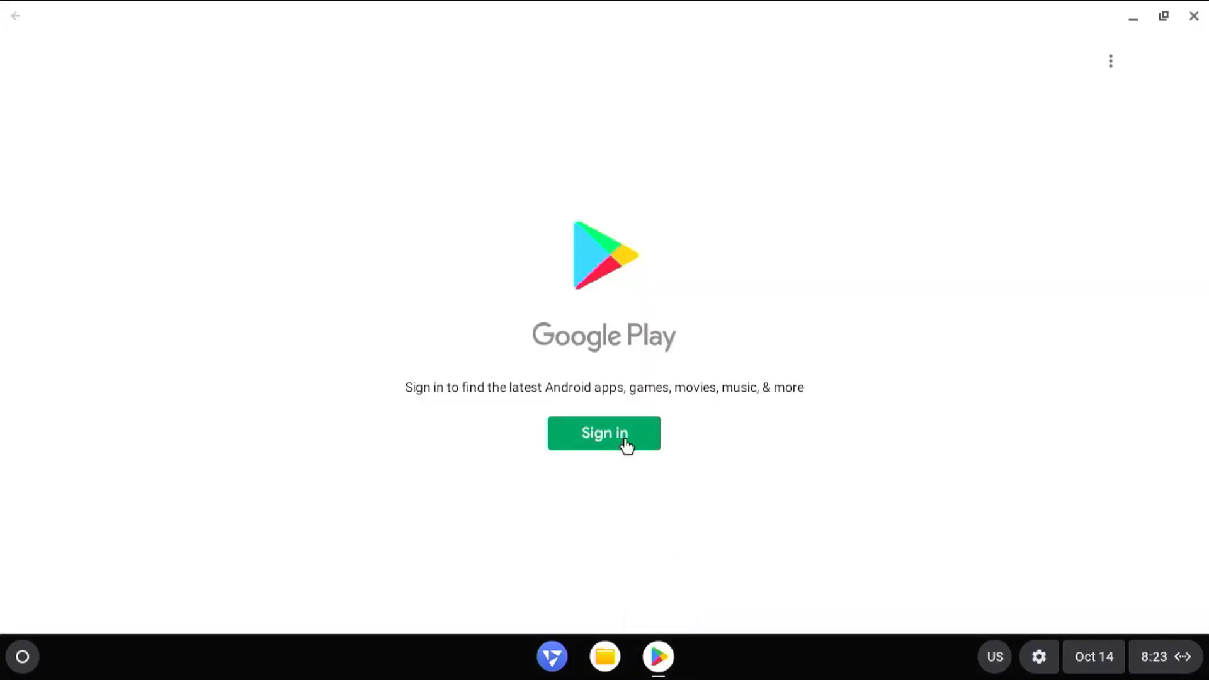
click(603, 432)
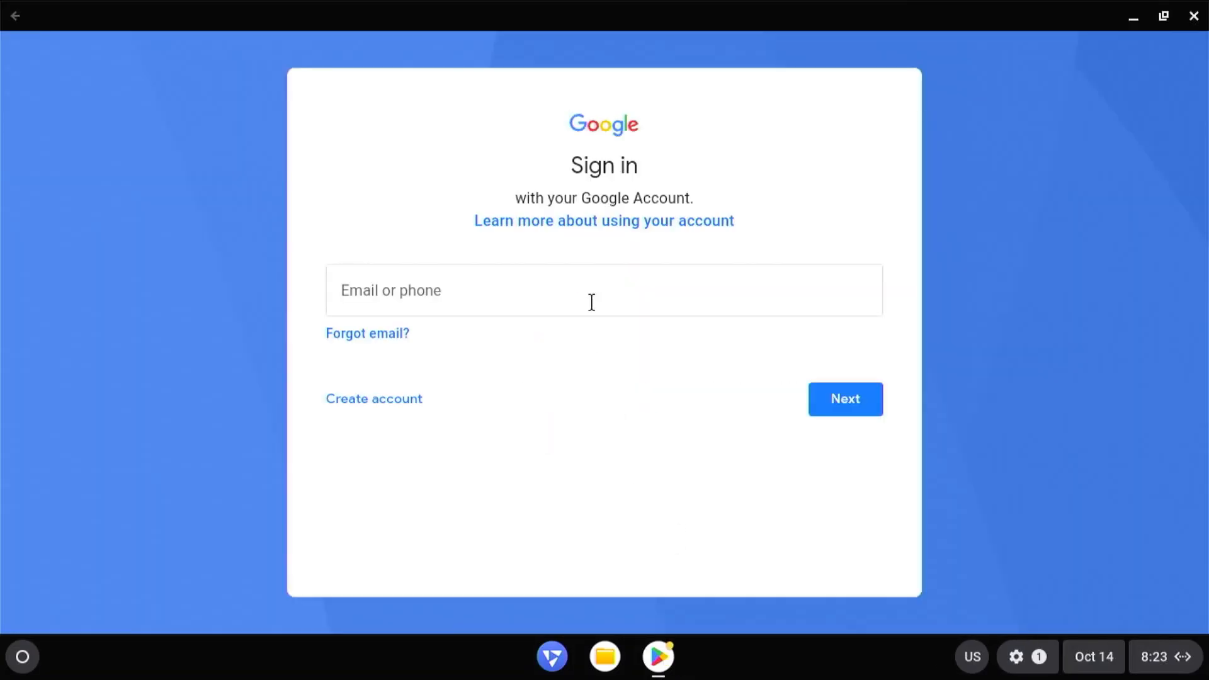
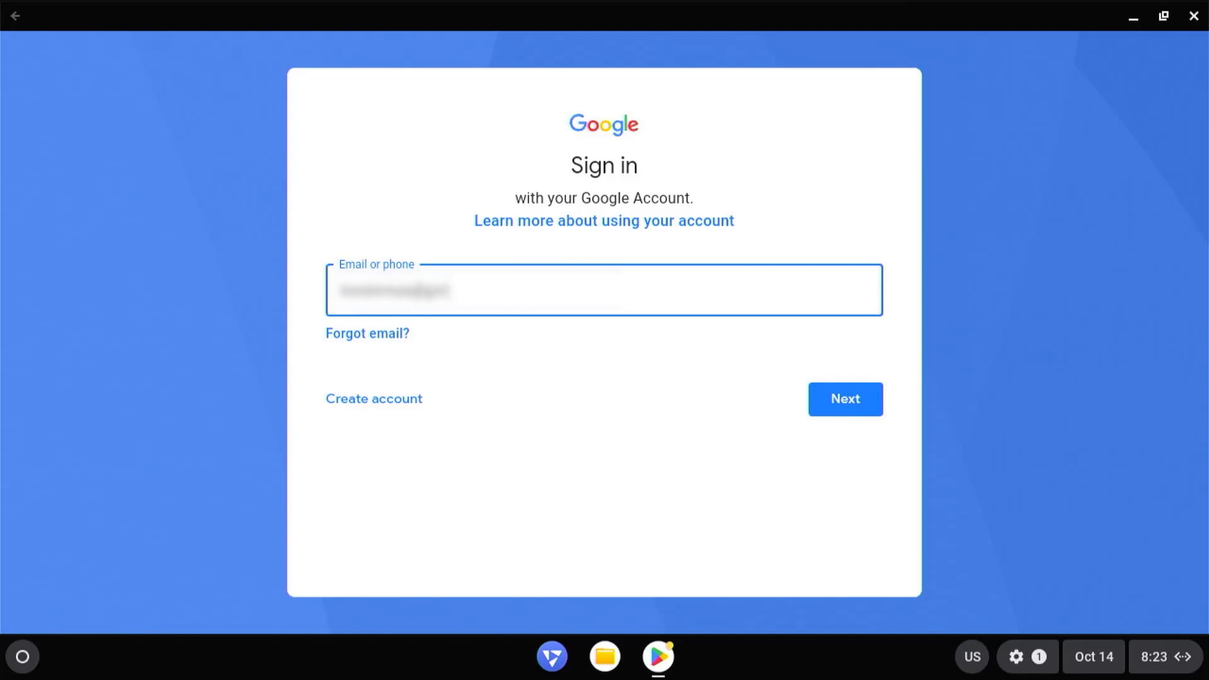
click(844, 399)
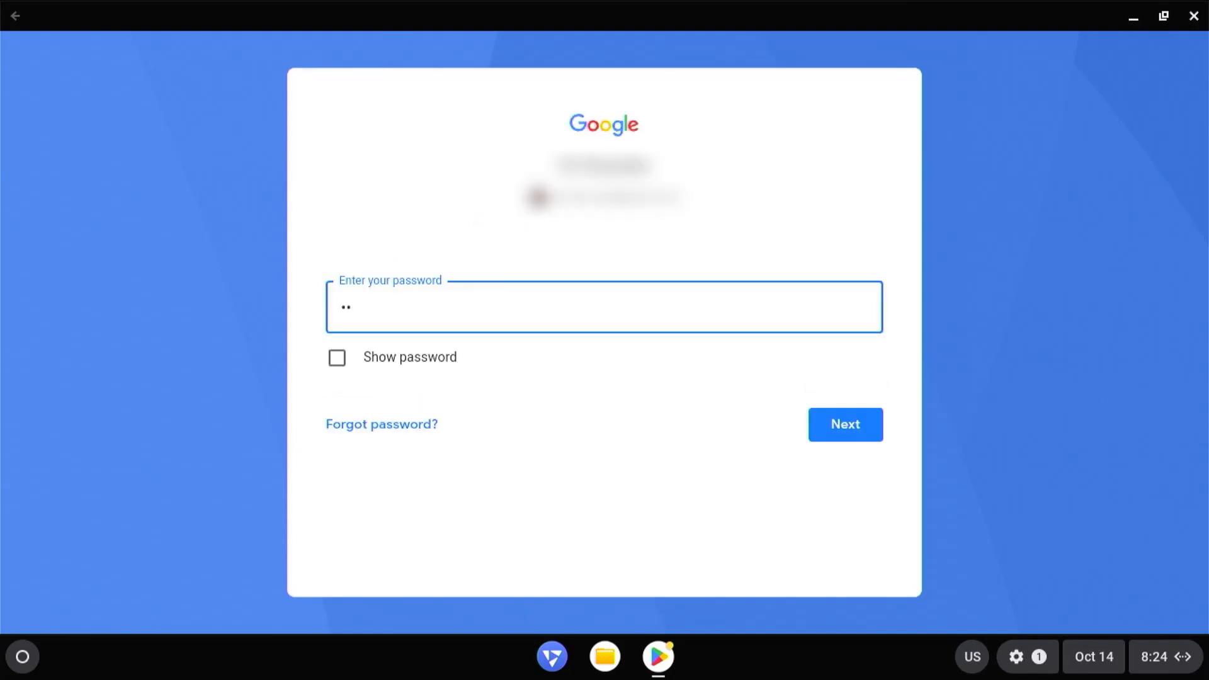
Enter the password, submit it and accept the Google services settings.
text(password)
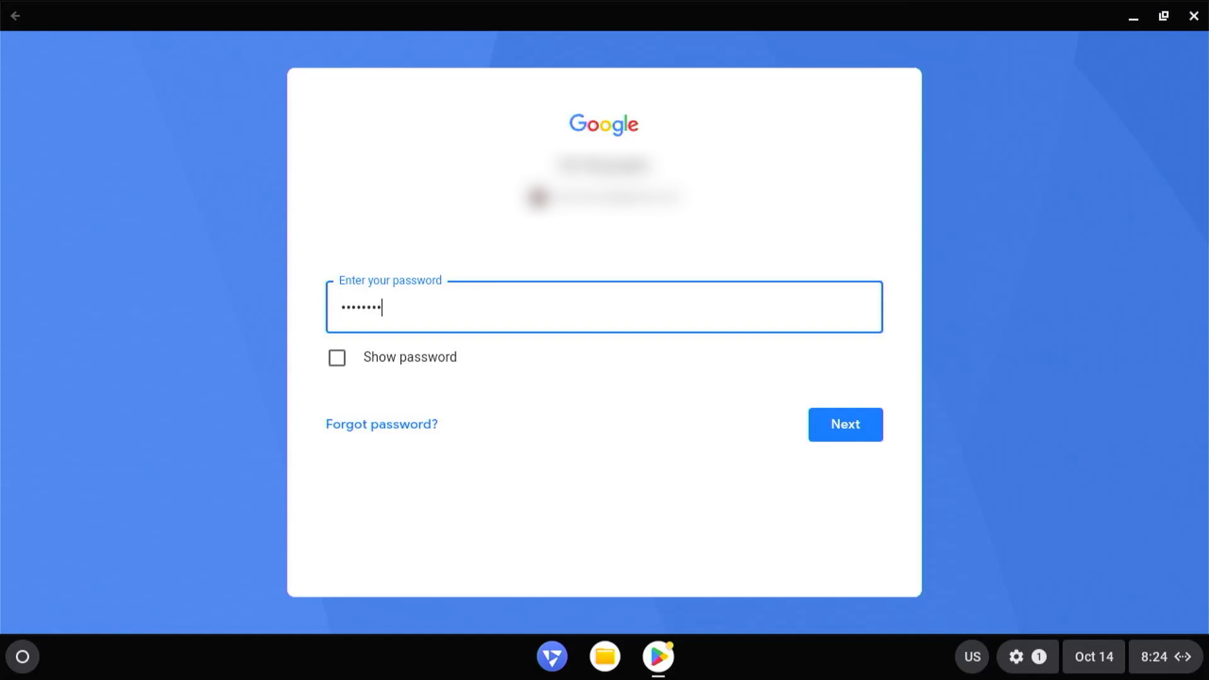
click(844, 425)
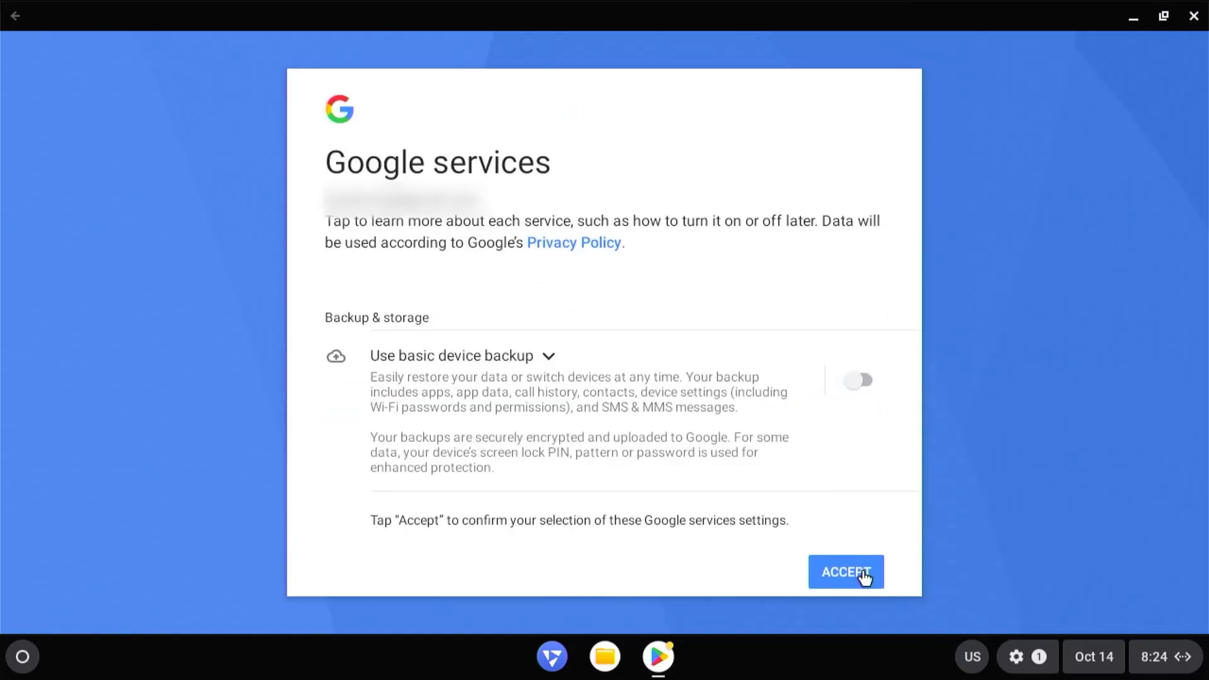
click(846, 571)
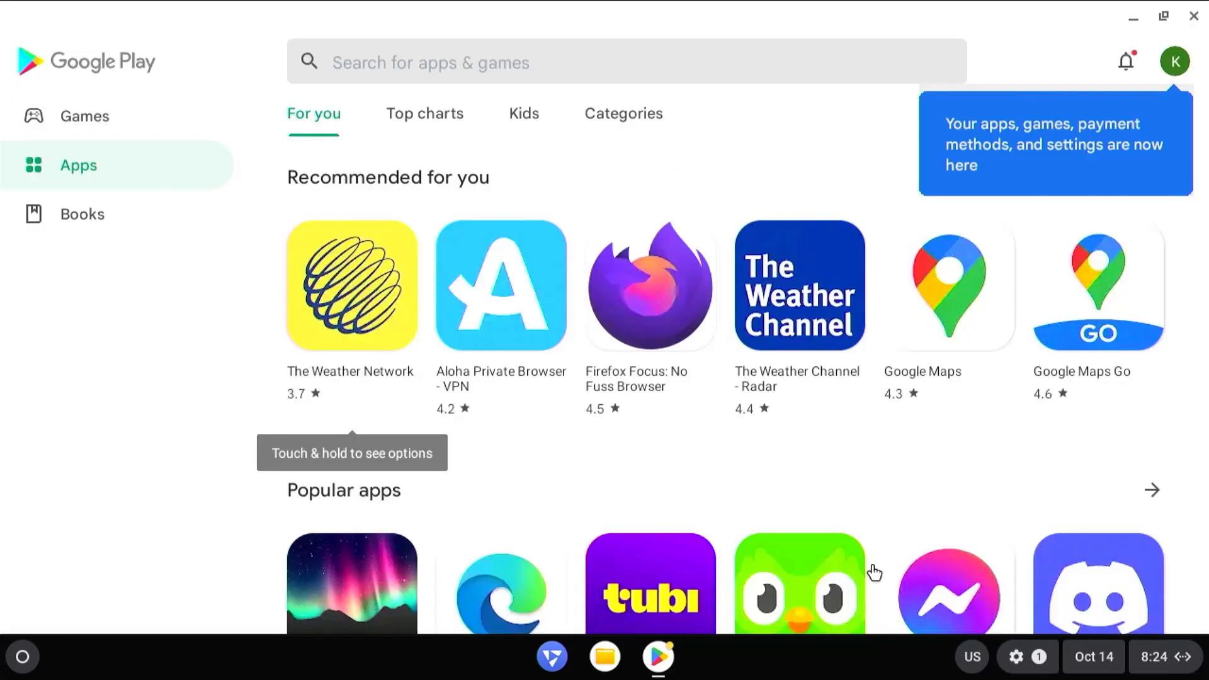
mouse_move(710, 469)
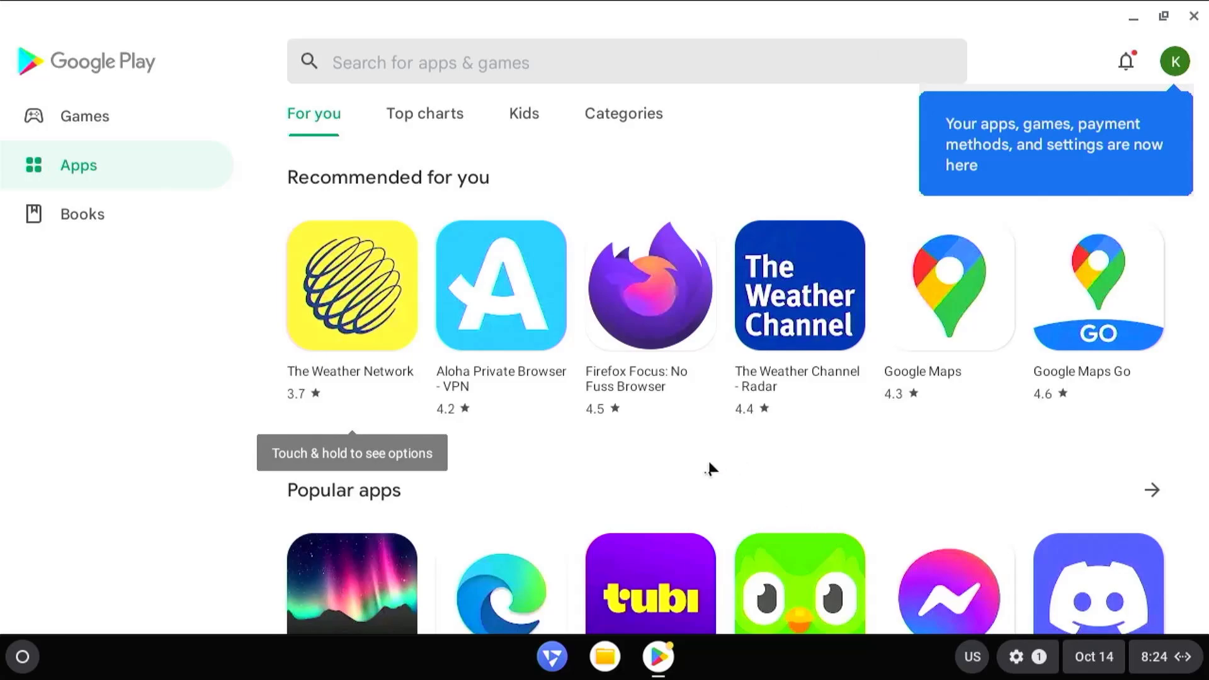
Install Firefox Focus from its Play Store page under Recommended for you and launch it.
click(650, 285)
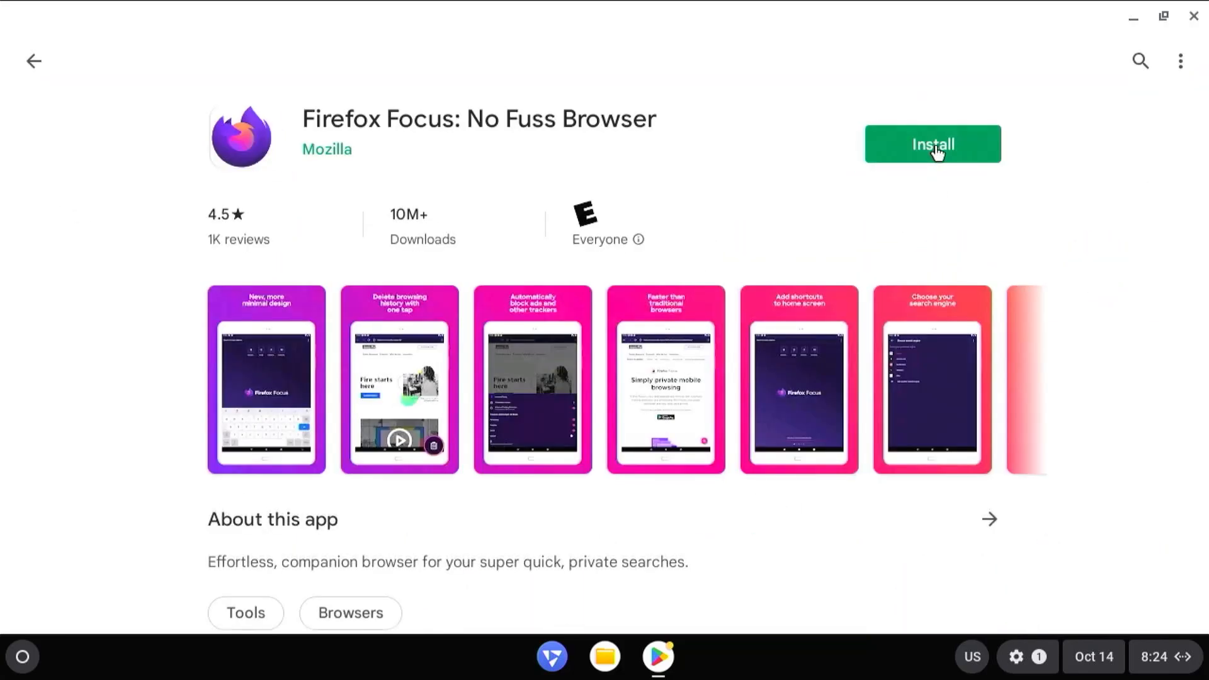
click(931, 143)
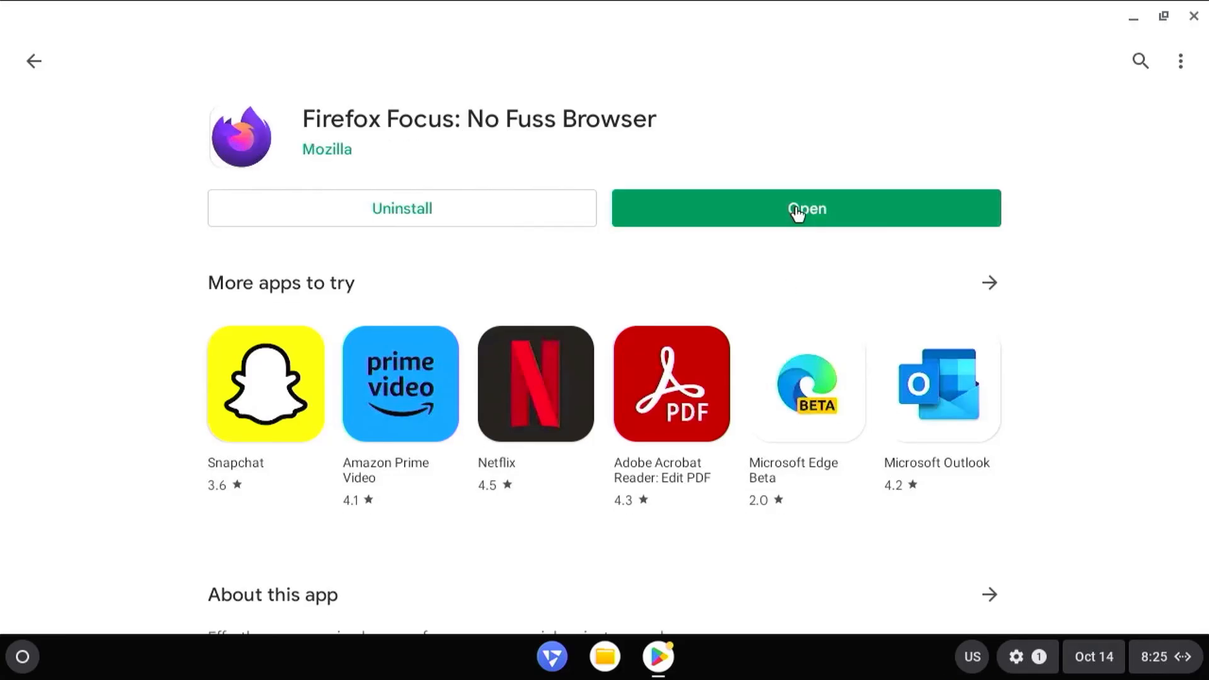
click(805, 207)
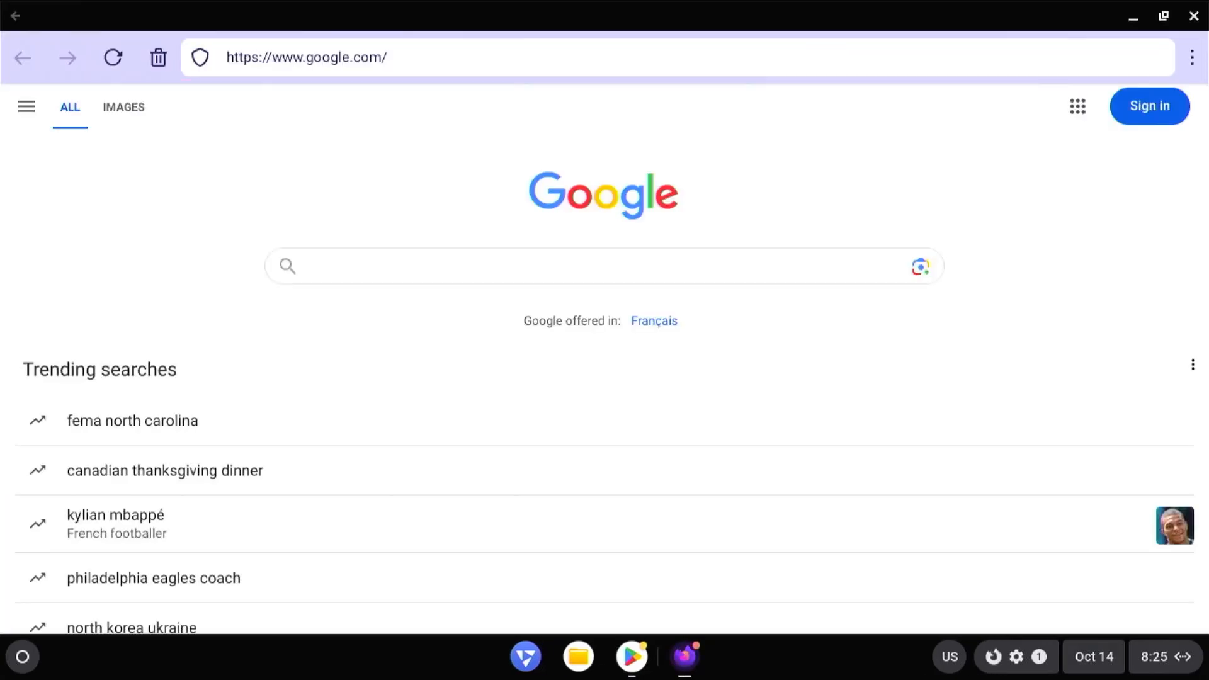
mouse_move(872, 54)
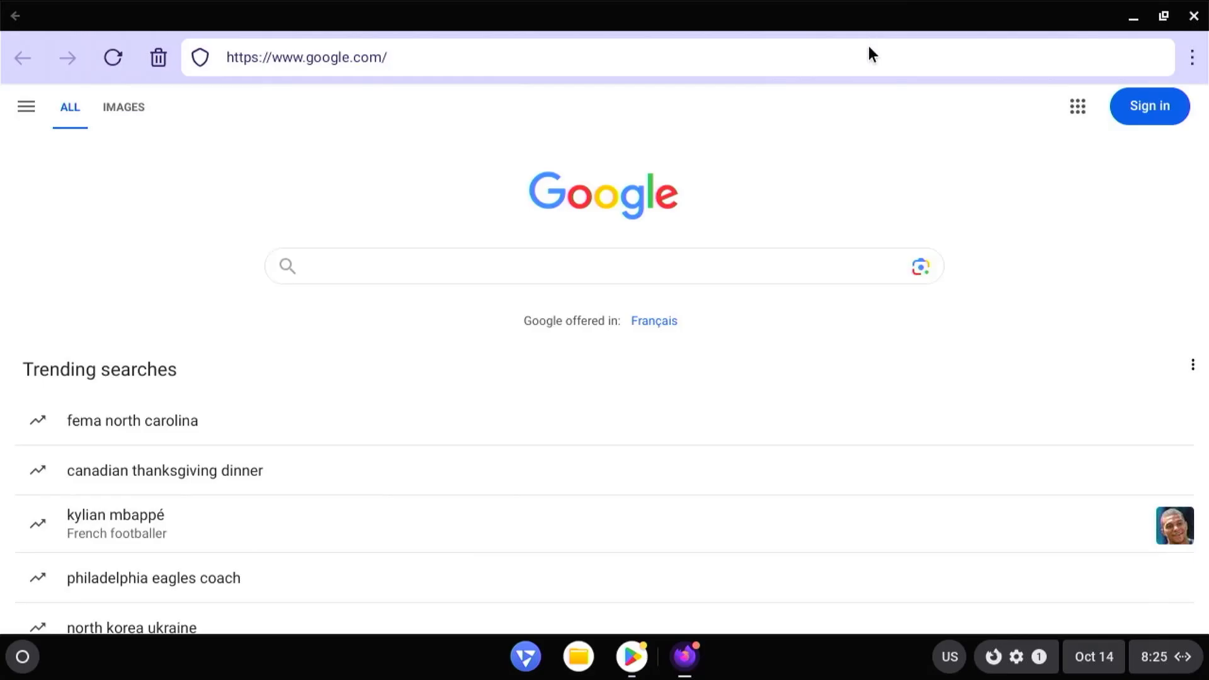
mouse_move(865, 57)
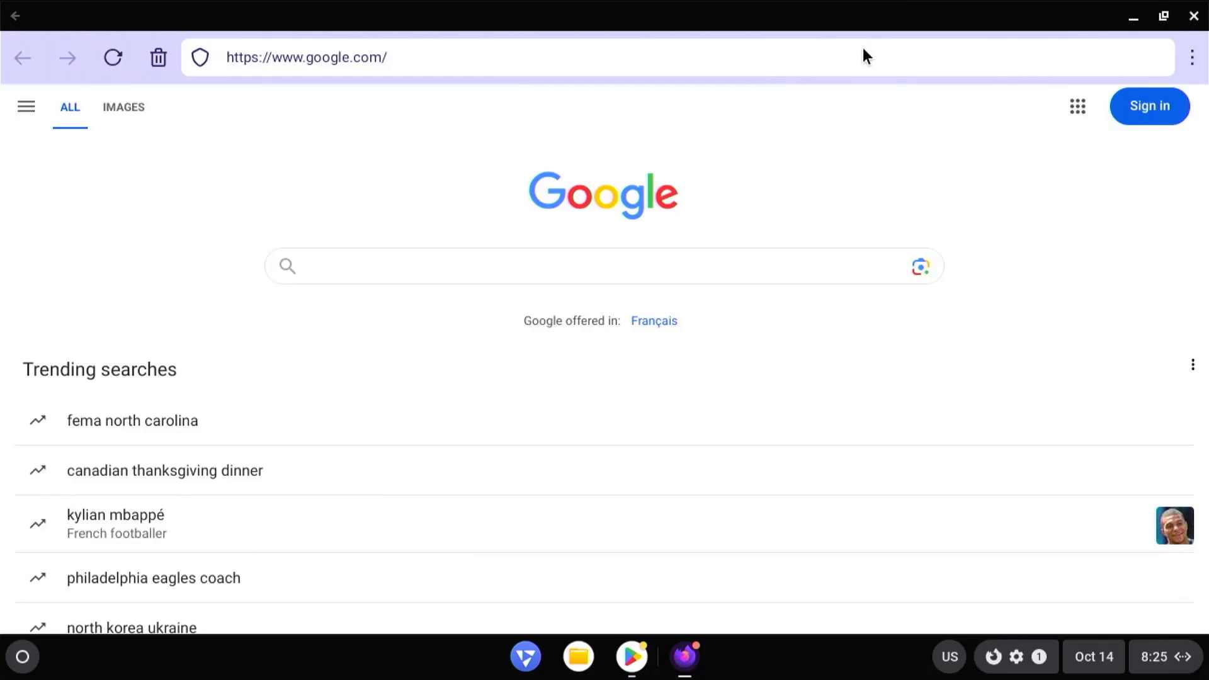
mouse_move(25, 671)
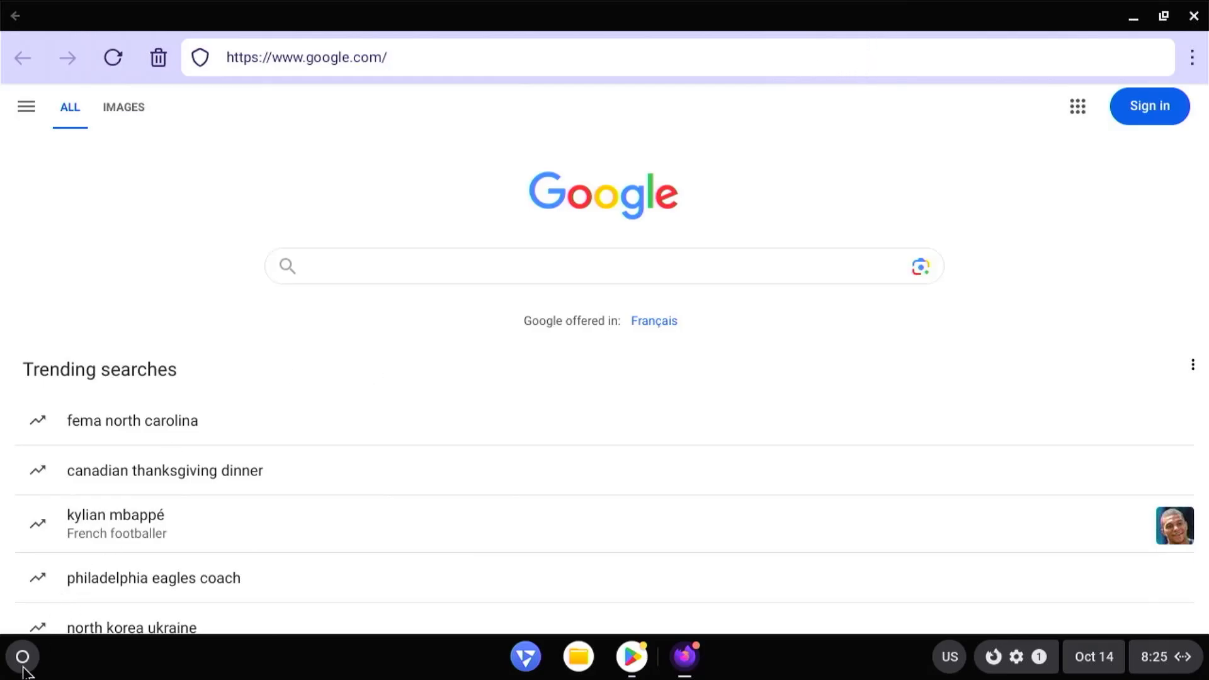